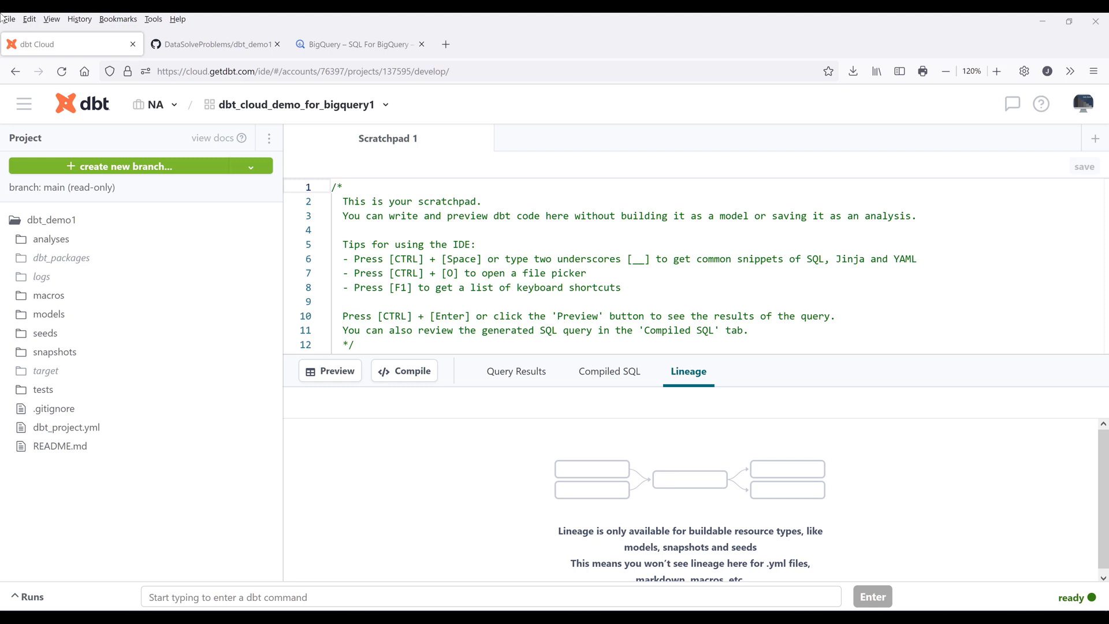
{"action": "mouse_move", "coordinate": [241, 529]}
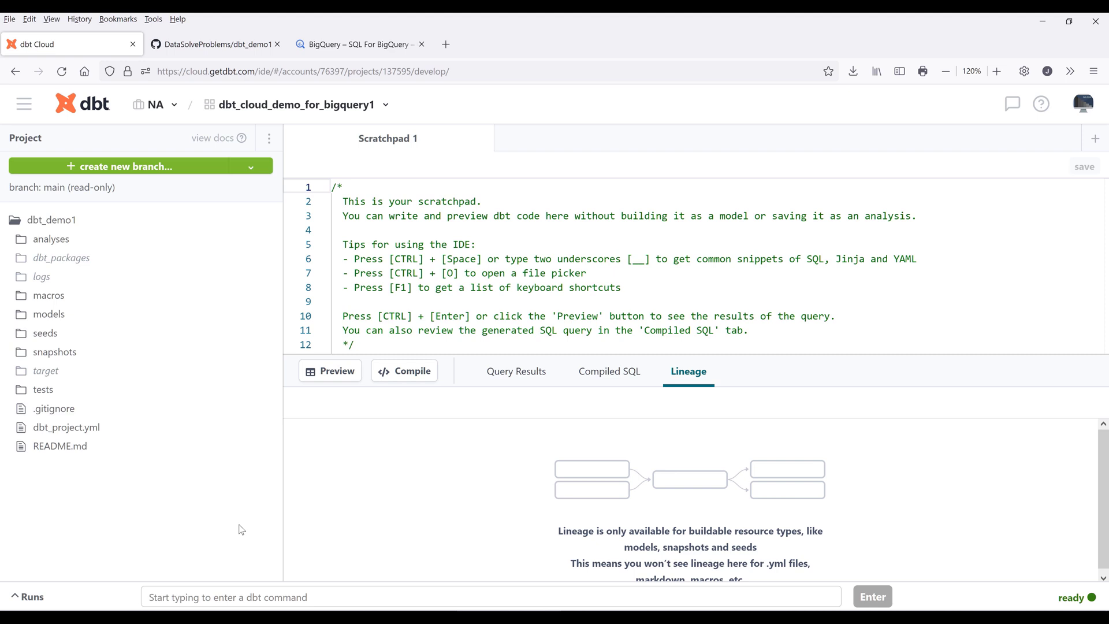
{"action": "mouse_move", "coordinate": [85, 246]}
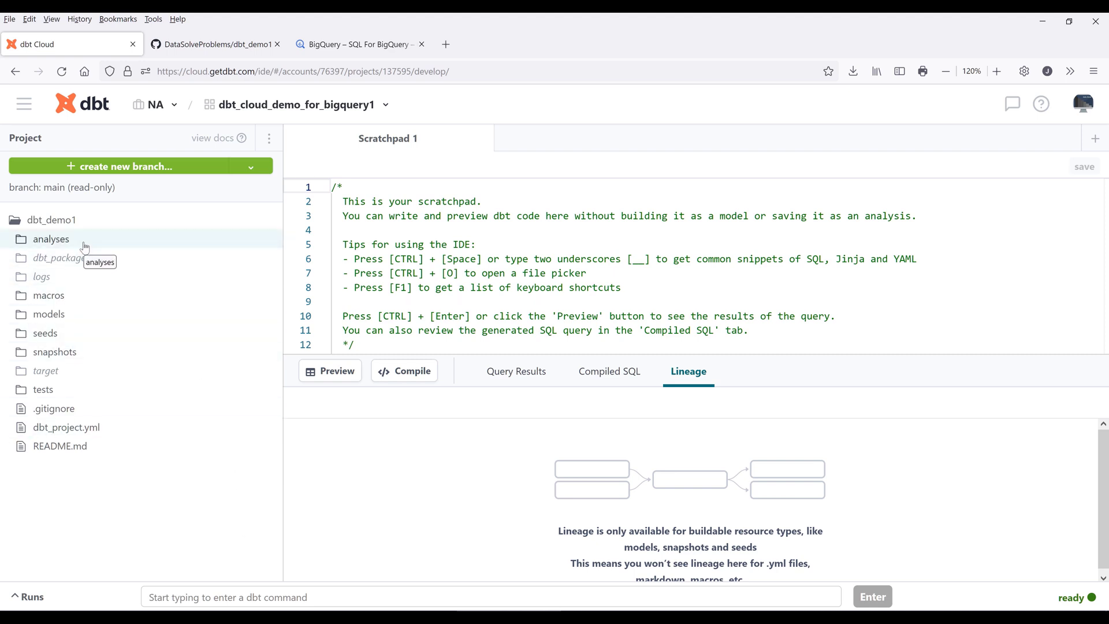
{"action": "mouse_move", "coordinate": [183, 509]}
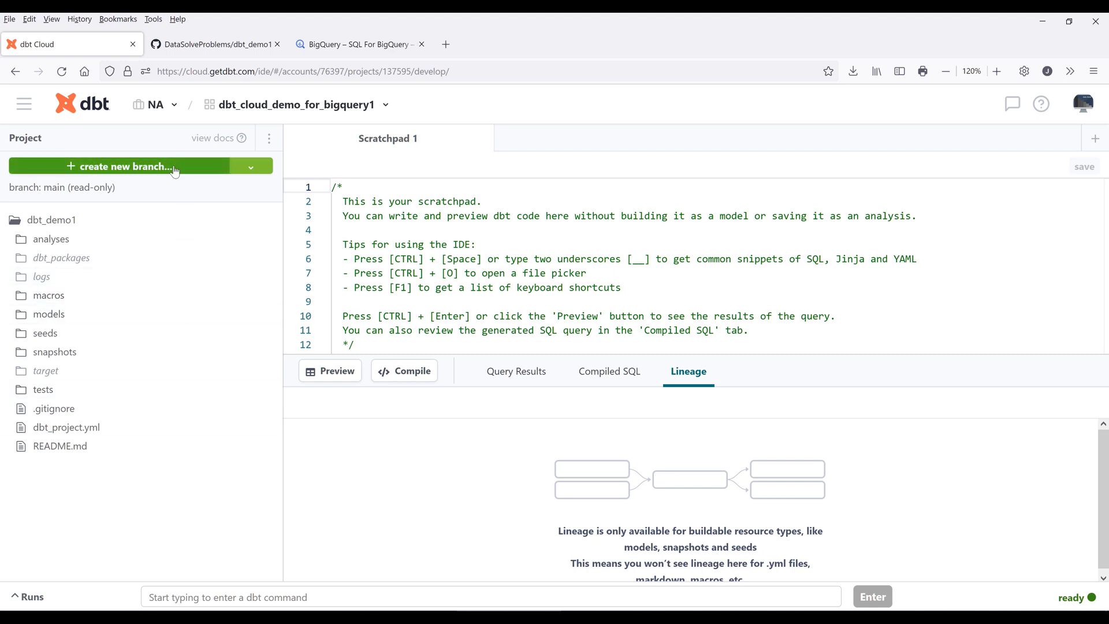
Step: Create a new development branch named sample_model from the branch control
{"action": "left_click", "coordinate": [120, 167]}
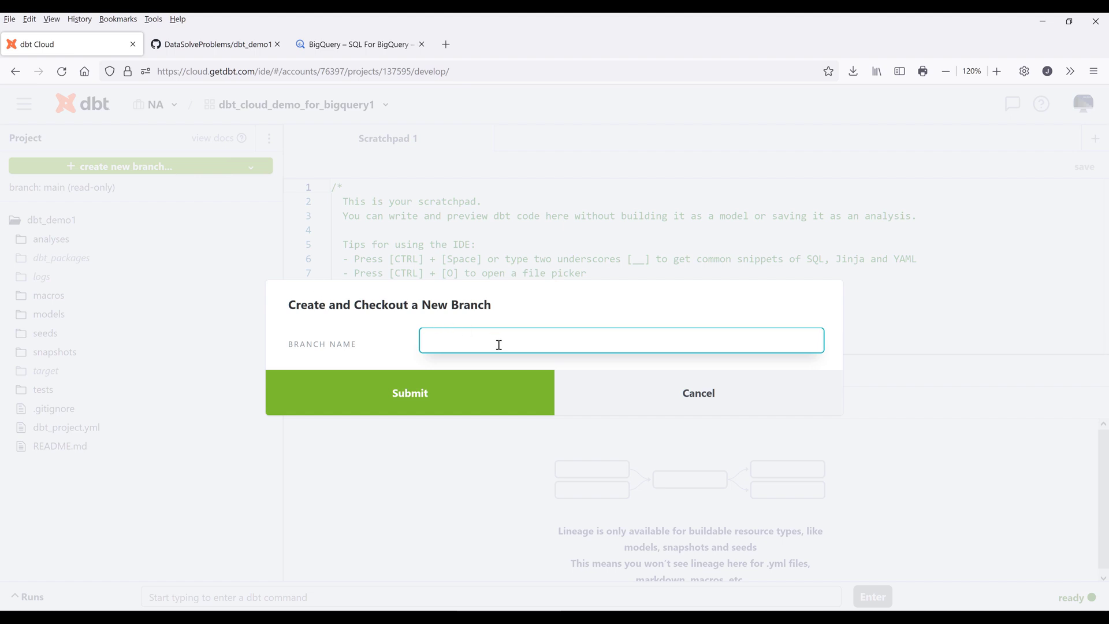
{"action": "type", "text": "d"}
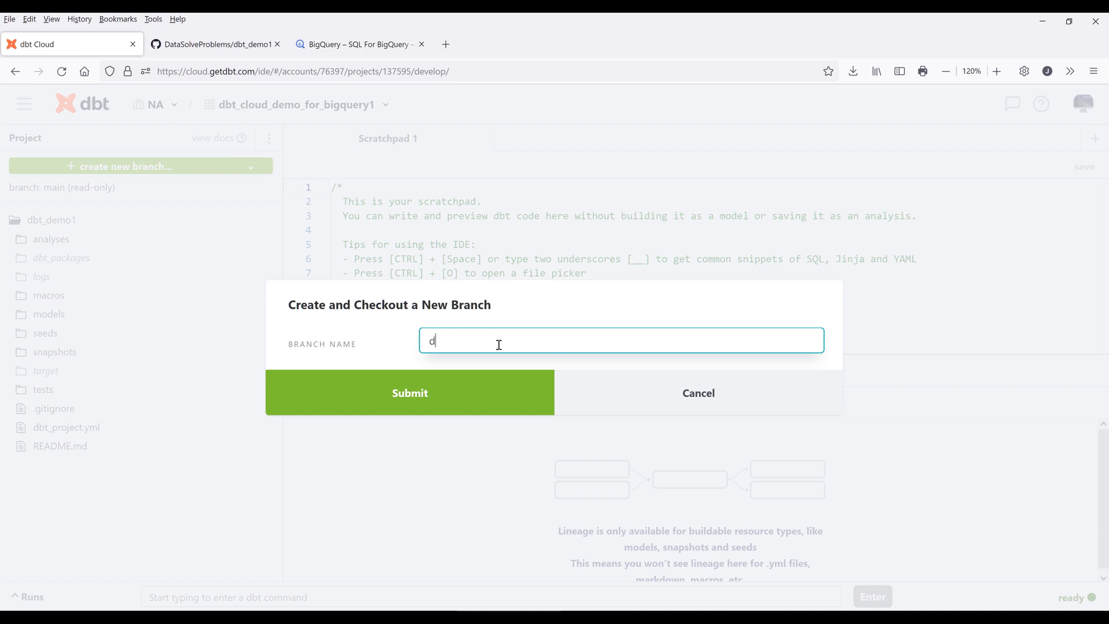
{"action": "type", "text": "sample"}
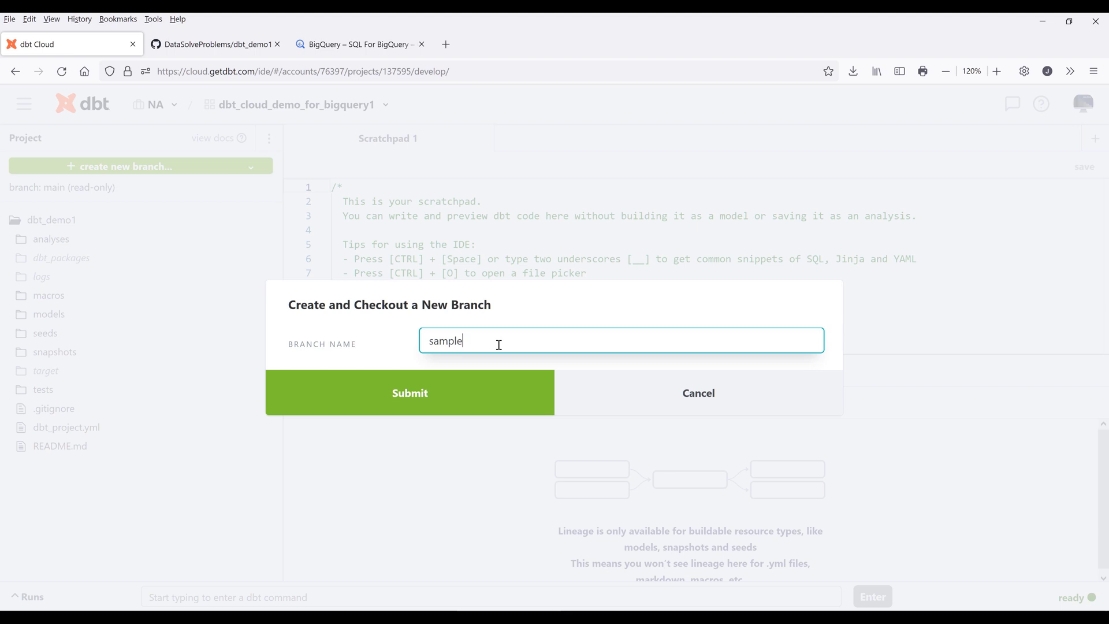
{"action": "type", "text": "_model"}
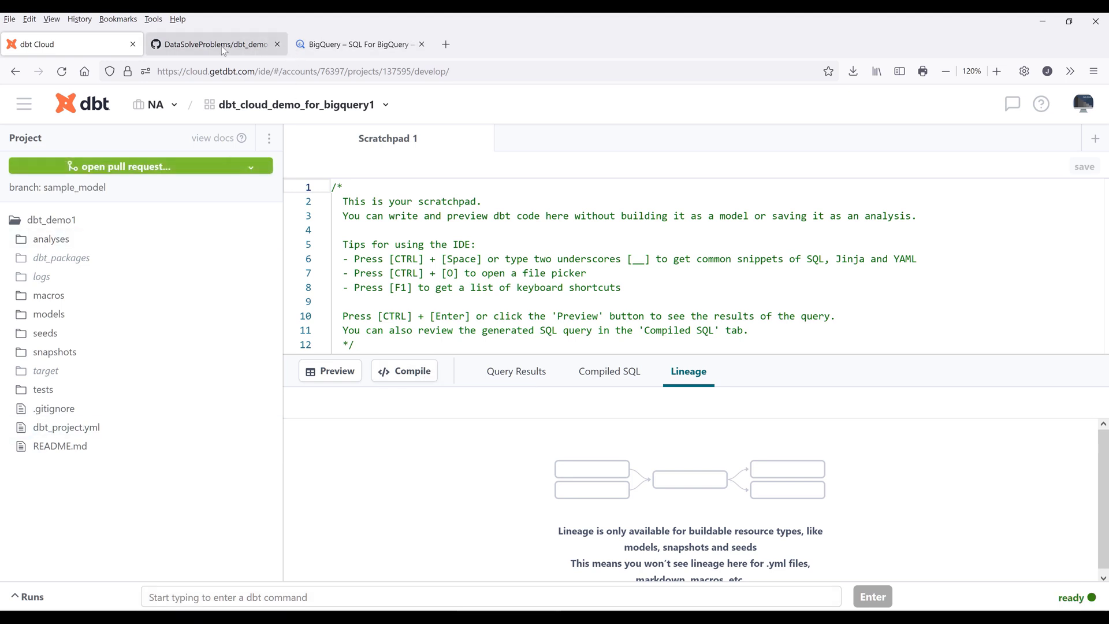
Step: View the sample_model branch in the dbt_demo1 repository's branch list on GitHub
{"action": "left_click", "coordinate": [215, 44]}
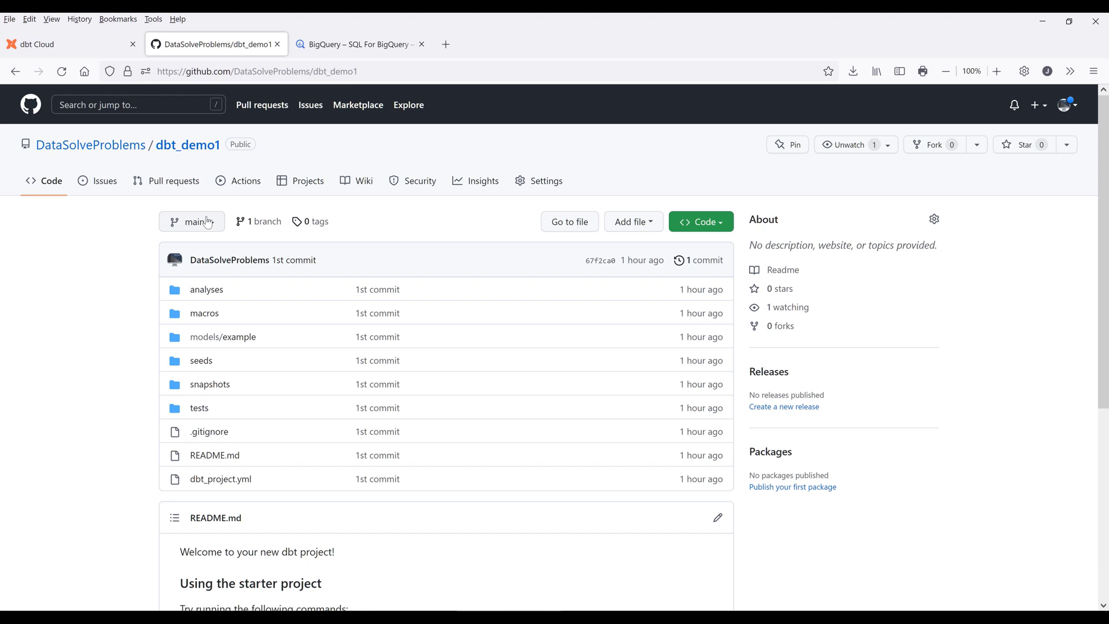
{"action": "left_click", "coordinate": [192, 221]}
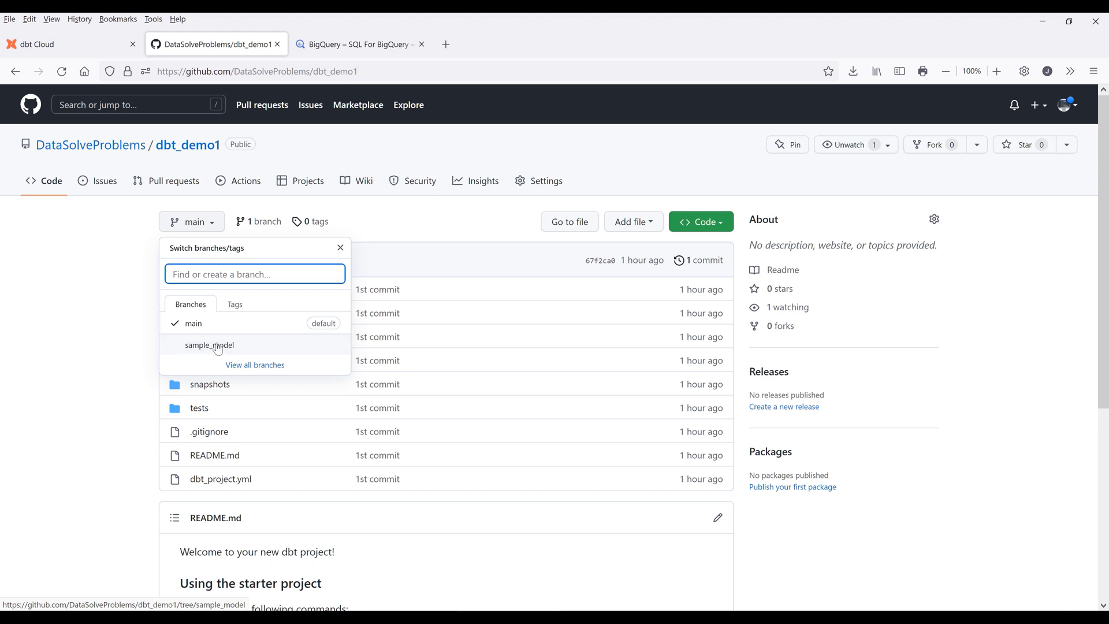
{"action": "left_click", "coordinate": [209, 344]}
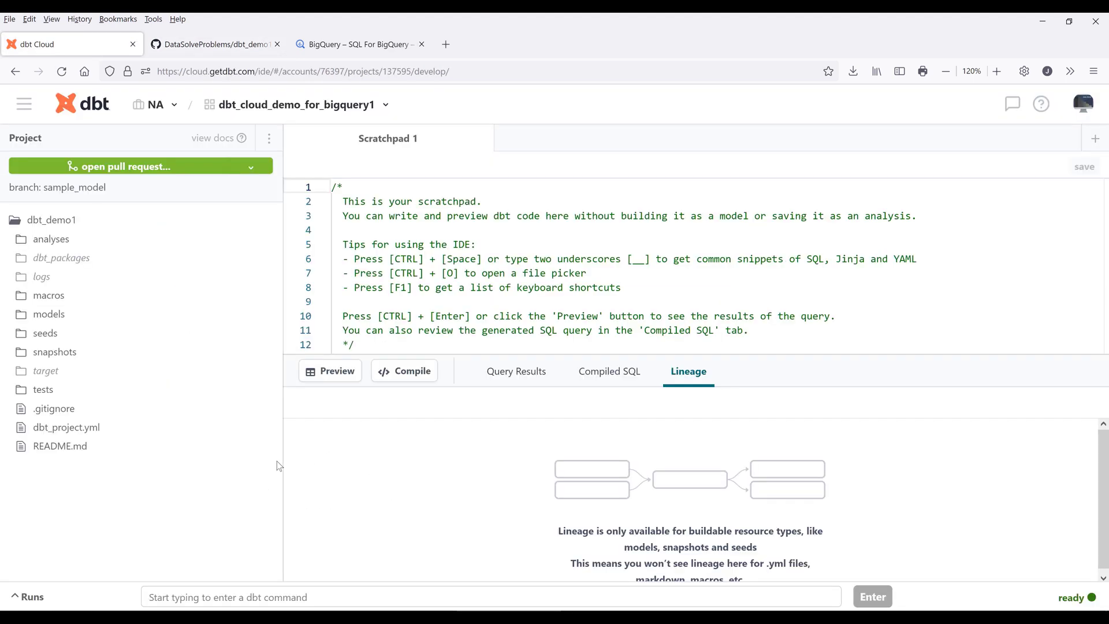
{"action": "mouse_move", "coordinate": [50, 239]}
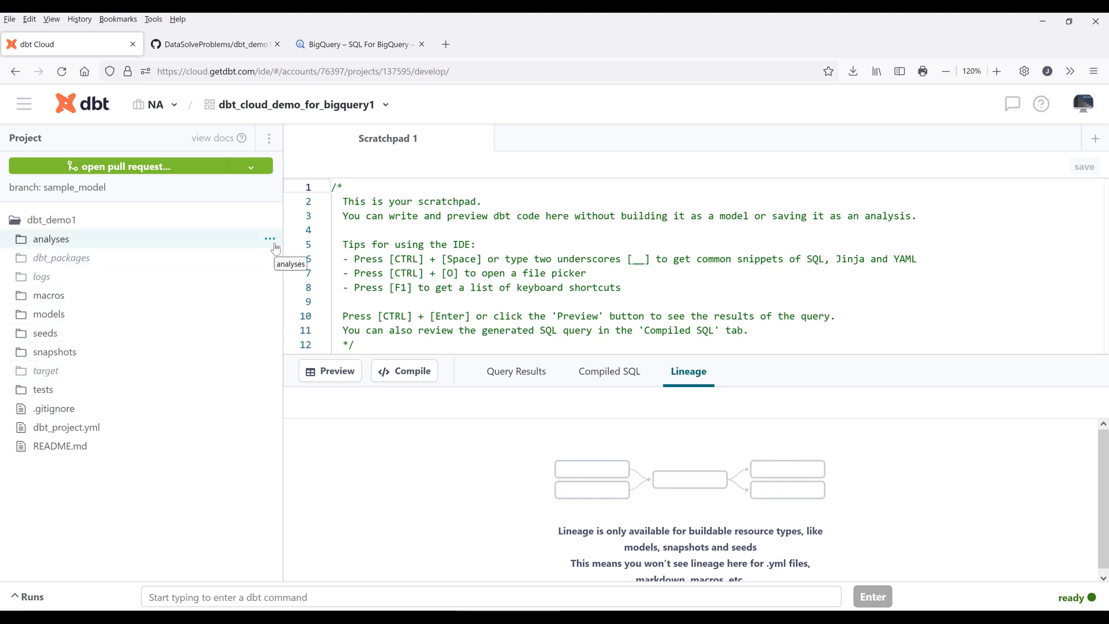
{"action": "mouse_move", "coordinate": [80, 315]}
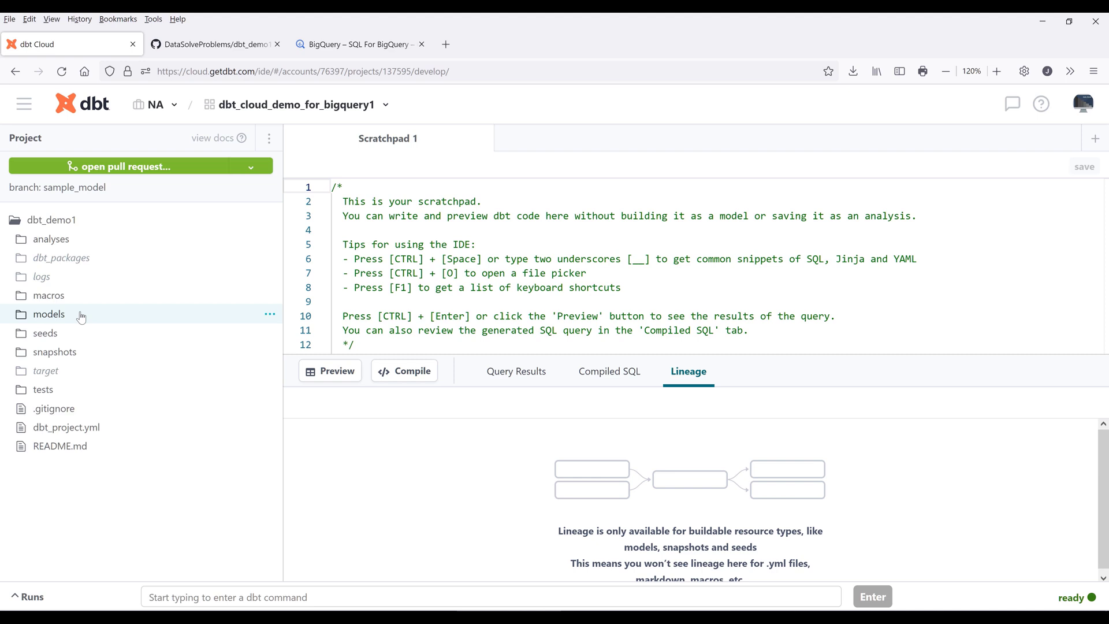
Step: Expand models > example and view my_first_dbt_model.sql and schema.yml
{"action": "left_click", "coordinate": [49, 314]}
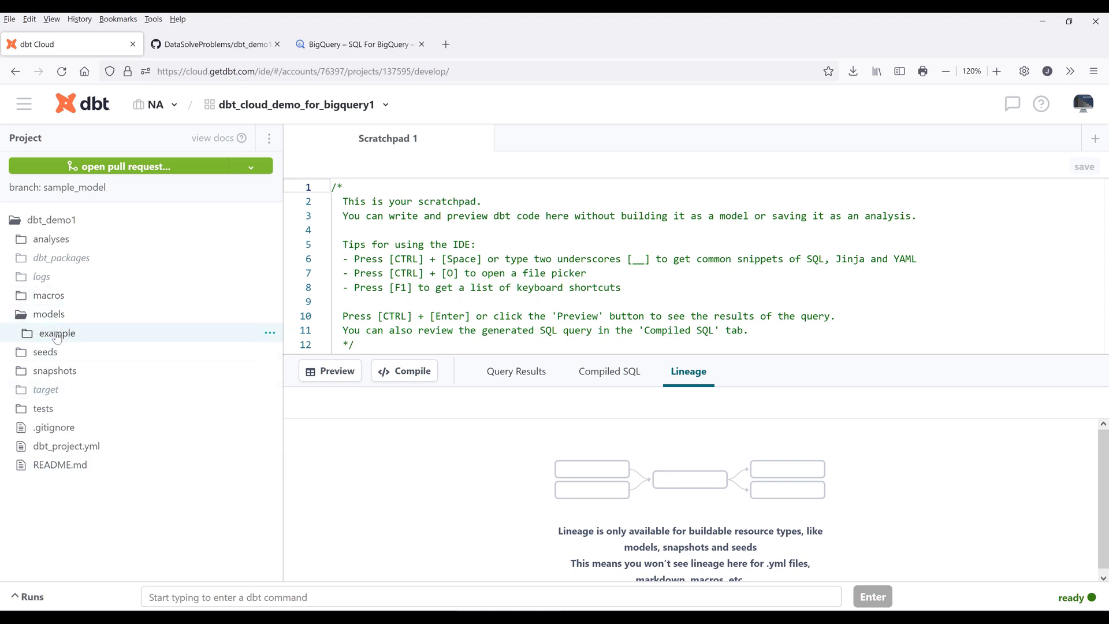
{"action": "left_click", "coordinate": [56, 333]}
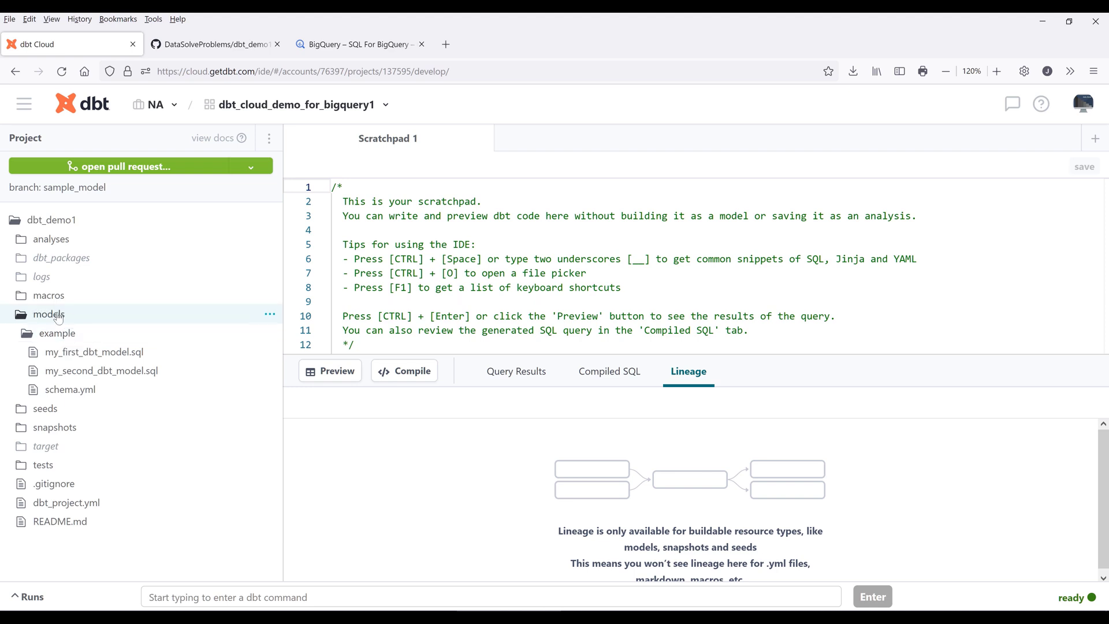
{"action": "left_click", "coordinate": [85, 351]}
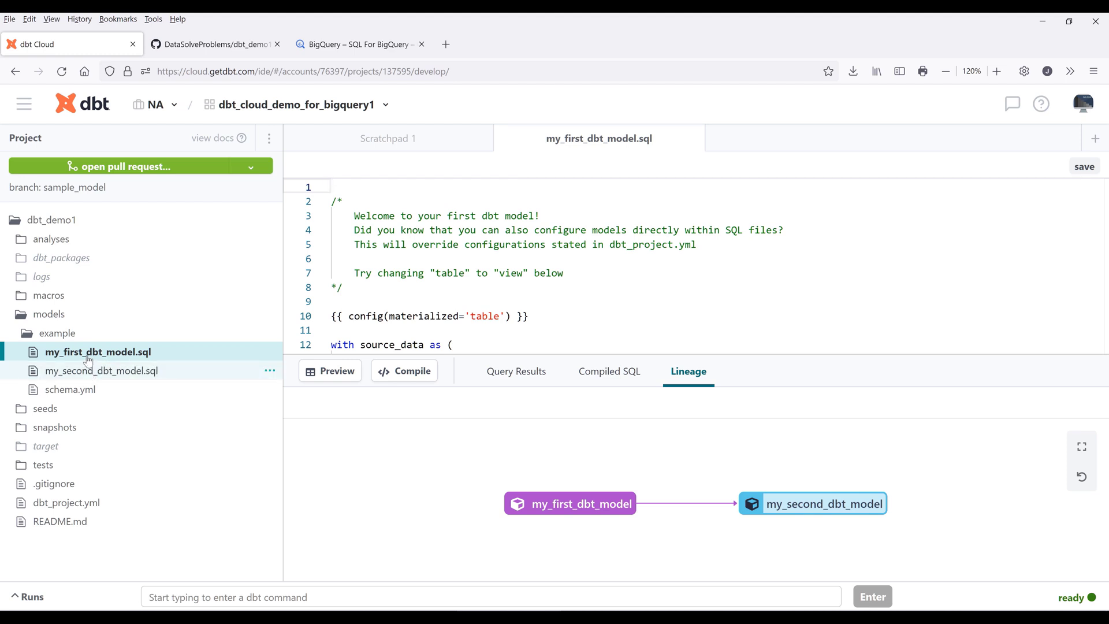
{"action": "left_click", "coordinate": [69, 389]}
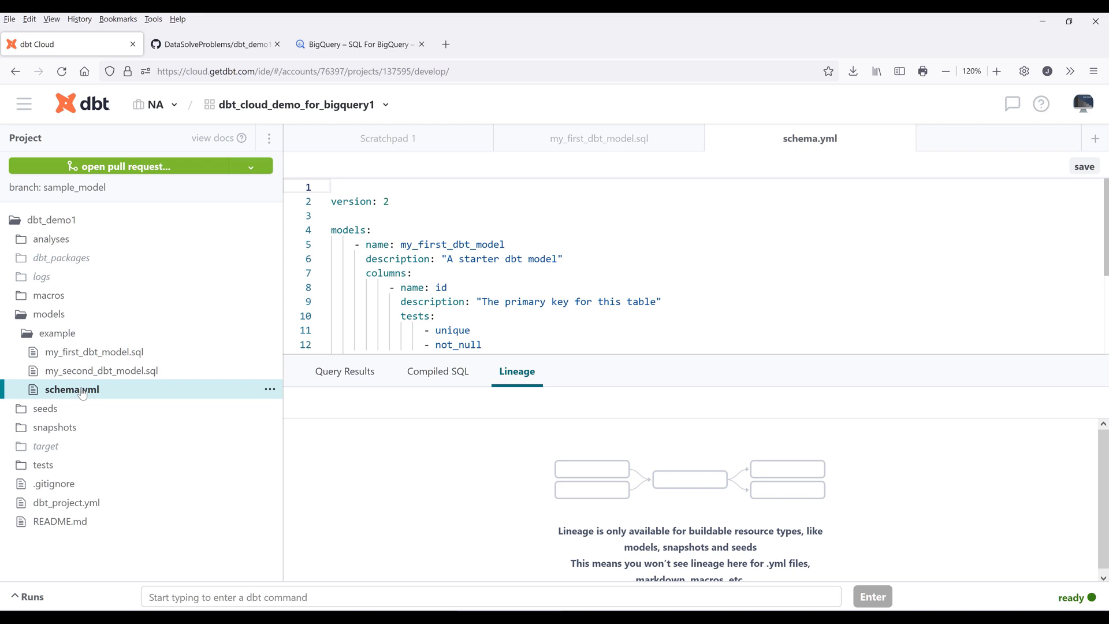
Step: Compare my_second_dbt_model.sql with the first model, ending on my_first_dbt_model.sql
{"action": "left_click", "coordinate": [89, 351]}
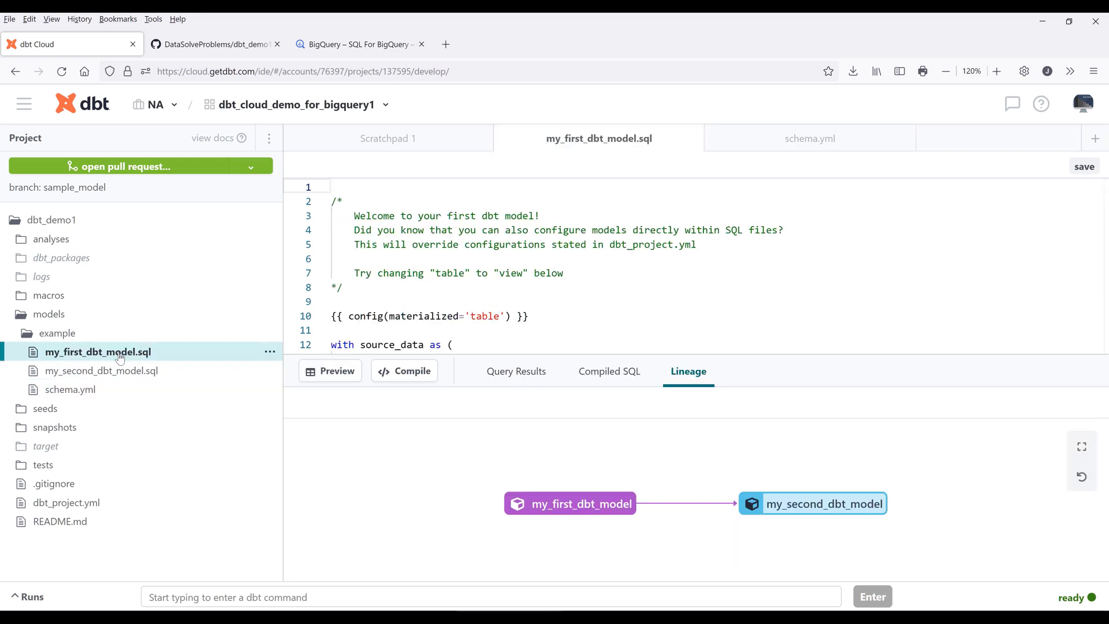
{"action": "mouse_move", "coordinate": [119, 357]}
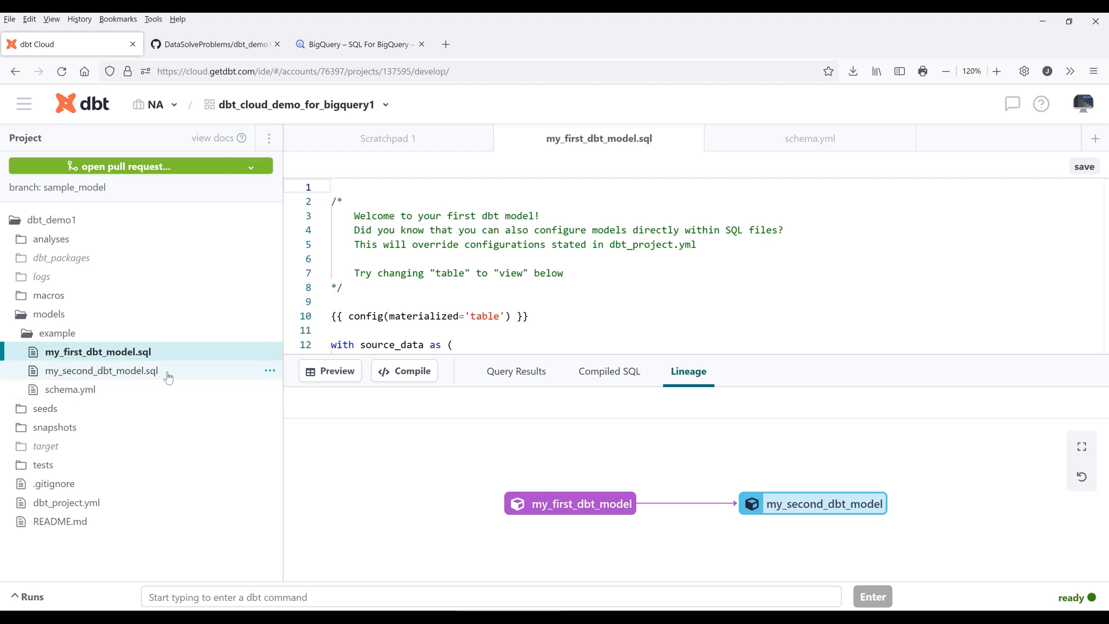
{"action": "left_click", "coordinate": [100, 371]}
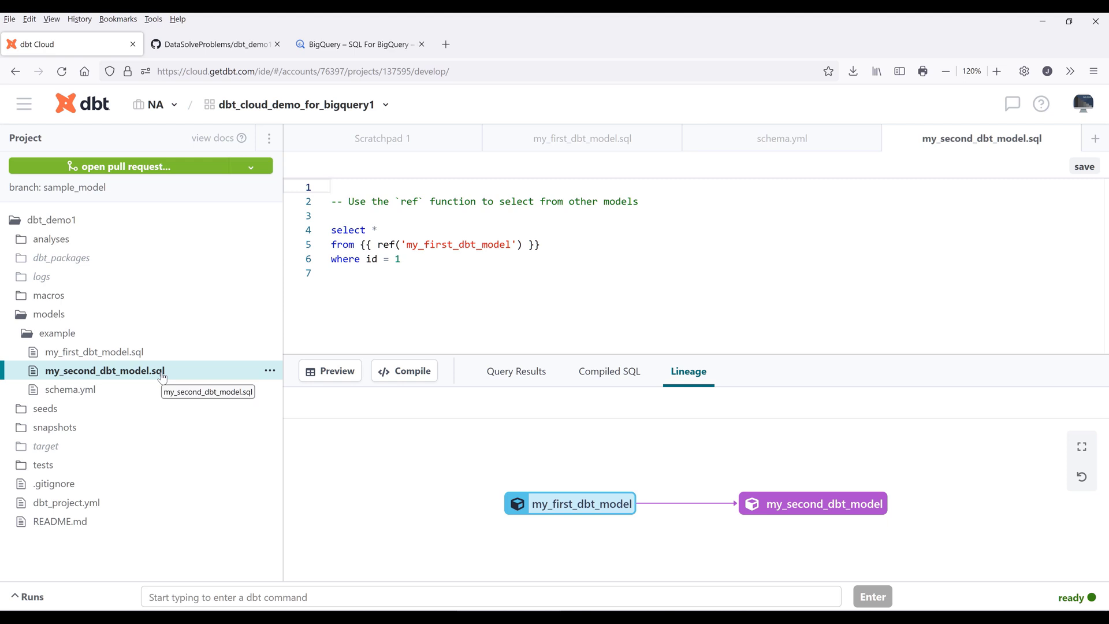
{"action": "mouse_move", "coordinate": [134, 395]}
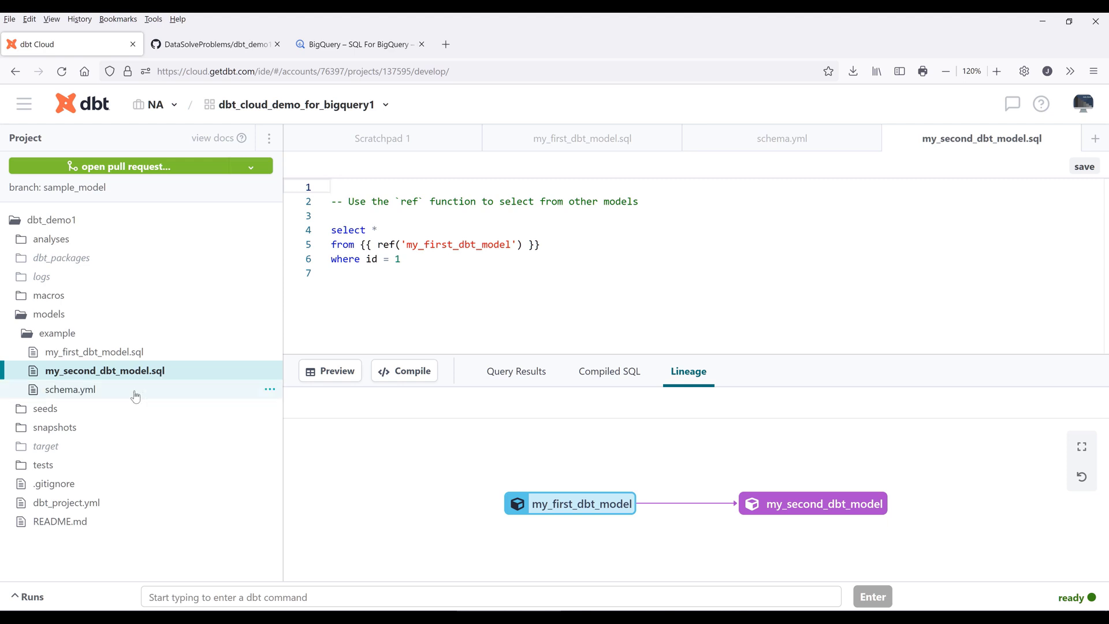
{"action": "left_click", "coordinate": [69, 390]}
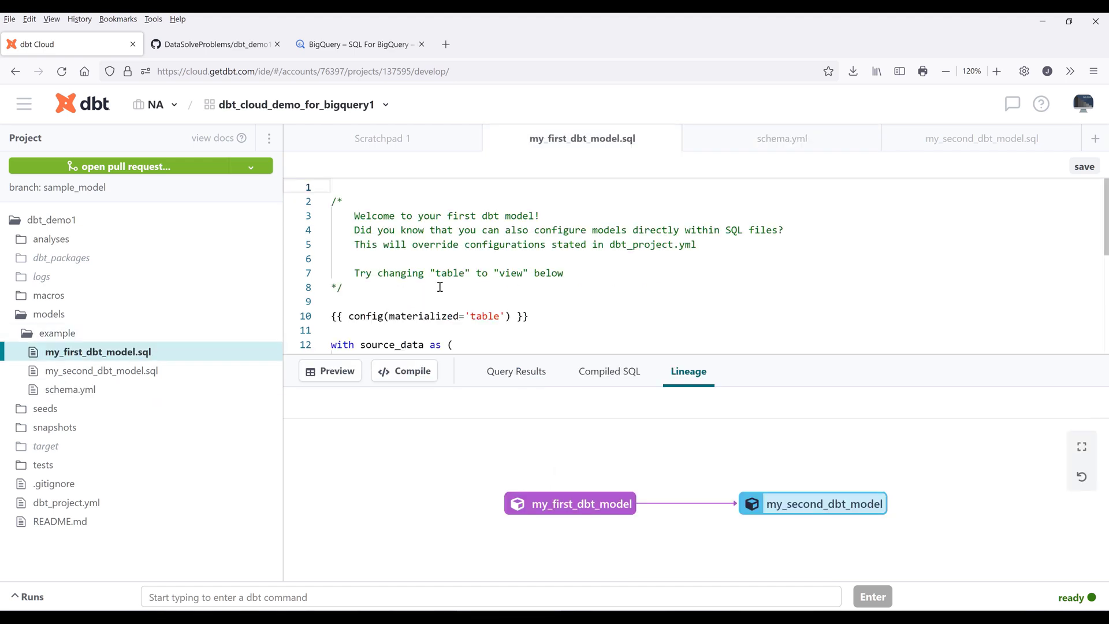
{"action": "mouse_move", "coordinate": [548, 340]}
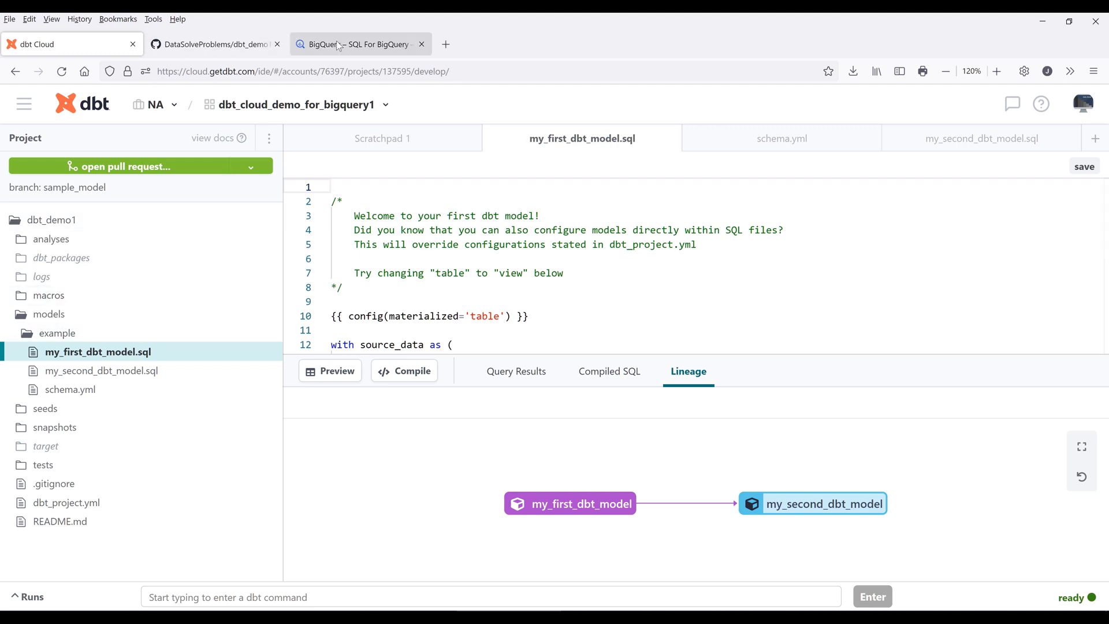
Step: Inspect the schemas of my_first_dbt_model and my_second_dbt_model in the sql-for-bigquery project
{"action": "left_click", "coordinate": [337, 43]}
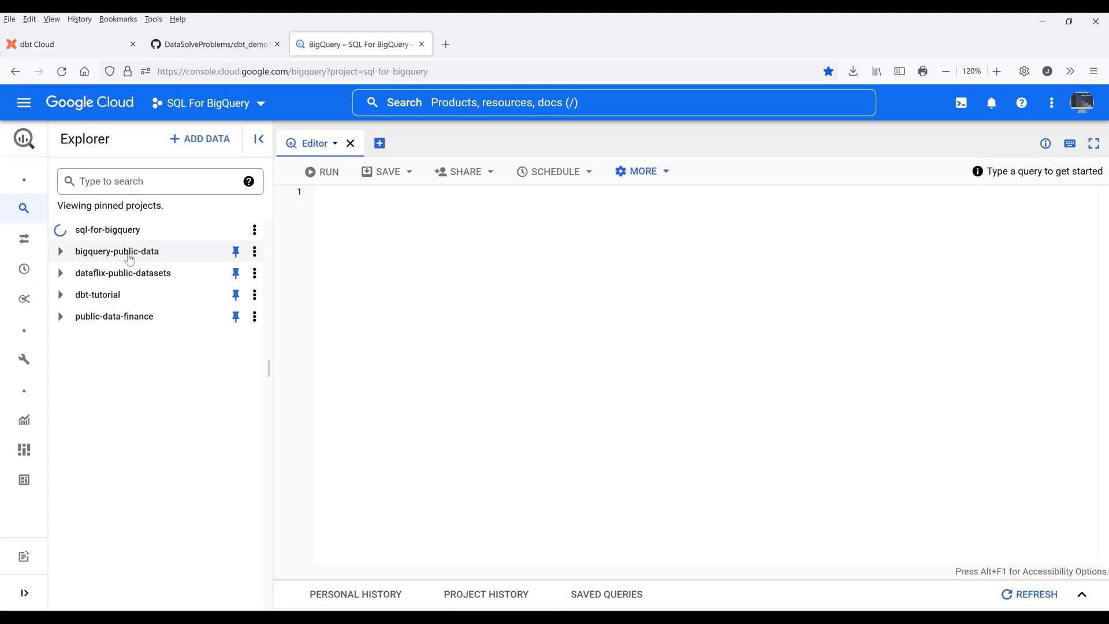
{"action": "left_click", "coordinate": [63, 230]}
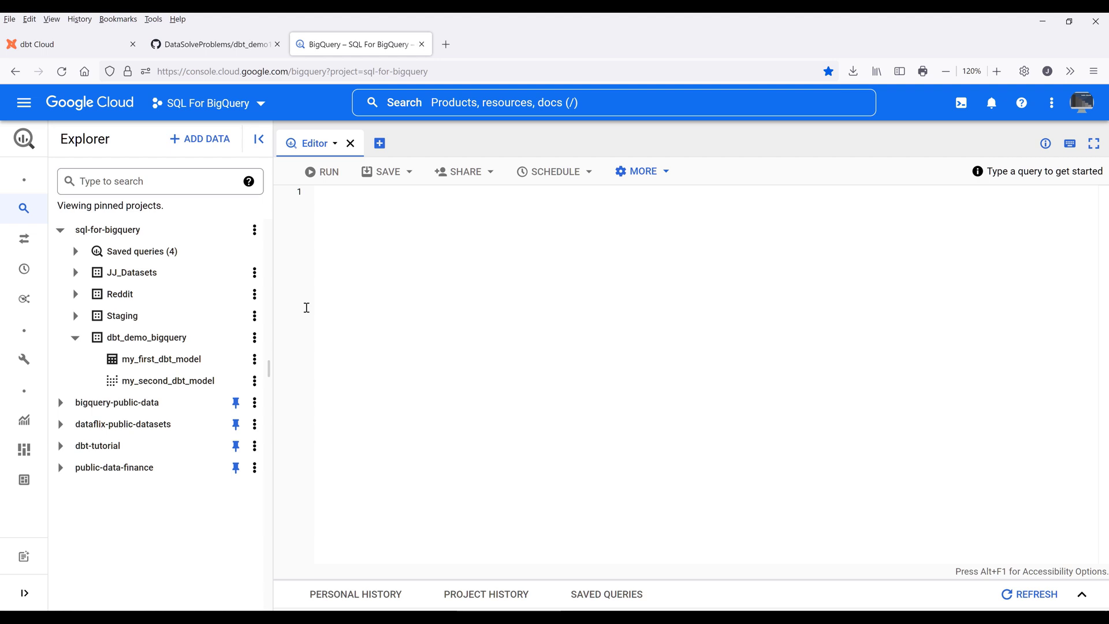
{"action": "mouse_move", "coordinate": [156, 333]}
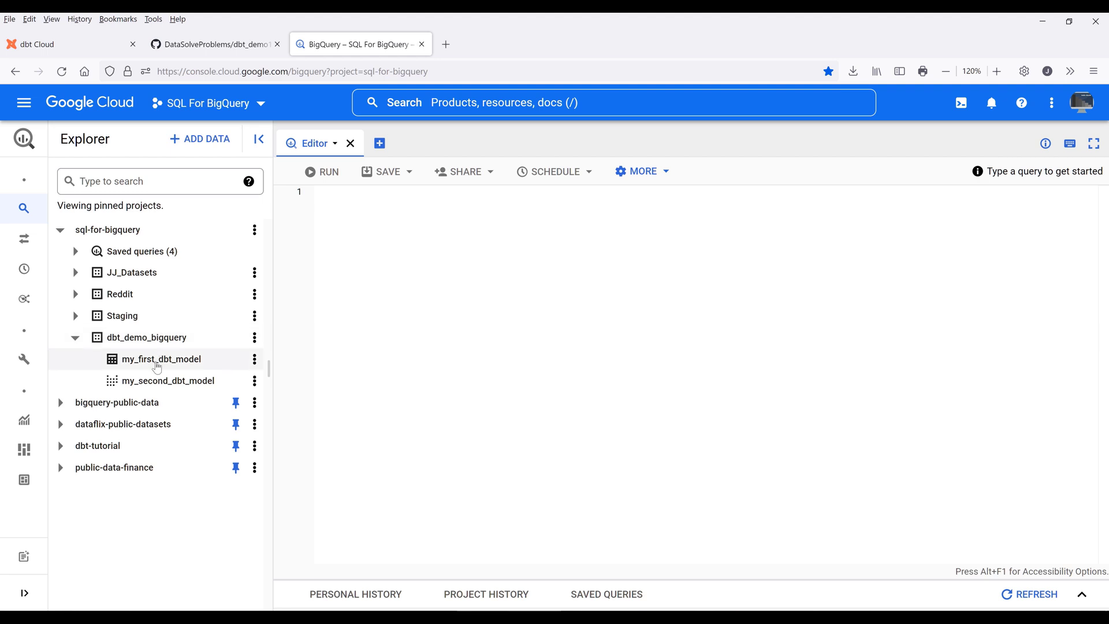
{"action": "left_click", "coordinate": [161, 357]}
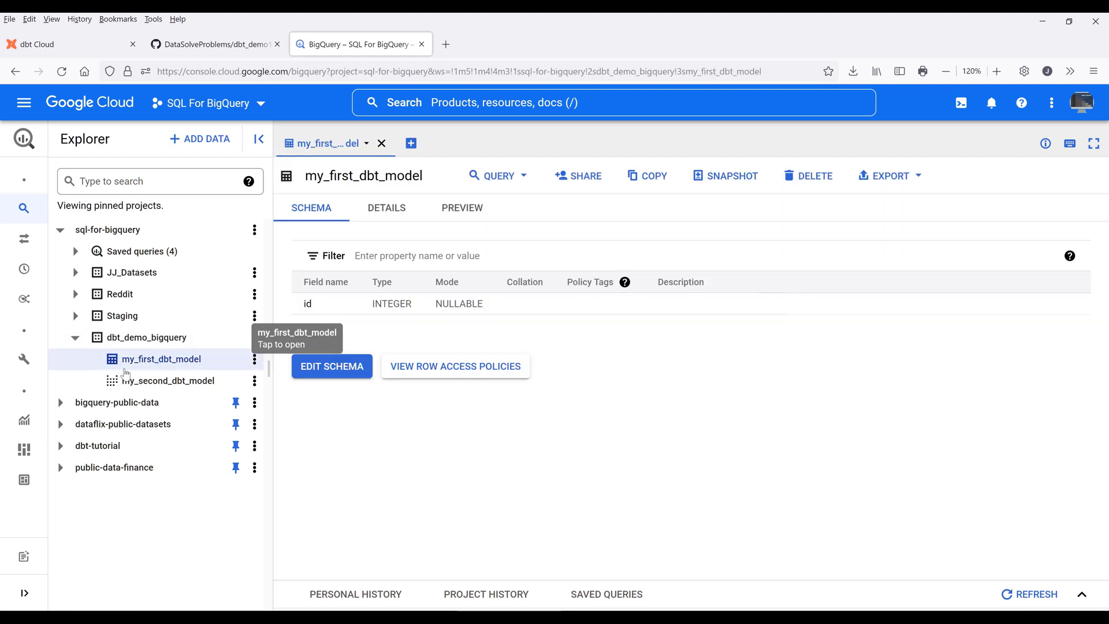
{"action": "mouse_move", "coordinate": [150, 374]}
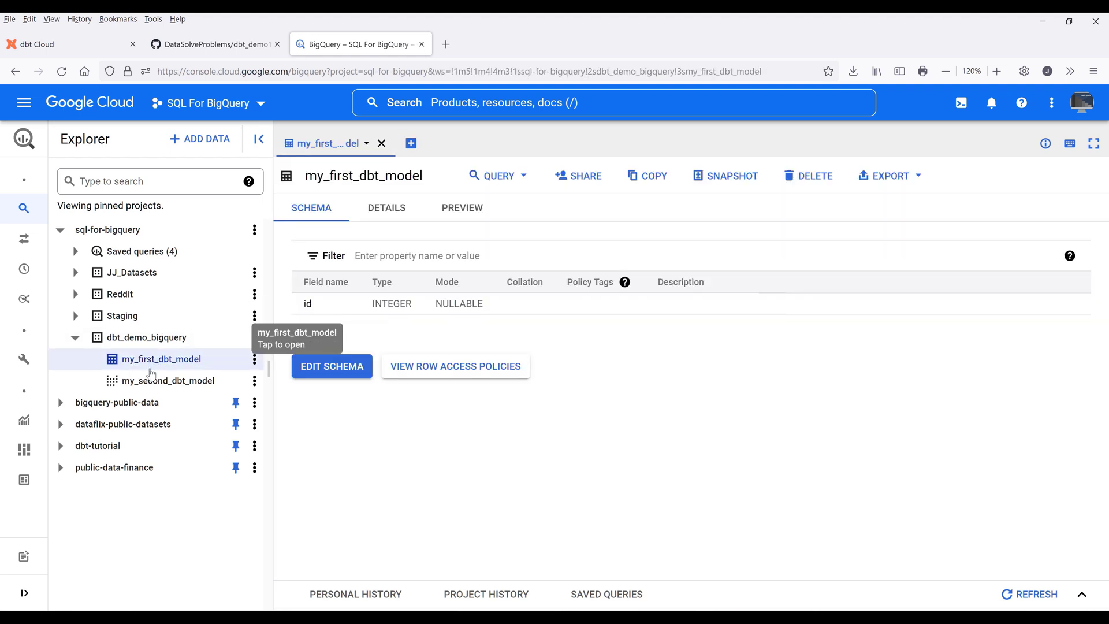
{"action": "left_click", "coordinate": [168, 381]}
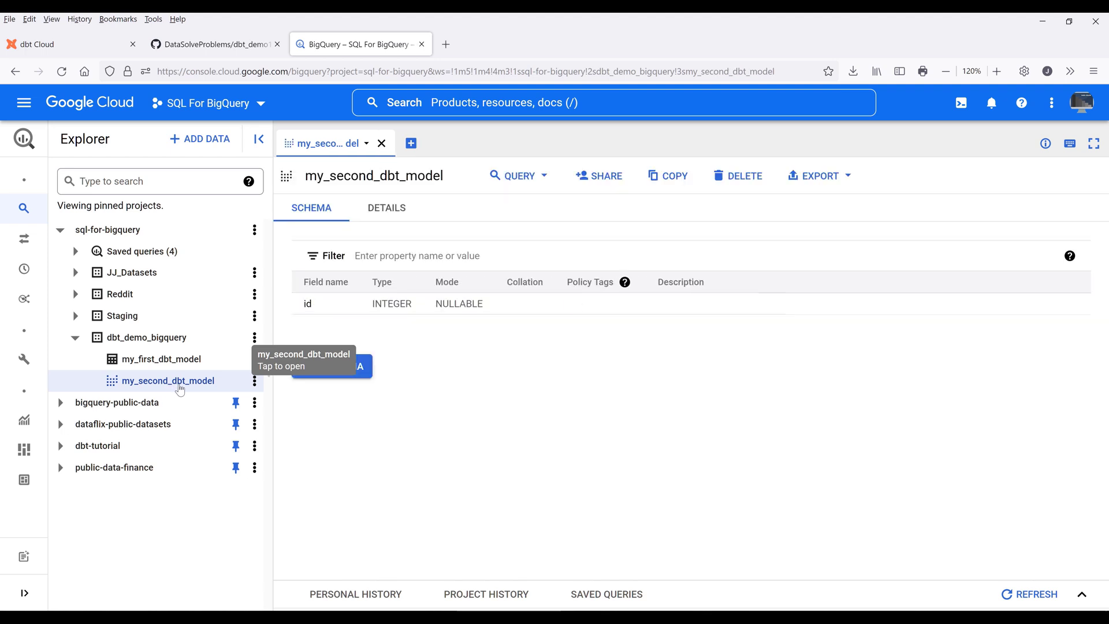
Step: Return through the GitHub tab to the dbt Cloud project editor
{"action": "left_click", "coordinate": [215, 44]}
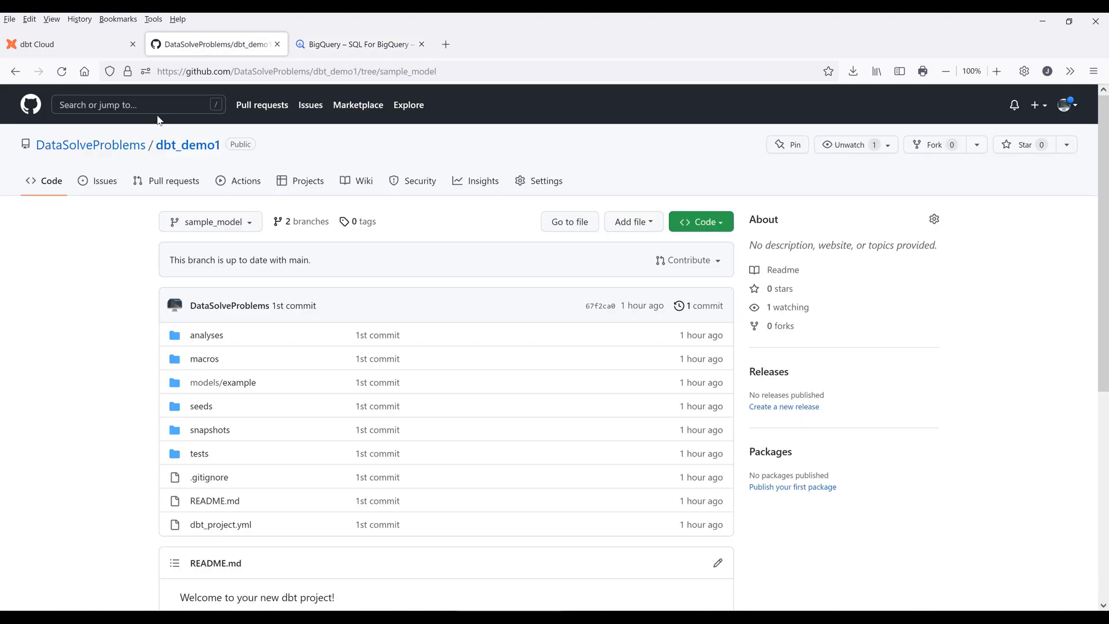
{"action": "left_click", "coordinate": [37, 44]}
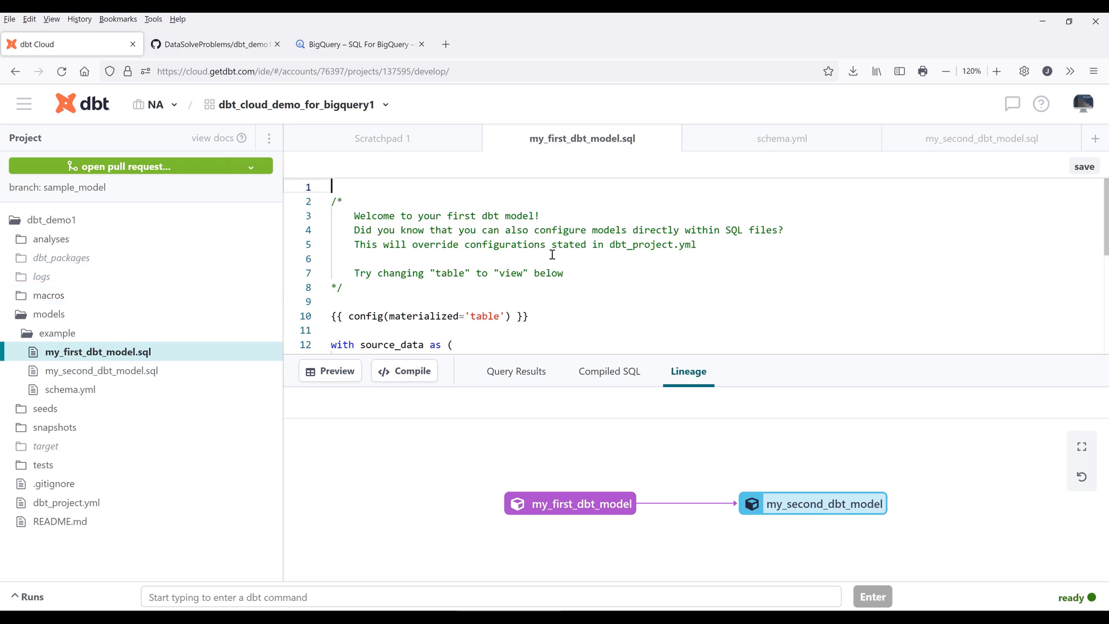
{"action": "left_click", "coordinate": [464, 258]}
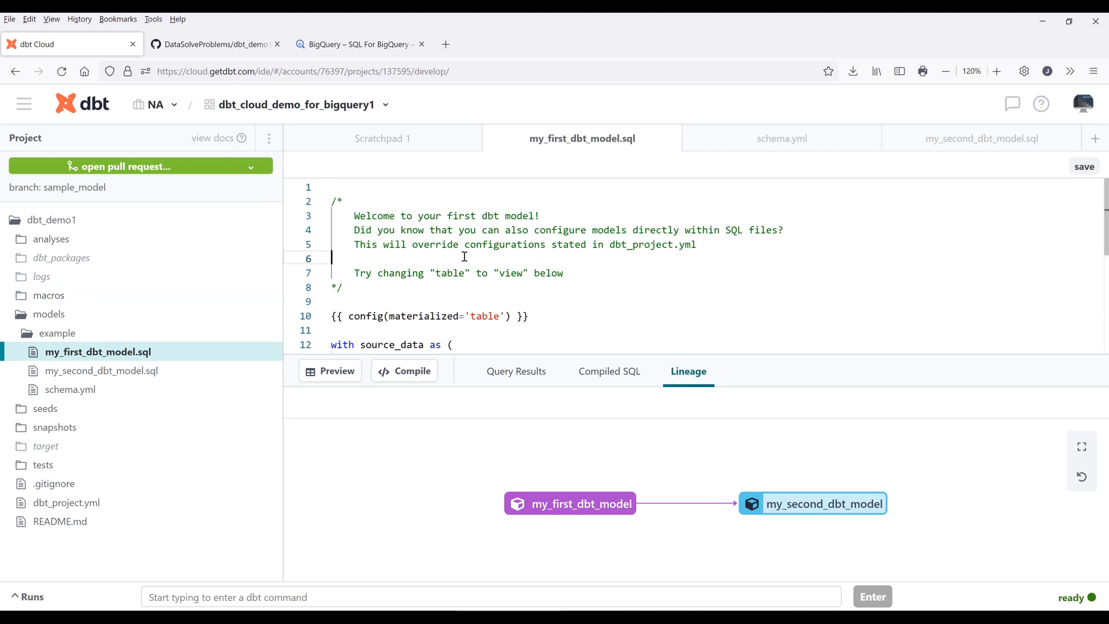
{"action": "scroll", "scroll_direction": "down", "scroll_amount": 3}
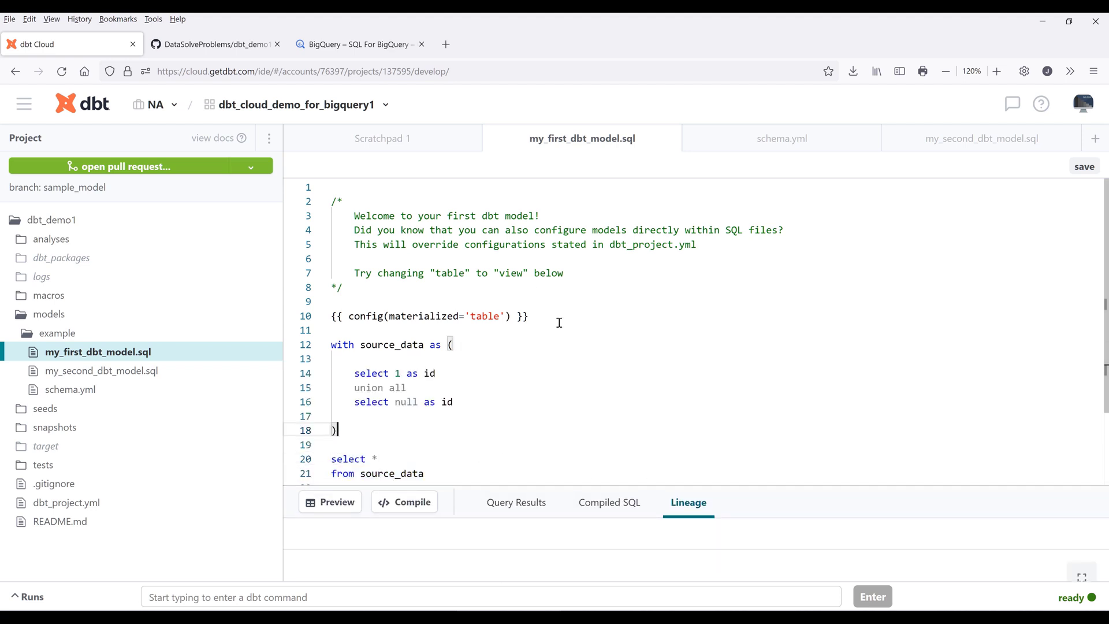
{"action": "mouse_move", "coordinate": [548, 310]}
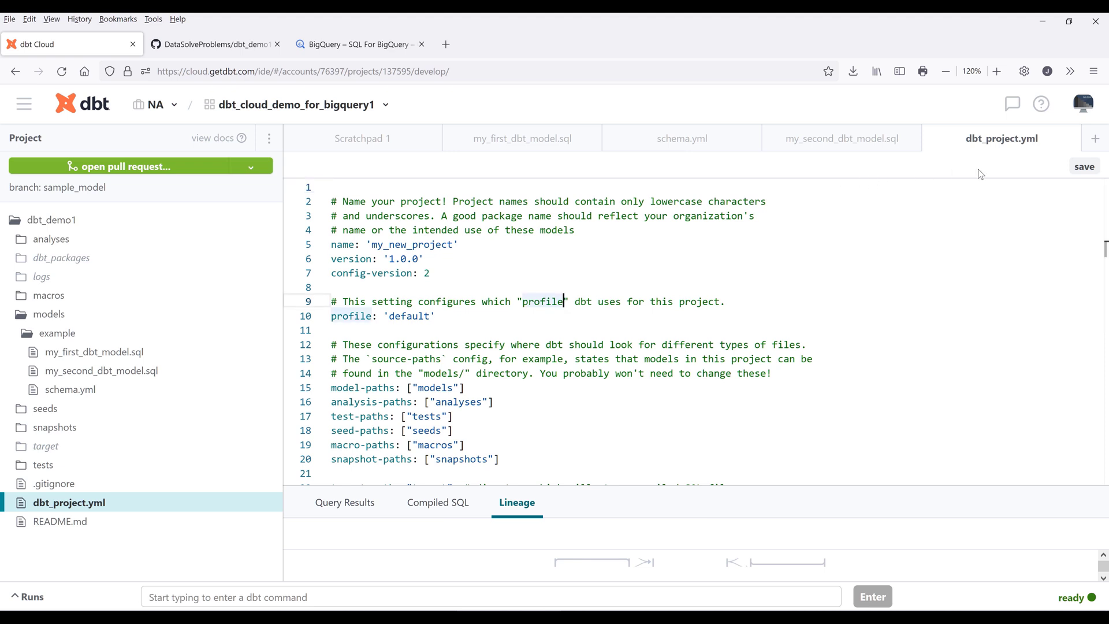
Step: Replace the my_new_project name value in dbt_project.yml with dbt_demo
{"action": "scroll", "scroll_direction": "down", "scroll_amount": 3}
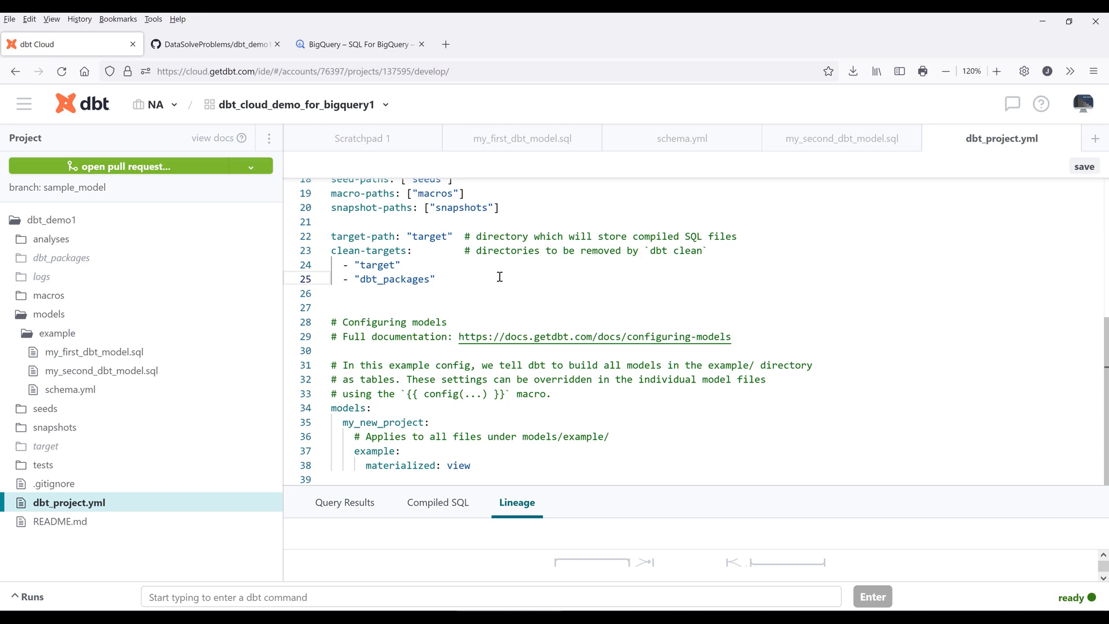
{"action": "mouse_move", "coordinate": [494, 272]}
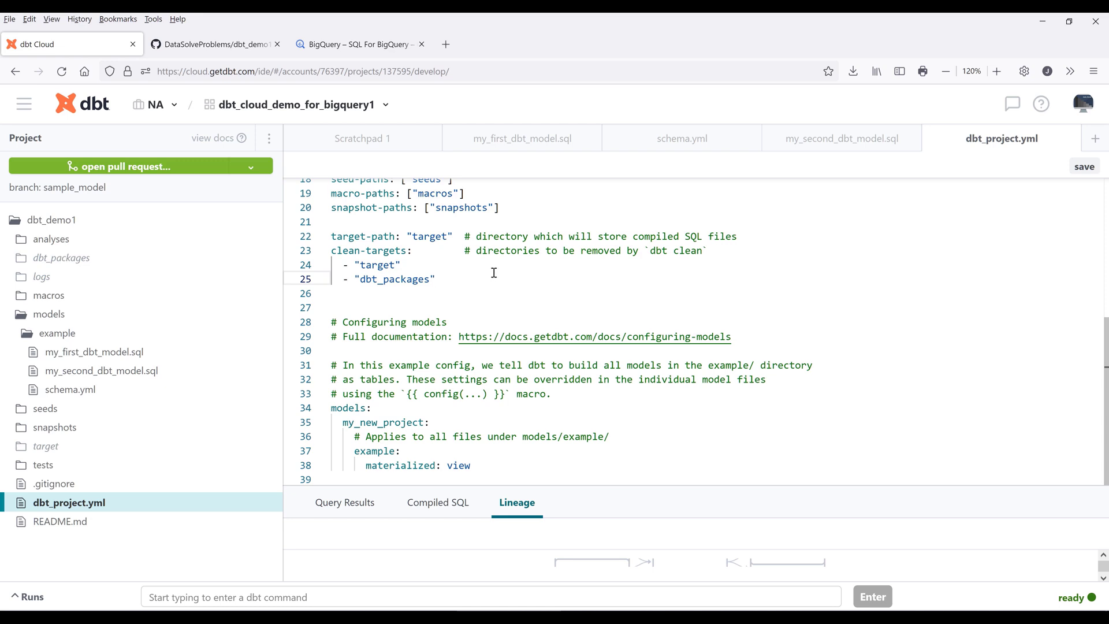
{"action": "left_click", "coordinate": [332, 407]}
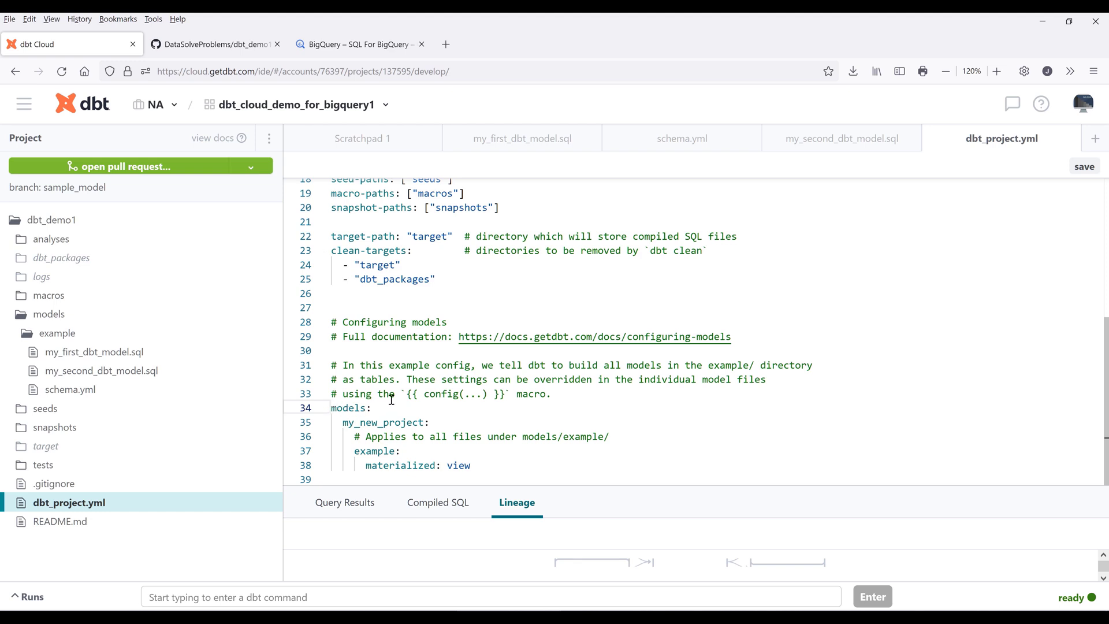
{"action": "double_click", "coordinate": [383, 423]}
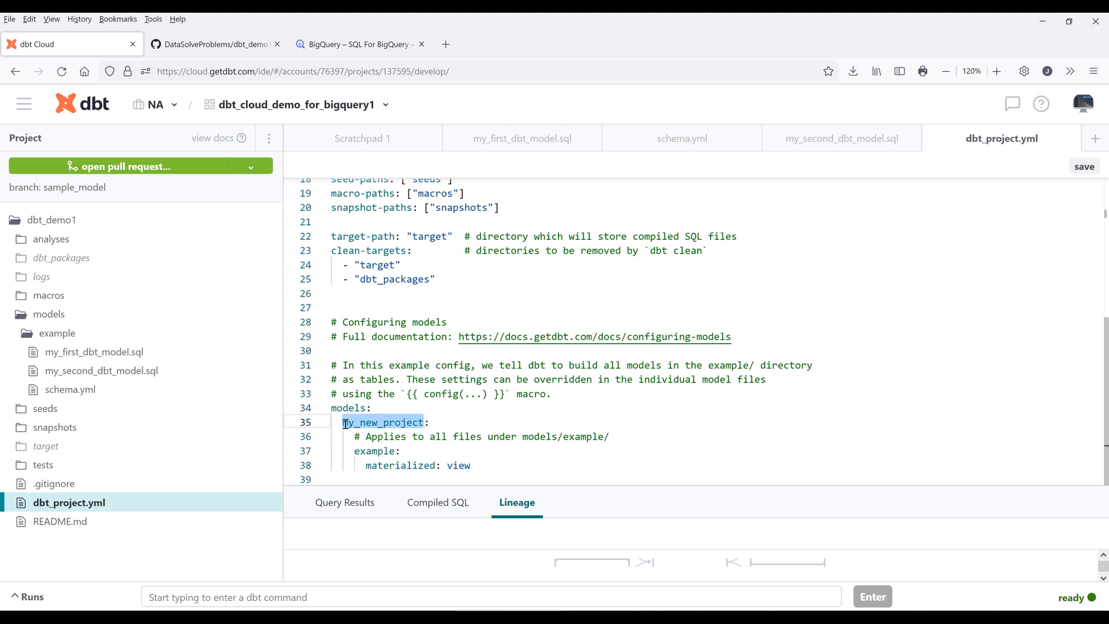
{"action": "left_click", "coordinate": [407, 423]}
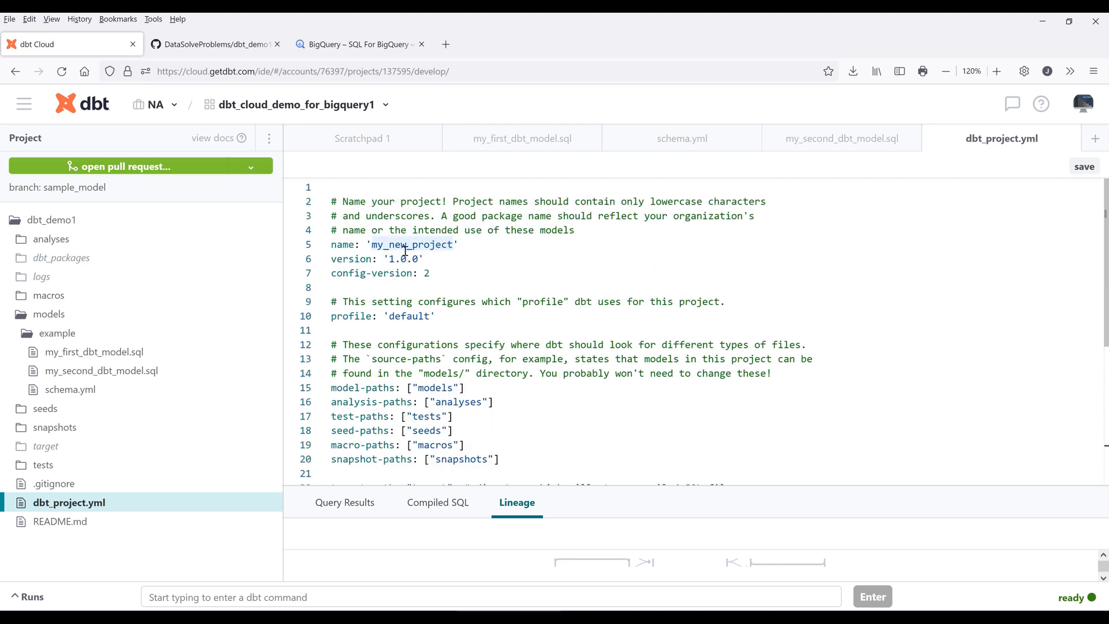
{"action": "double_click", "coordinate": [404, 245]}
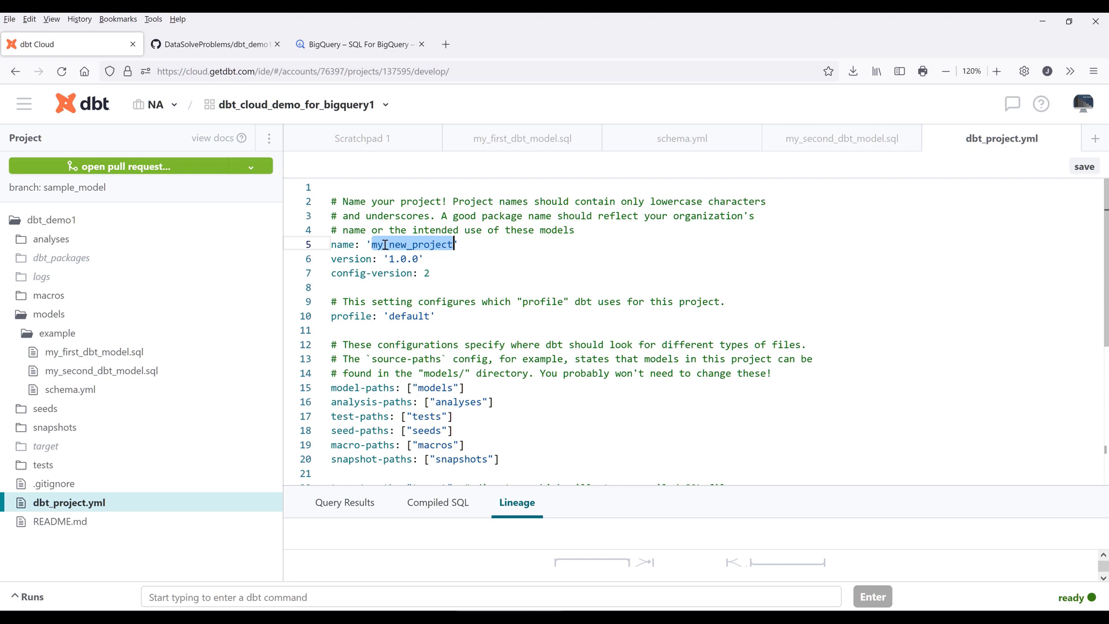
{"action": "key", "text": "Delete"}
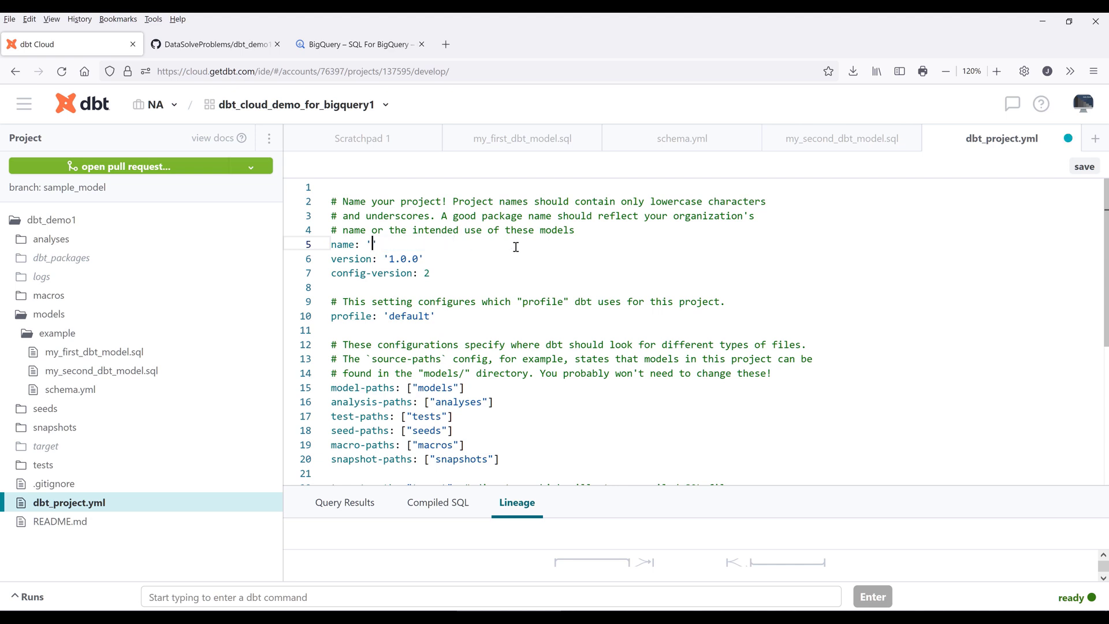
{"action": "type", "text": "dbt_demo"}
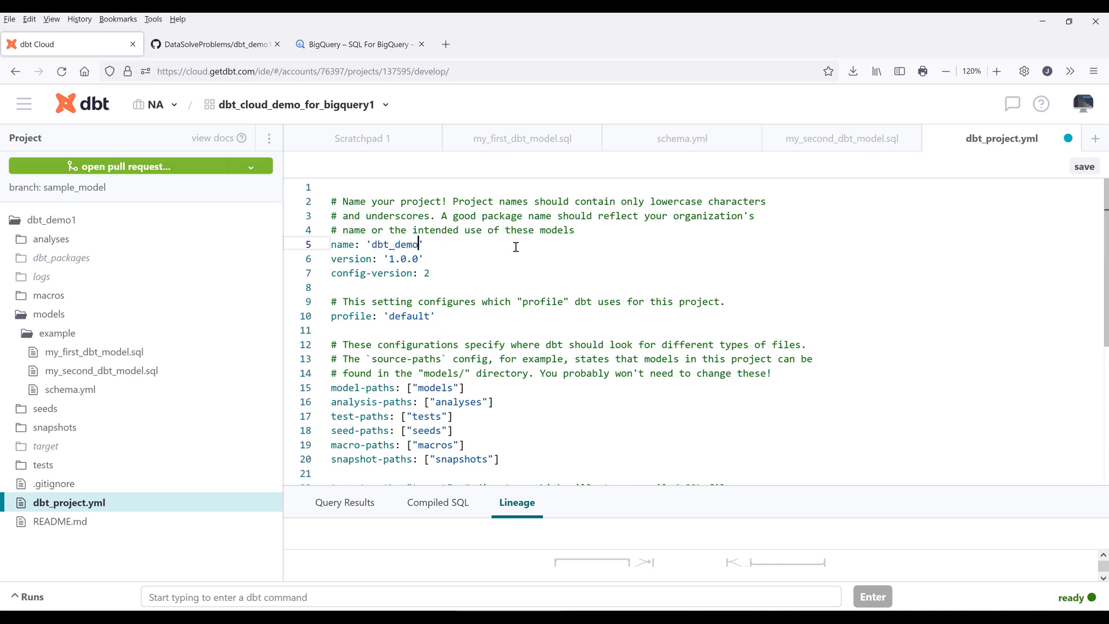
Step: Rename the project key under the models block to dbt_demo as well
{"action": "double_click", "coordinate": [395, 244]}
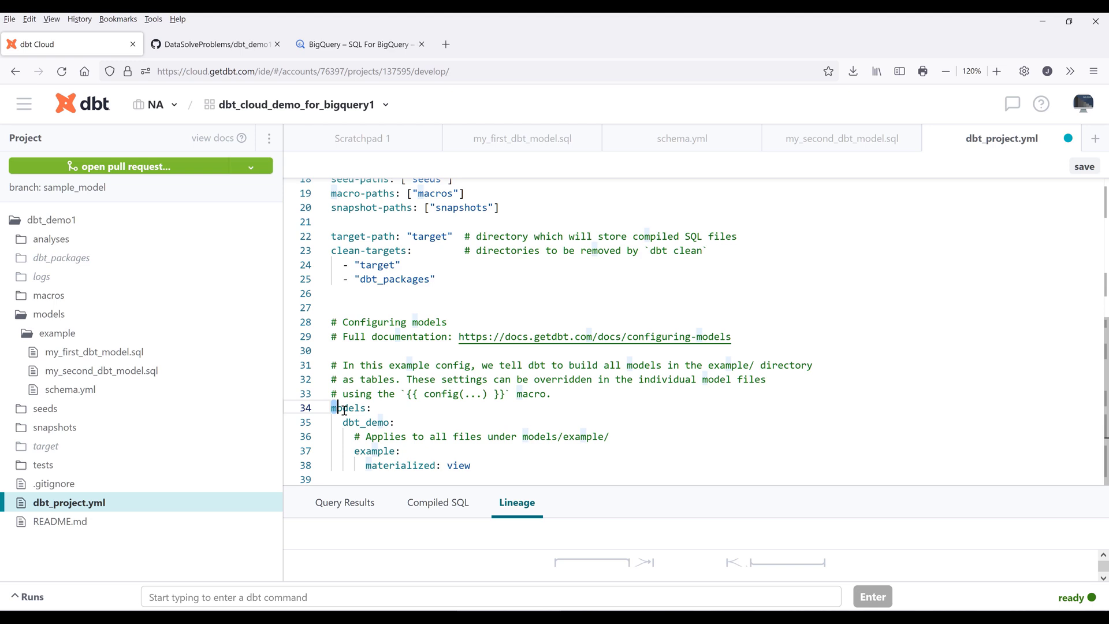
{"action": "left_click", "coordinate": [344, 423]}
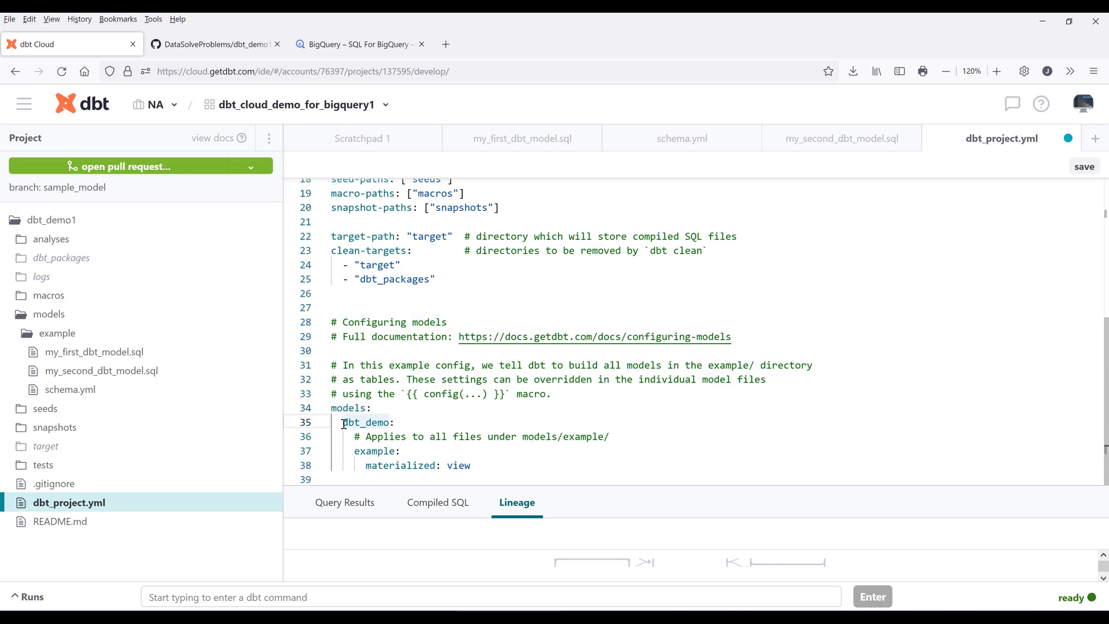
{"action": "double_click", "coordinate": [362, 423]}
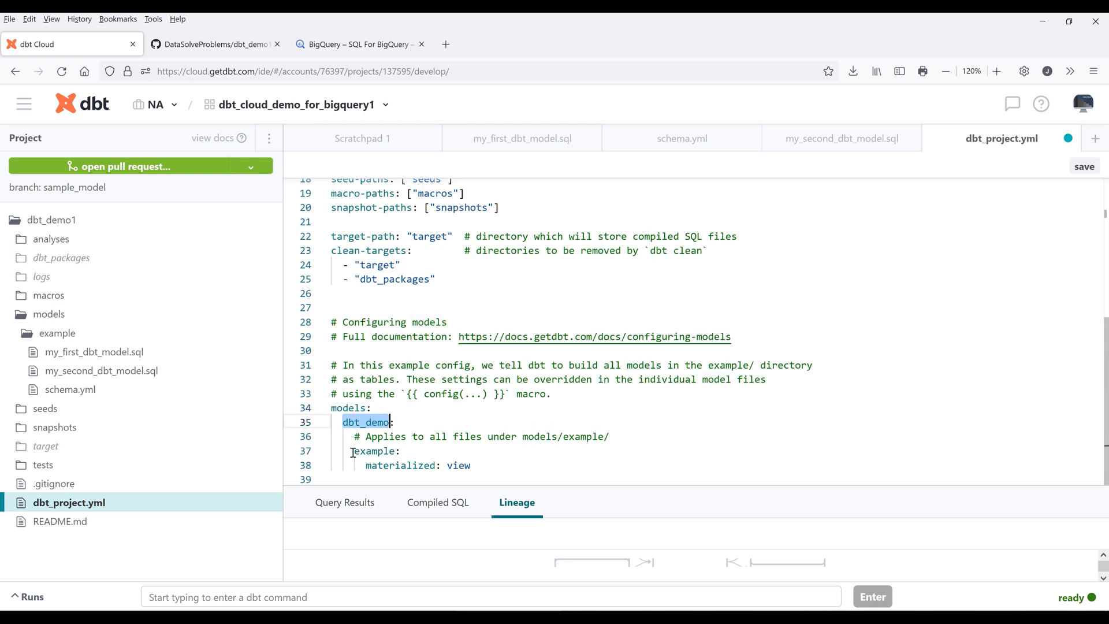
{"action": "double_click", "coordinate": [372, 450]}
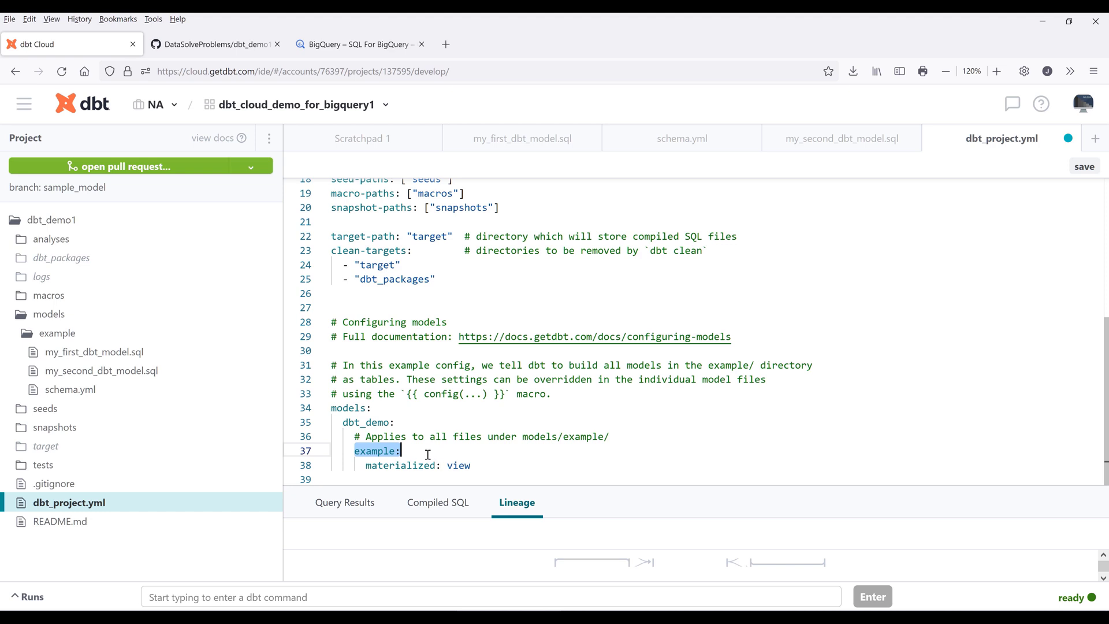
{"action": "double_click", "coordinate": [348, 423]}
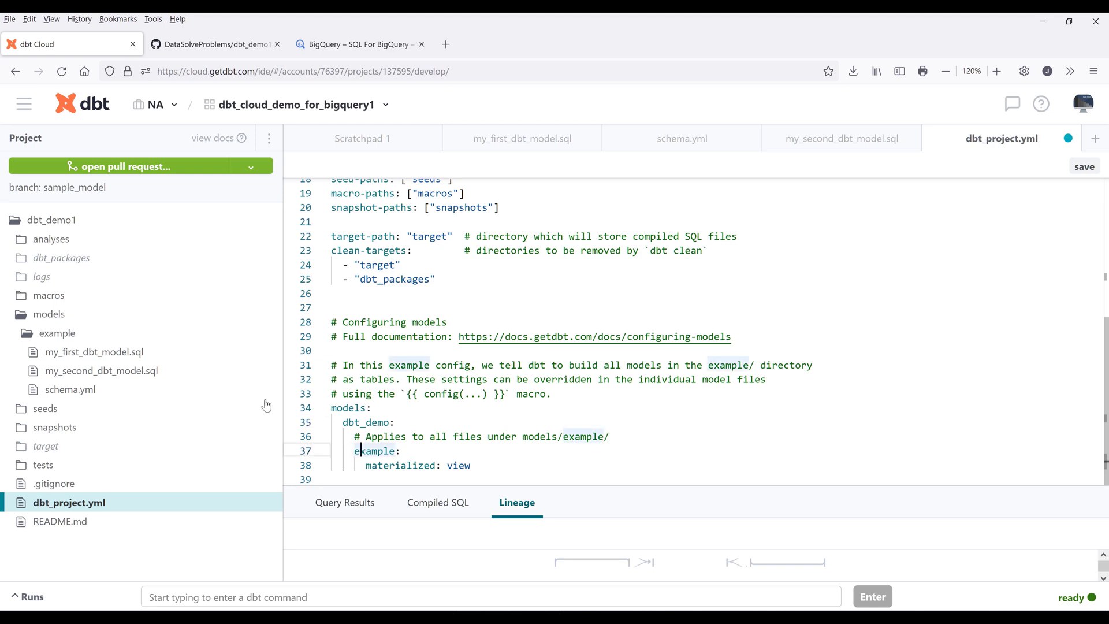
{"action": "mouse_move", "coordinate": [60, 333]}
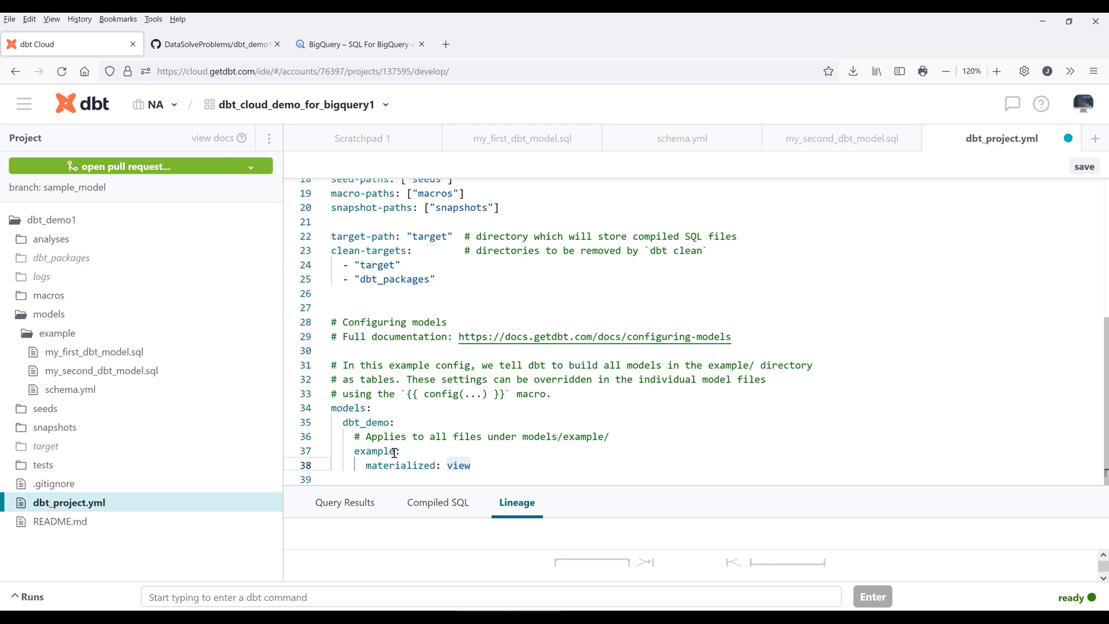
{"action": "mouse_move", "coordinate": [452, 451]}
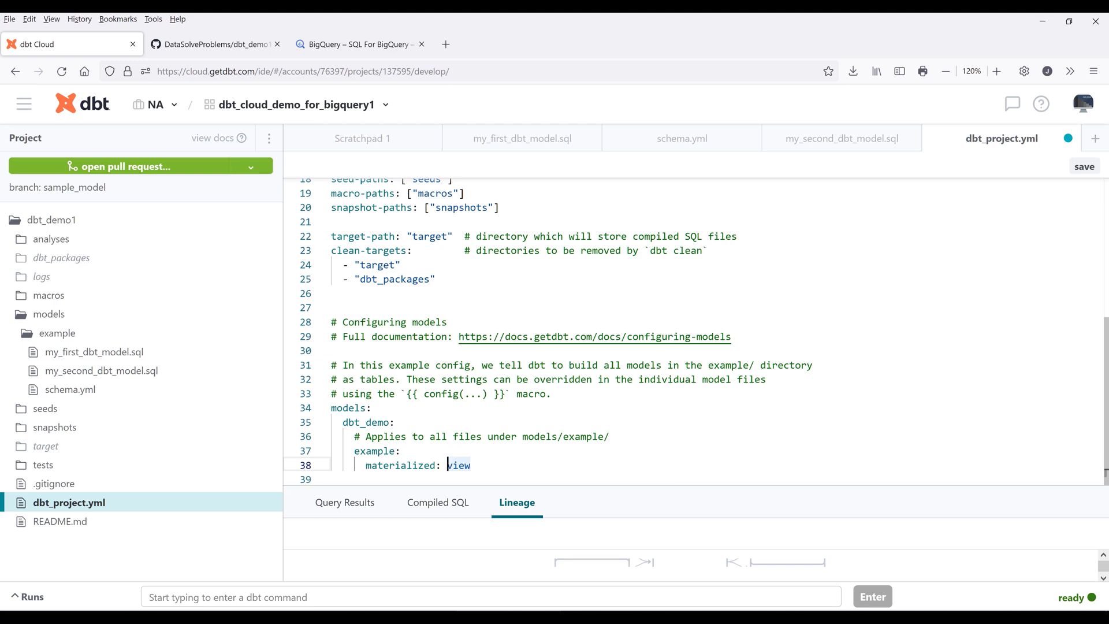
Step: Change materialized: view to table under example and enter dbt run in the command bar
{"action": "double_click", "coordinate": [458, 464]}
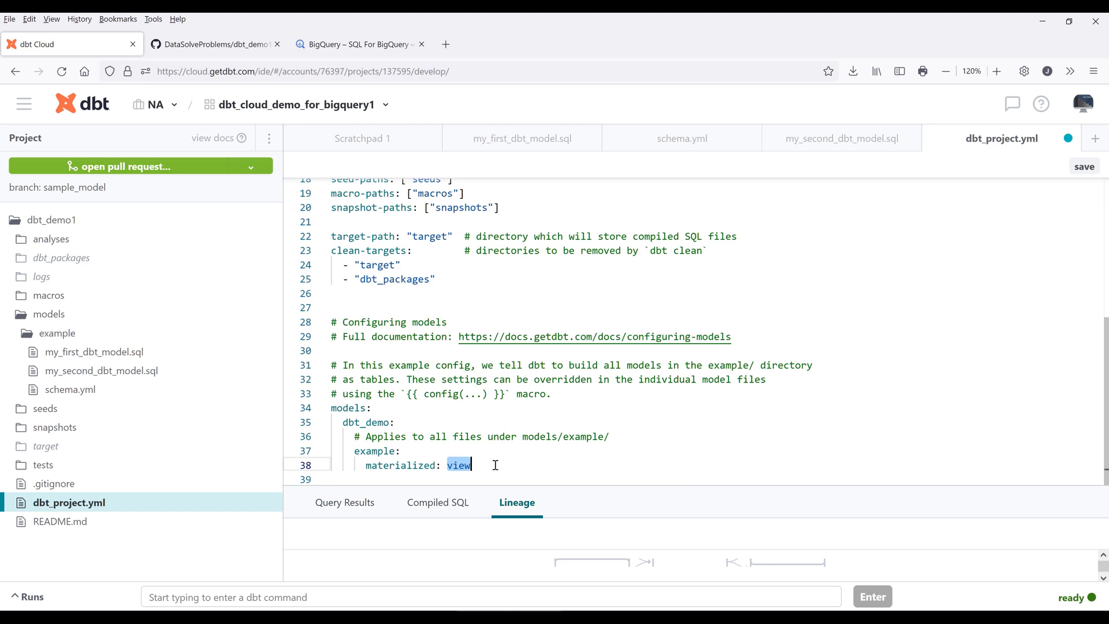
{"action": "type", "text": "table"}
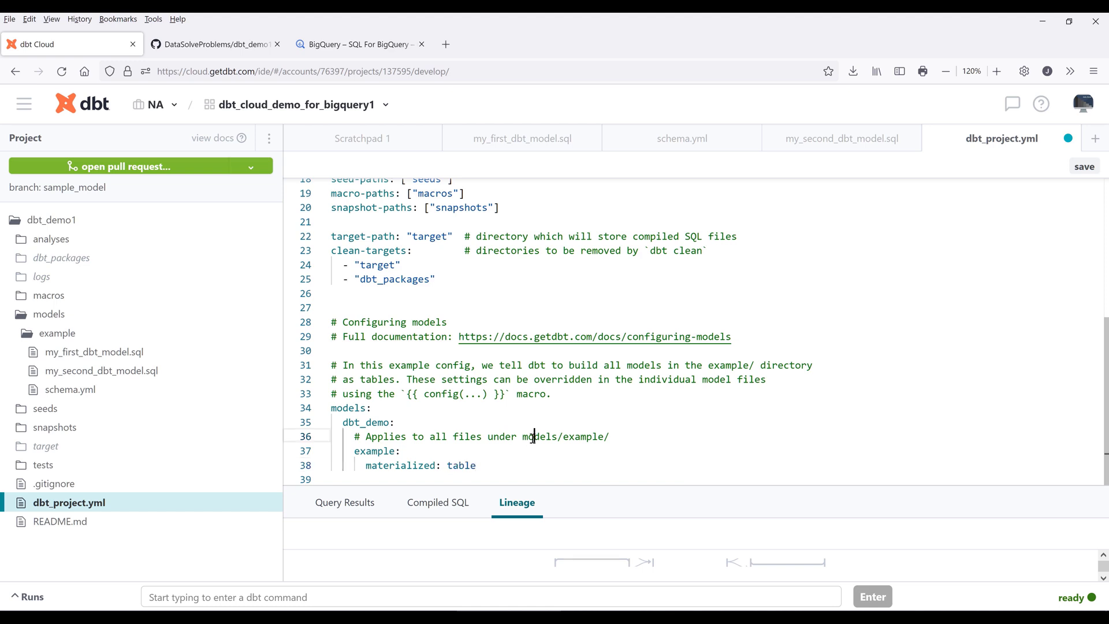
{"action": "type", "text": "dbt run"}
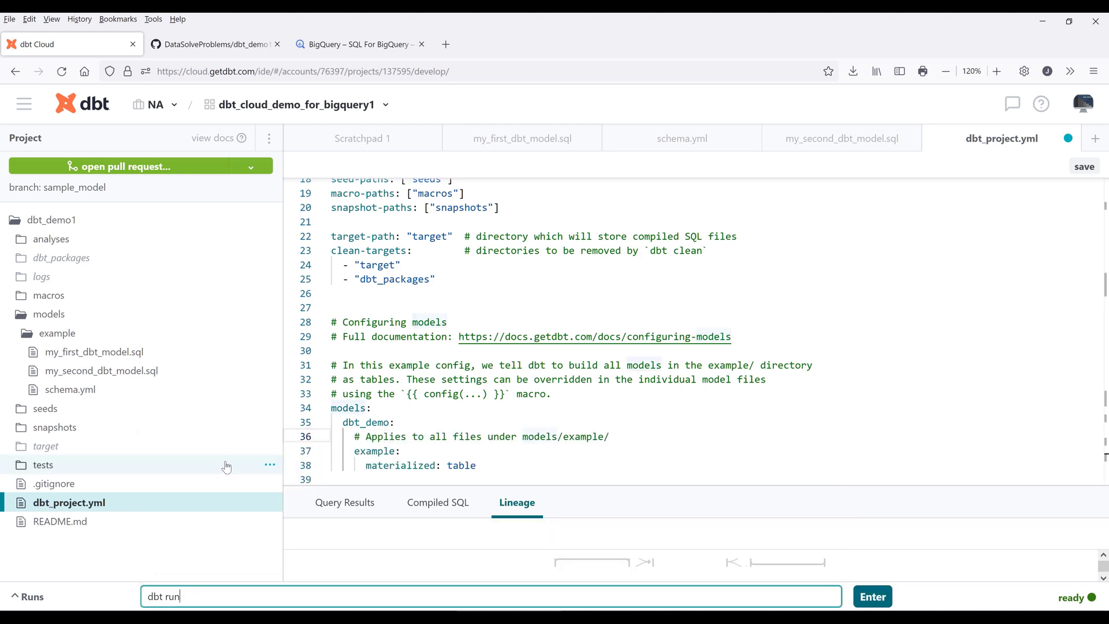
Step: Execute dbt run, collapse the run output and move to the BigQuery console
{"action": "left_click", "coordinate": [872, 612]}
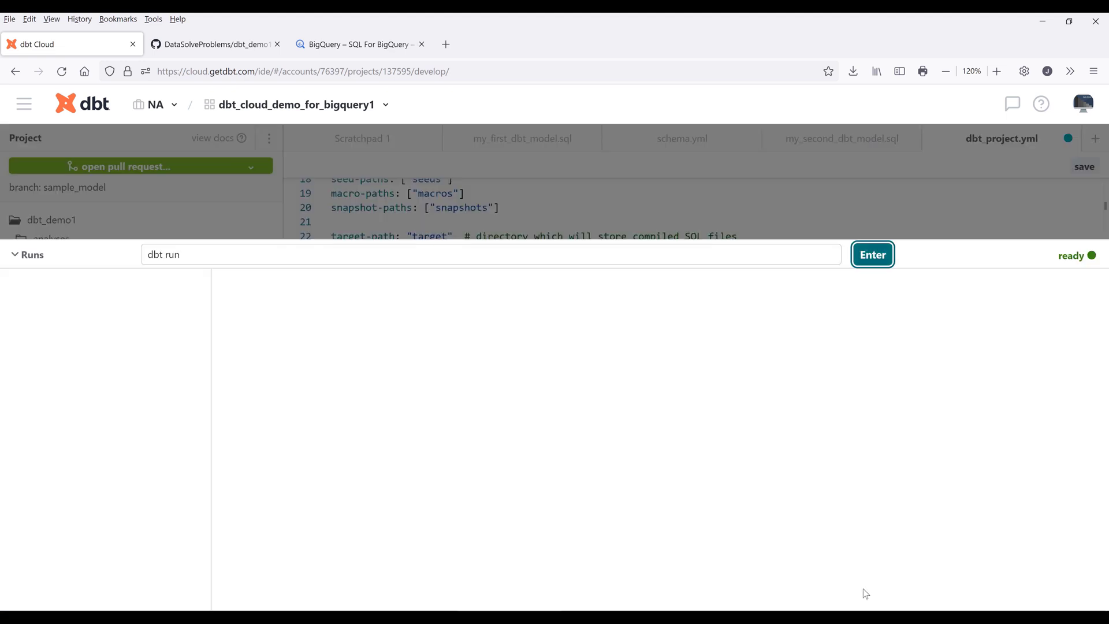
{"action": "left_click", "coordinate": [872, 254]}
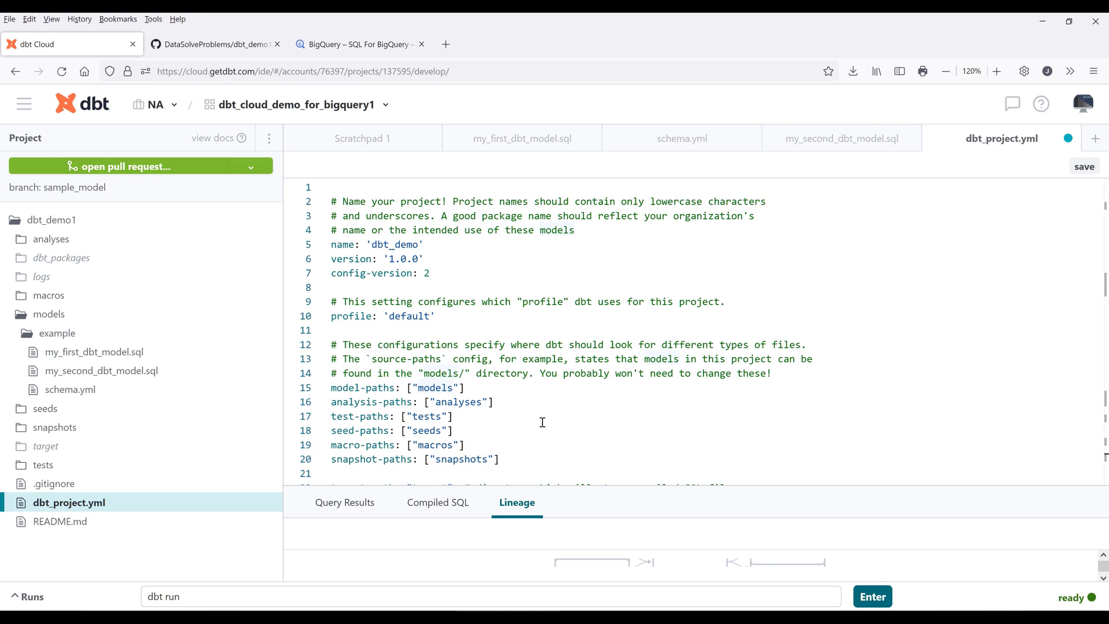
{"action": "left_click", "coordinate": [357, 44]}
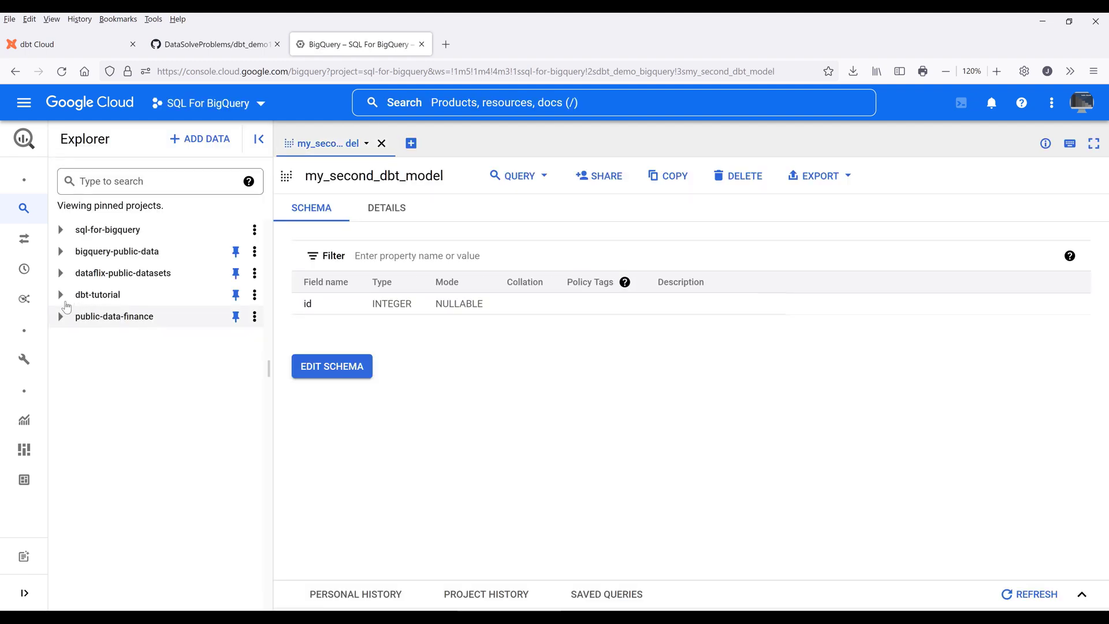
Step: Expand the dbt_demo_bigquery dataset to check my_second_dbt_model, then return to dbt Cloud
{"action": "left_click", "coordinate": [63, 294]}
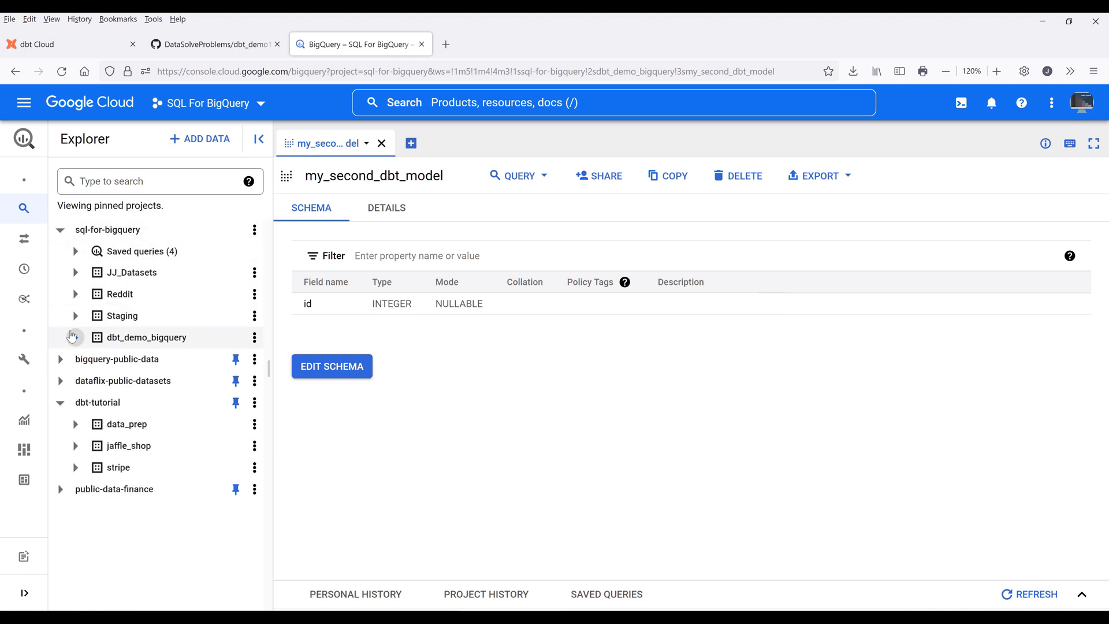
{"action": "left_click", "coordinate": [72, 337]}
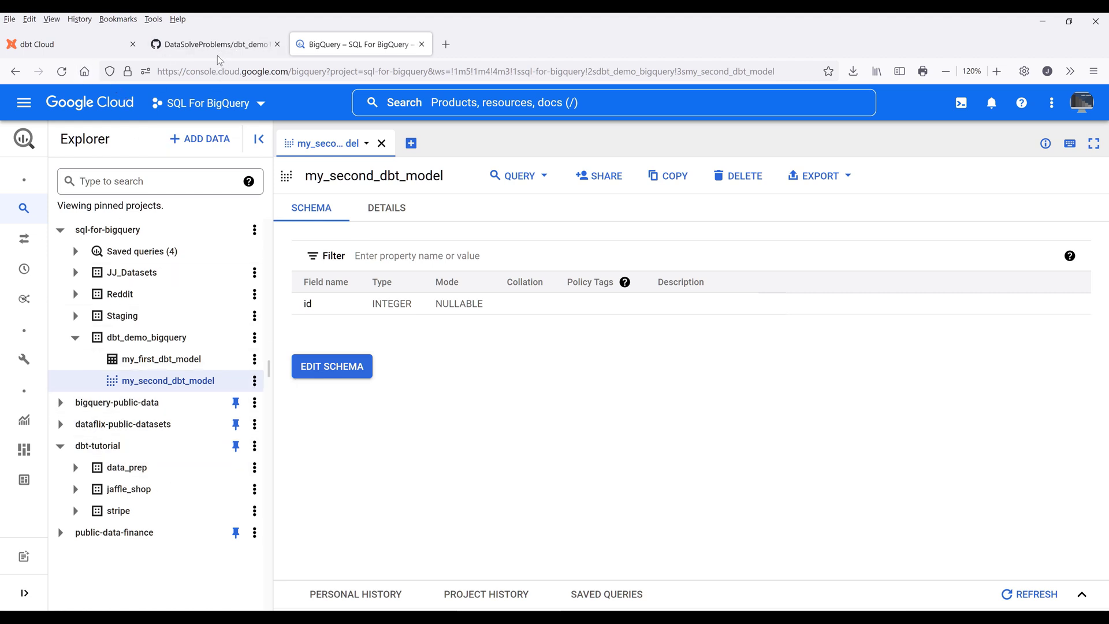
{"action": "left_click", "coordinate": [52, 44]}
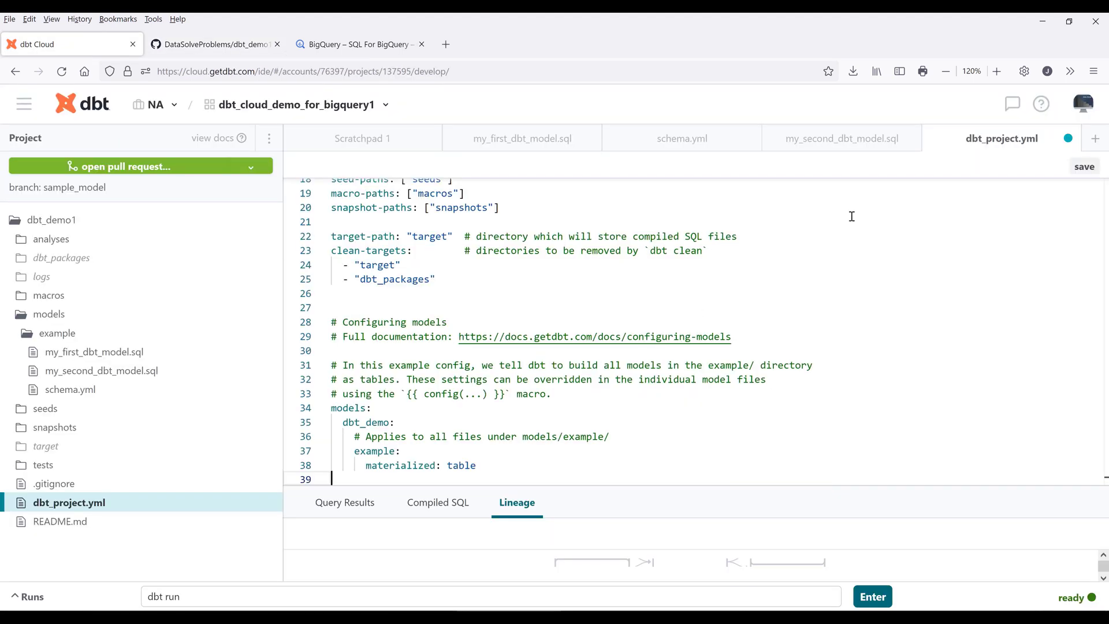
Step: Confirm materialized: table in dbt_project.yml and move over to BigQuery
{"action": "left_click", "coordinate": [1084, 166]}
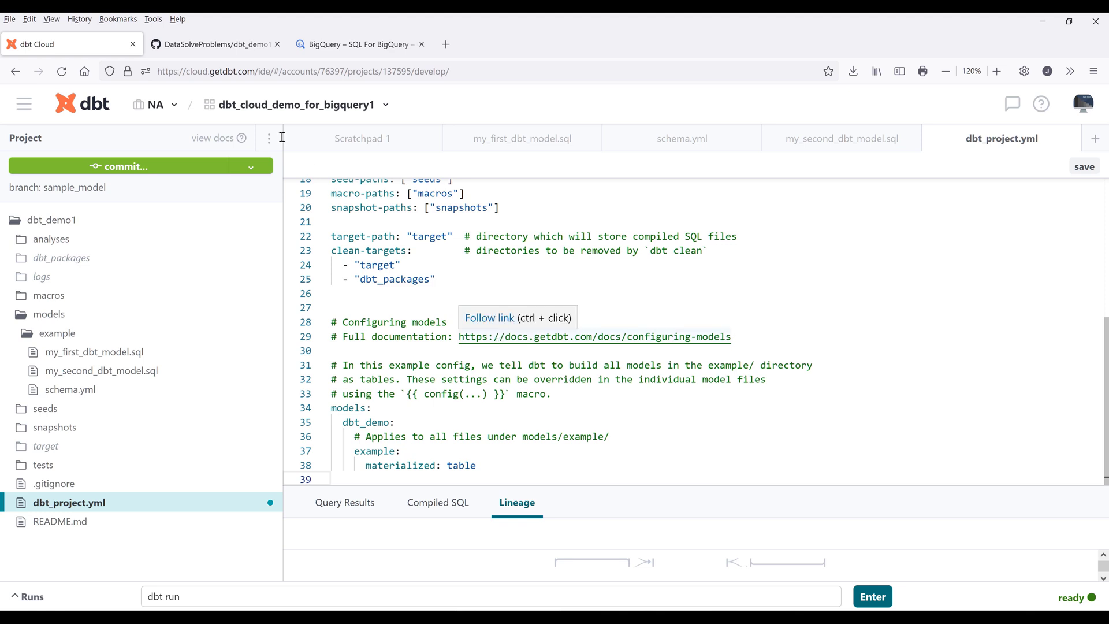
{"action": "left_click", "coordinate": [369, 44]}
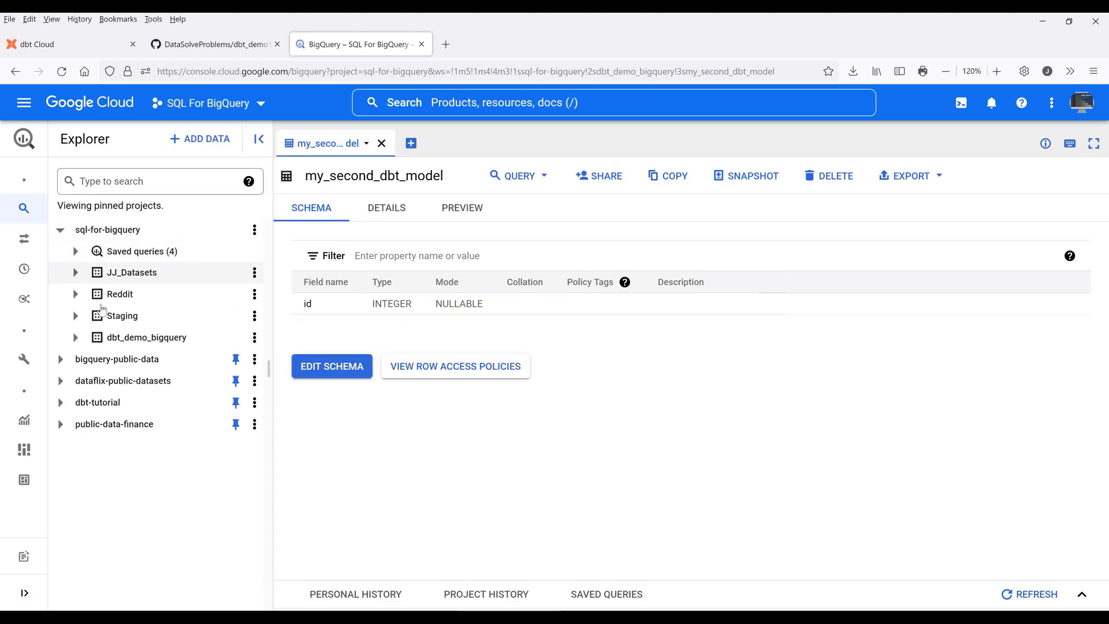
{"action": "mouse_move", "coordinate": [74, 337]}
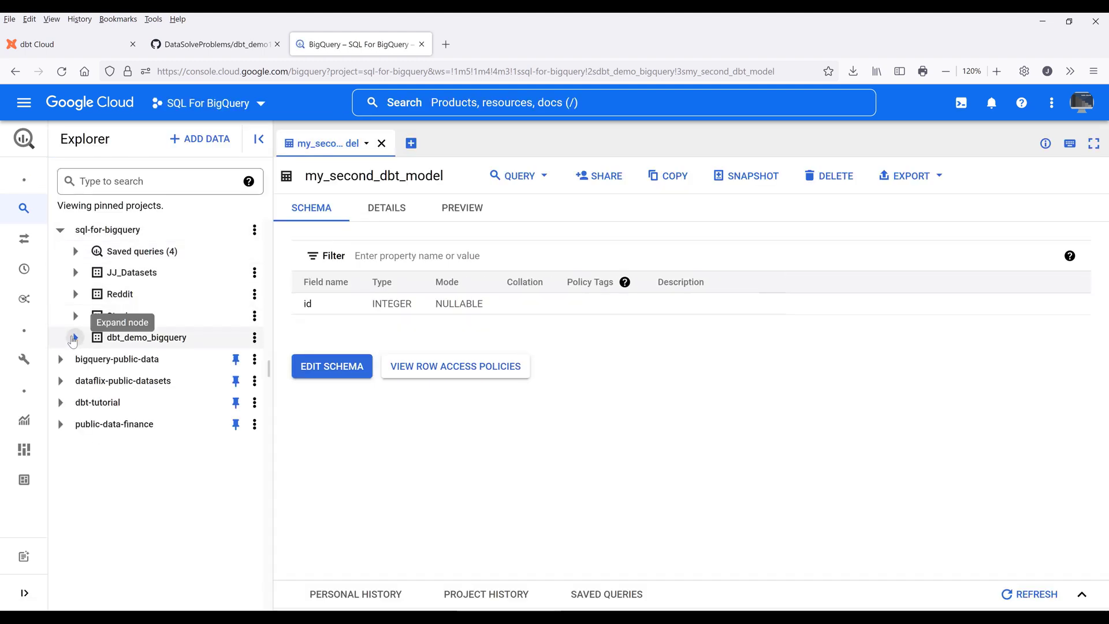
Step: Expand dbt_demo_bigquery to see both models as tables, then return to dbt Cloud
{"action": "left_click", "coordinate": [74, 337]}
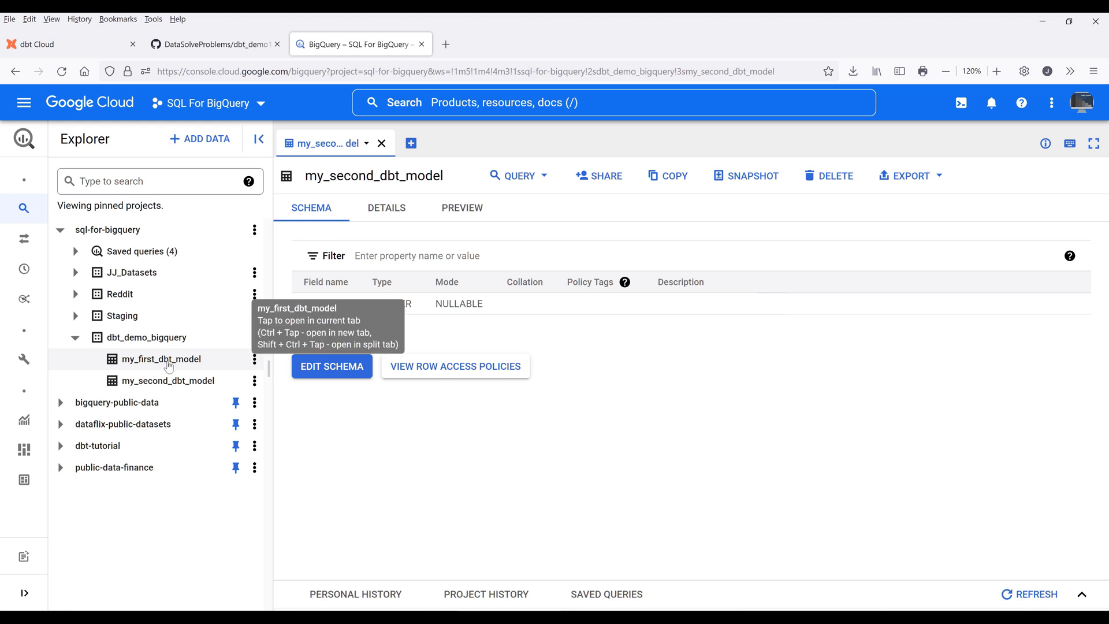
{"action": "mouse_move", "coordinate": [185, 371]}
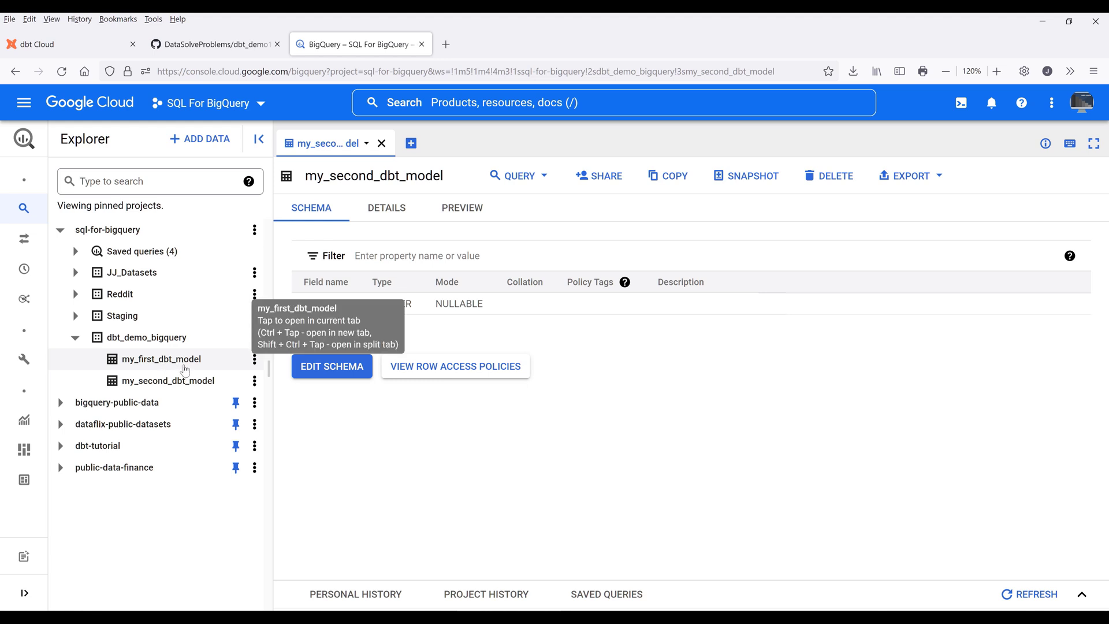
{"action": "left_click", "coordinate": [160, 358]}
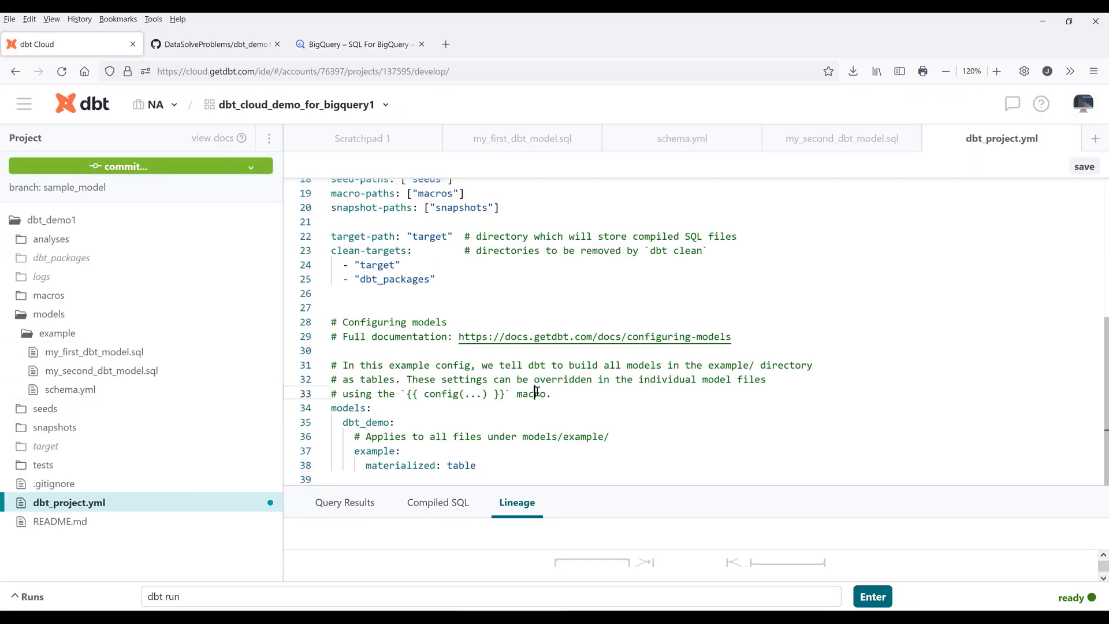
{"action": "mouse_move", "coordinate": [501, 406]}
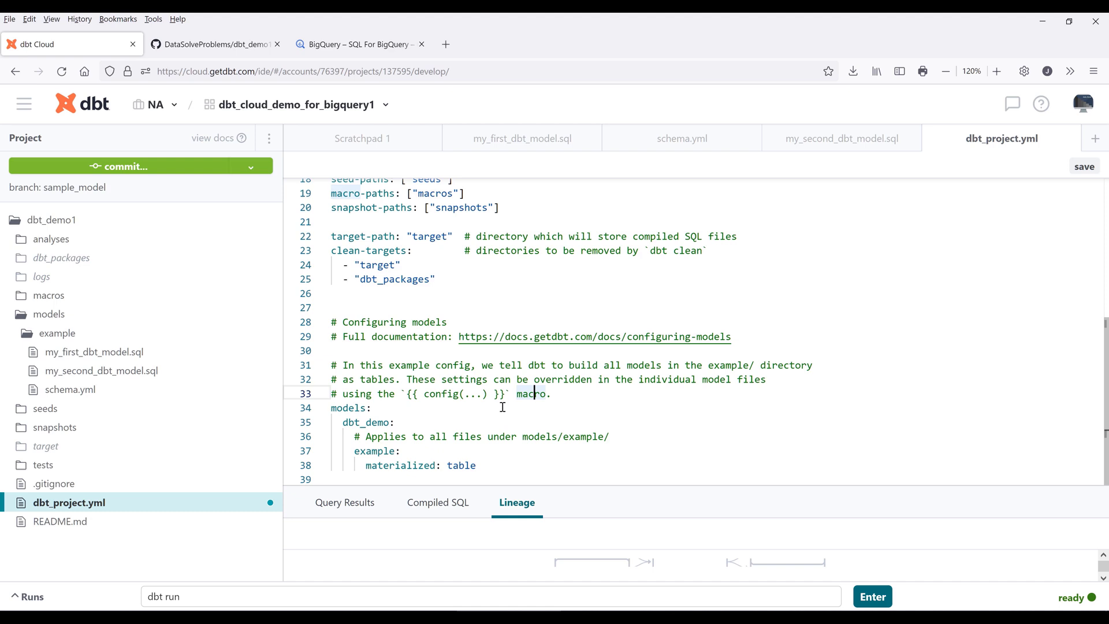
Step: Change the example models' materialization from table to view in dbt_project.yml, then go to BigQuery
{"action": "double_click", "coordinate": [461, 464]}
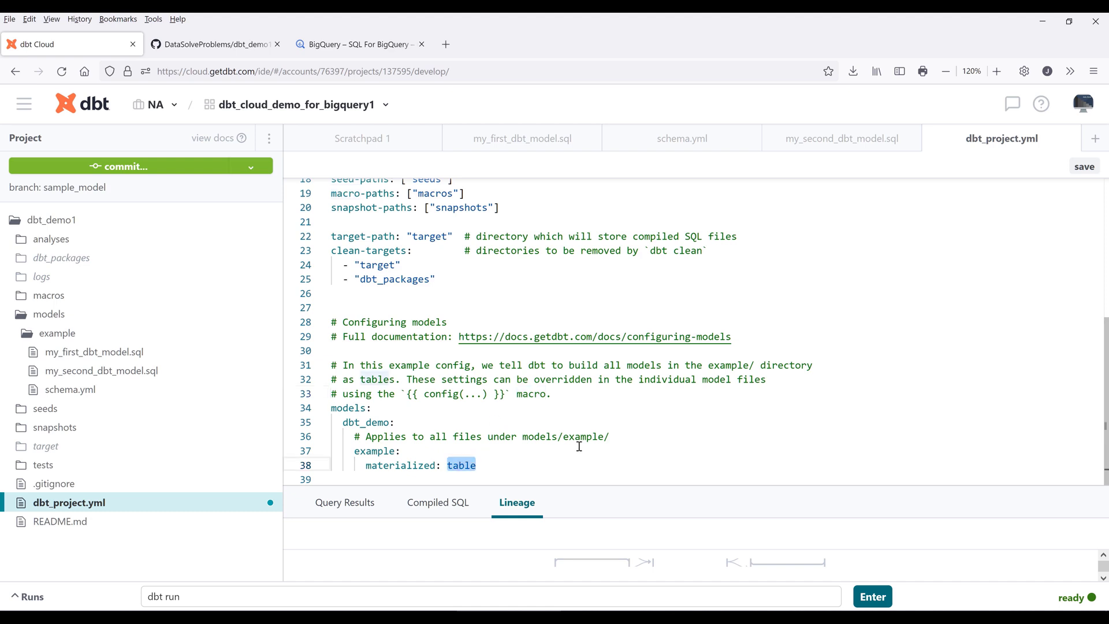
{"action": "type", "text": "view"}
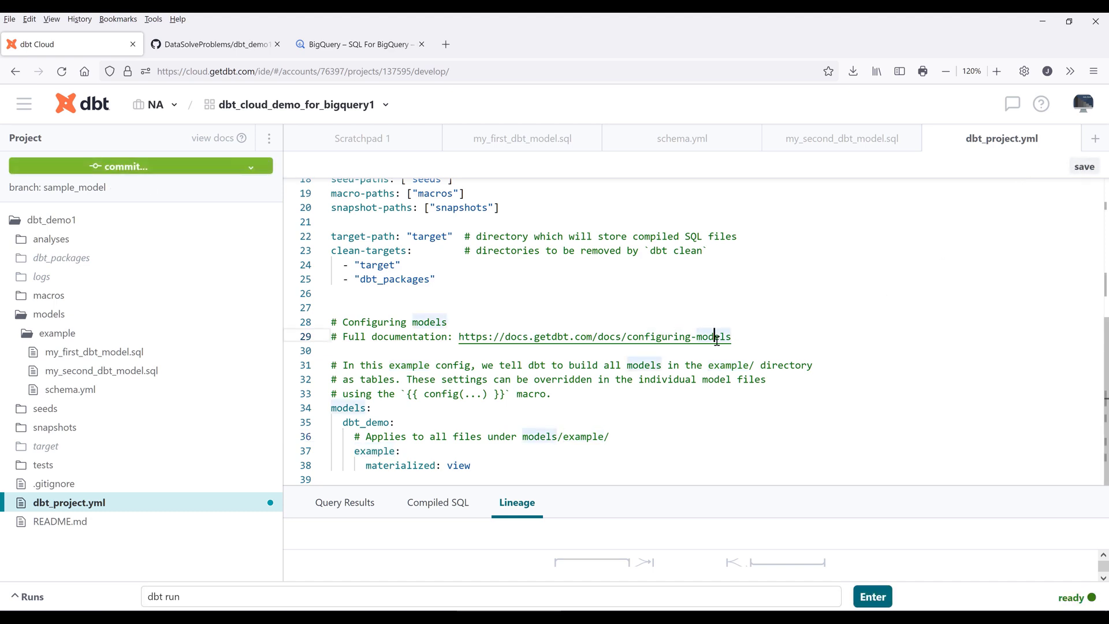
{"action": "mouse_move", "coordinate": [79, 335]}
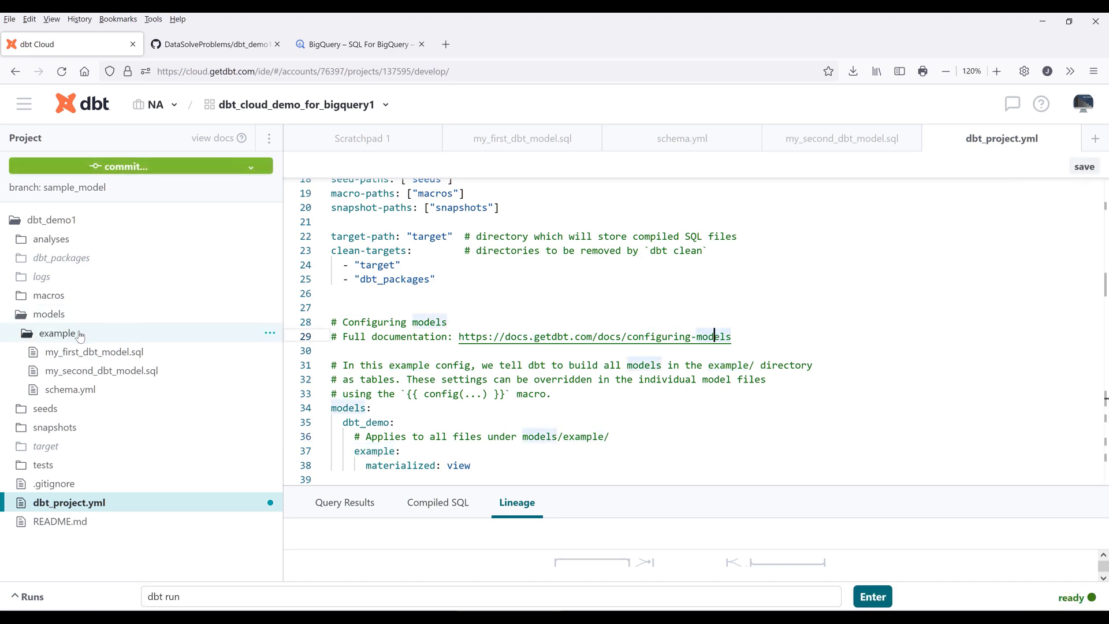
{"action": "left_click", "coordinate": [359, 44]}
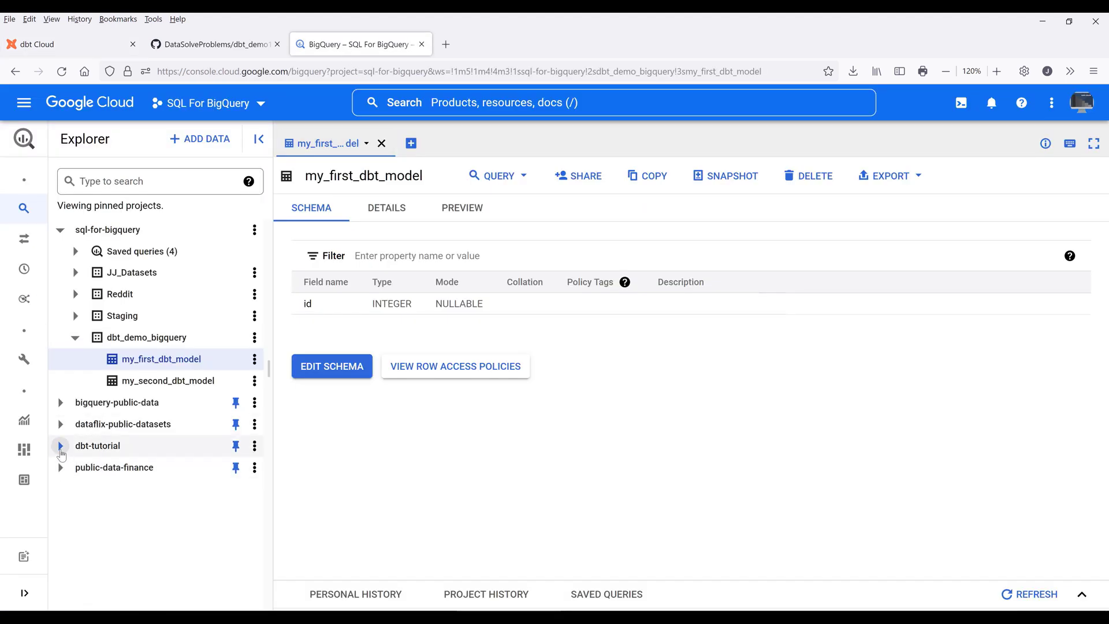
Step: Start pinning the sql-for-bigquery project by name via Add Data, then cancel the dialog
{"action": "left_click", "coordinate": [60, 446]}
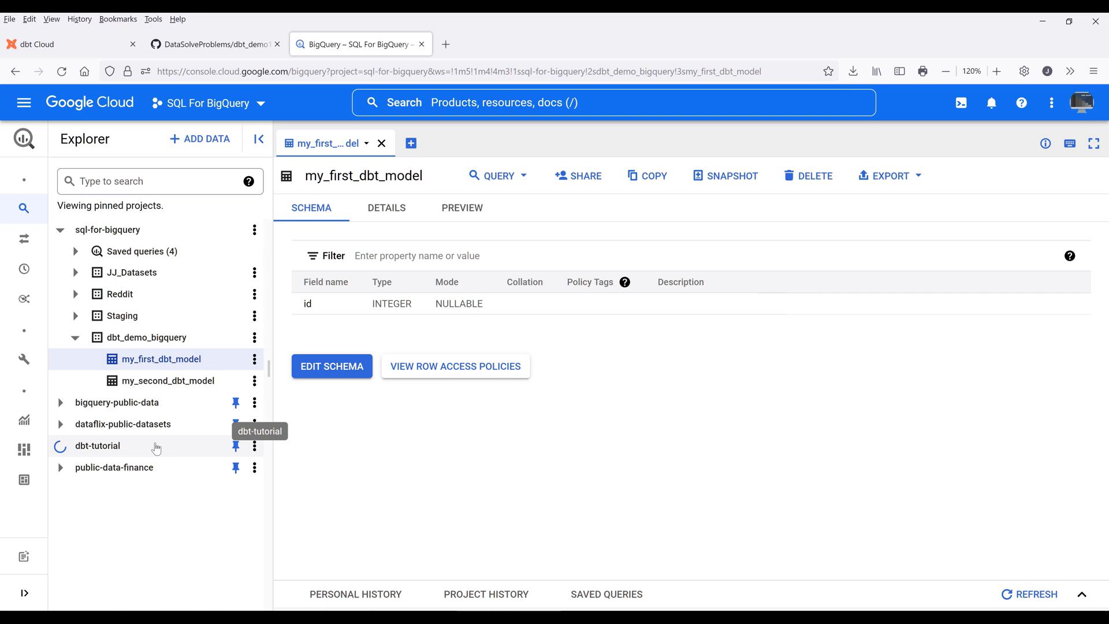
{"action": "left_click", "coordinate": [60, 446]}
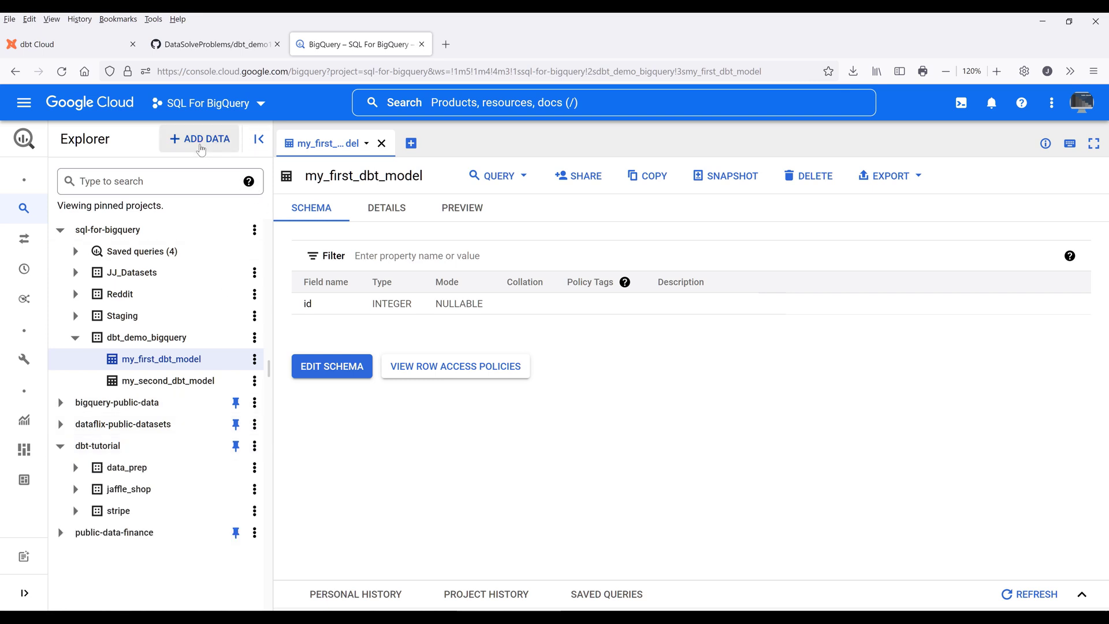
{"action": "left_click", "coordinate": [199, 138]}
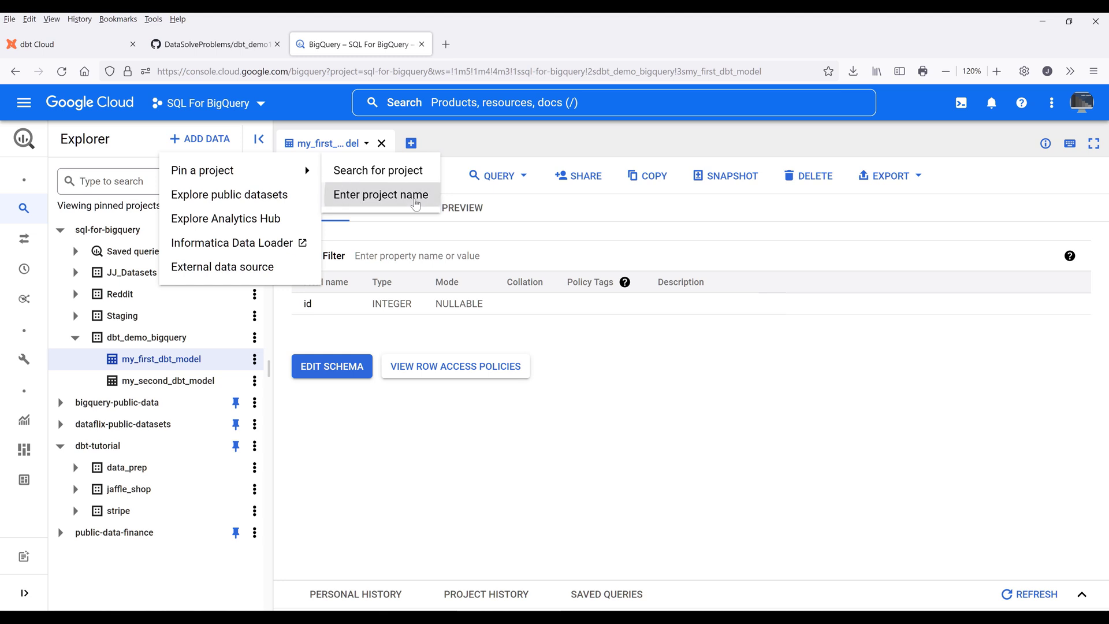
{"action": "left_click", "coordinate": [381, 194]}
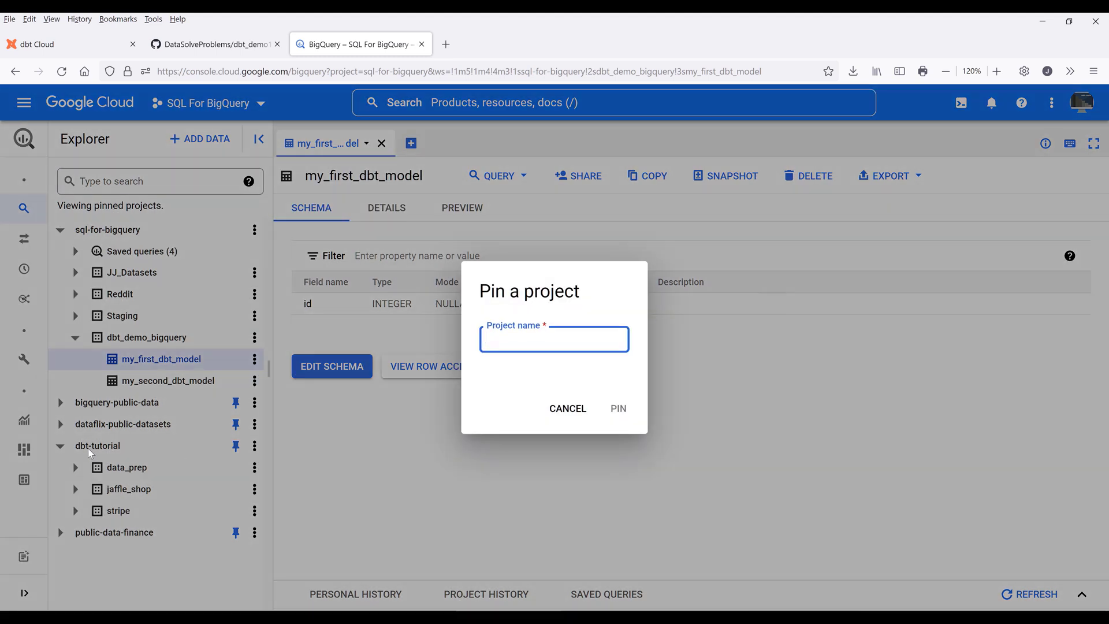
{"action": "type", "text": "sql-for-bigquery"}
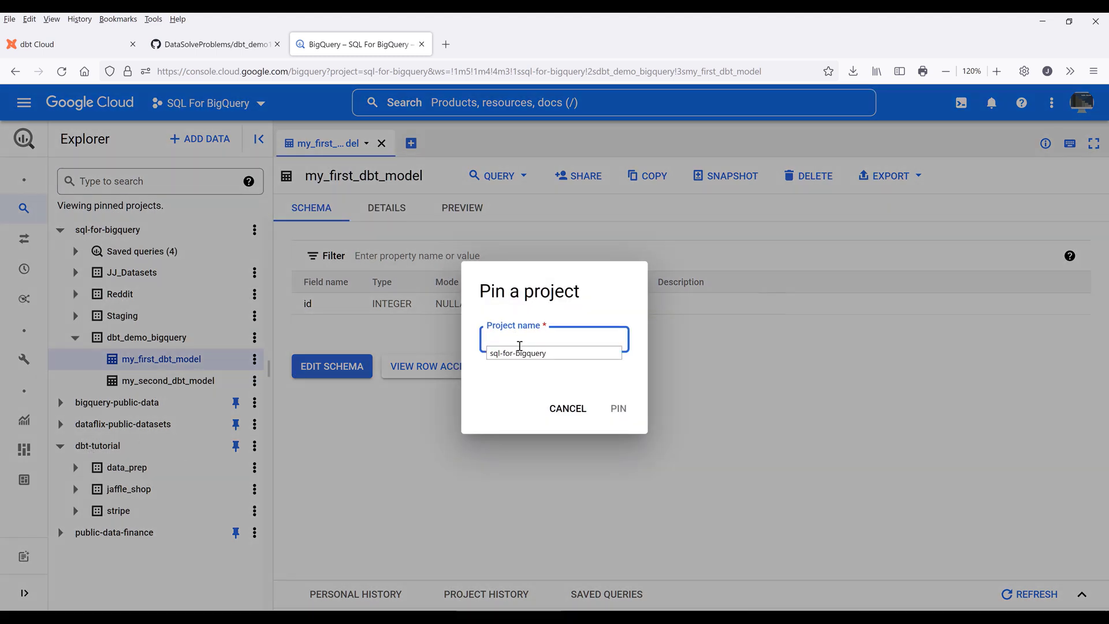
{"action": "left_click", "coordinate": [568, 409]}
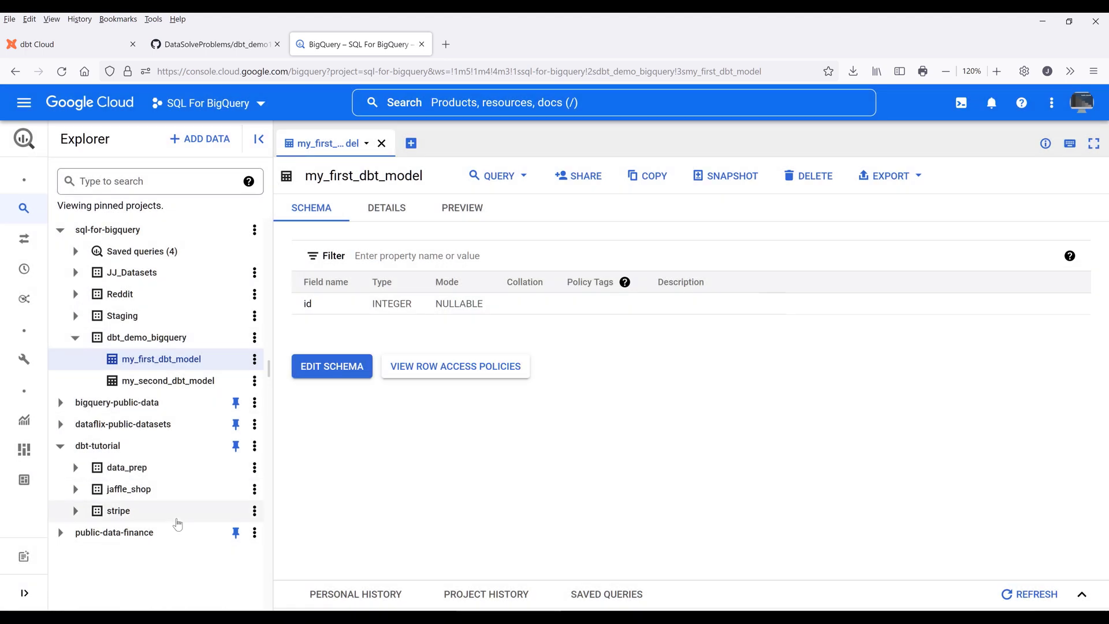
{"action": "mouse_move", "coordinate": [155, 471]}
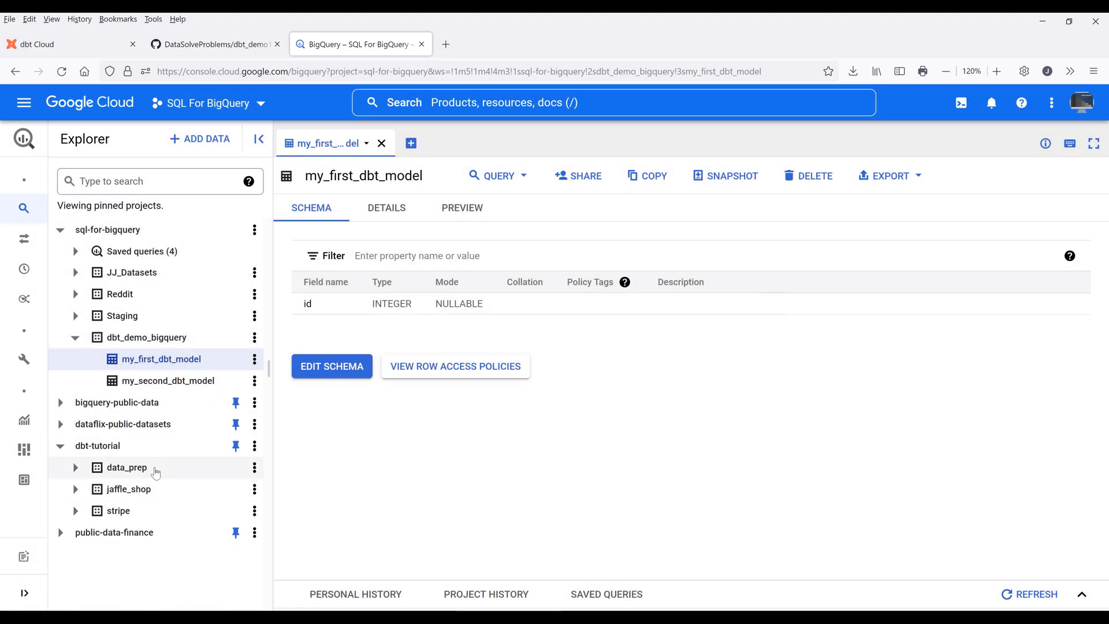
{"action": "mouse_move", "coordinate": [326, 473]}
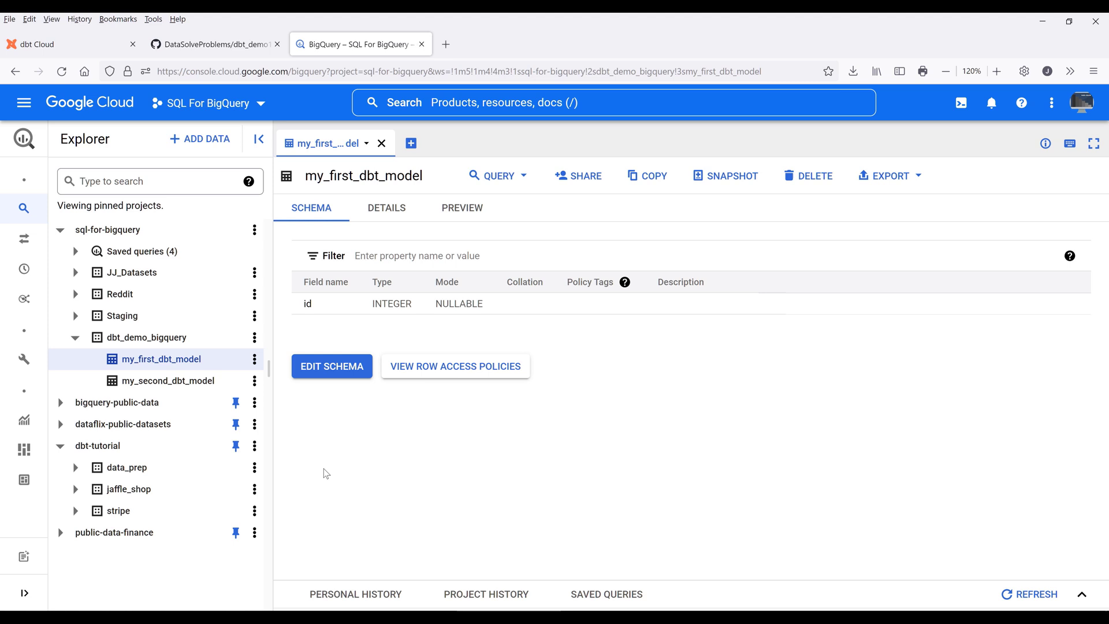
{"action": "mouse_move", "coordinate": [120, 474]}
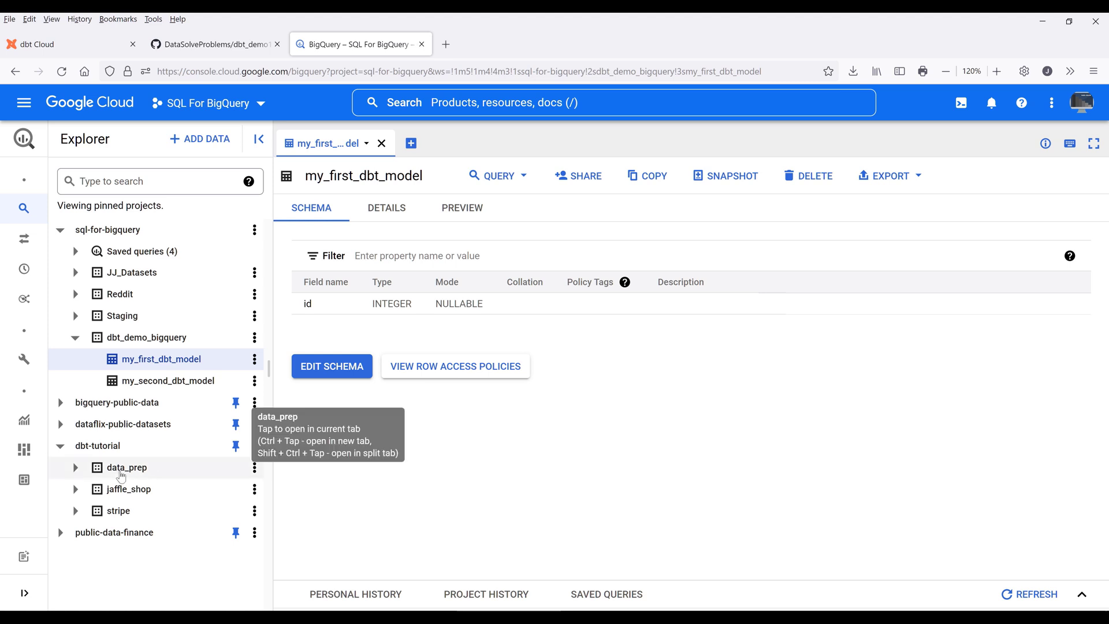
{"action": "mouse_move", "coordinate": [74, 469]}
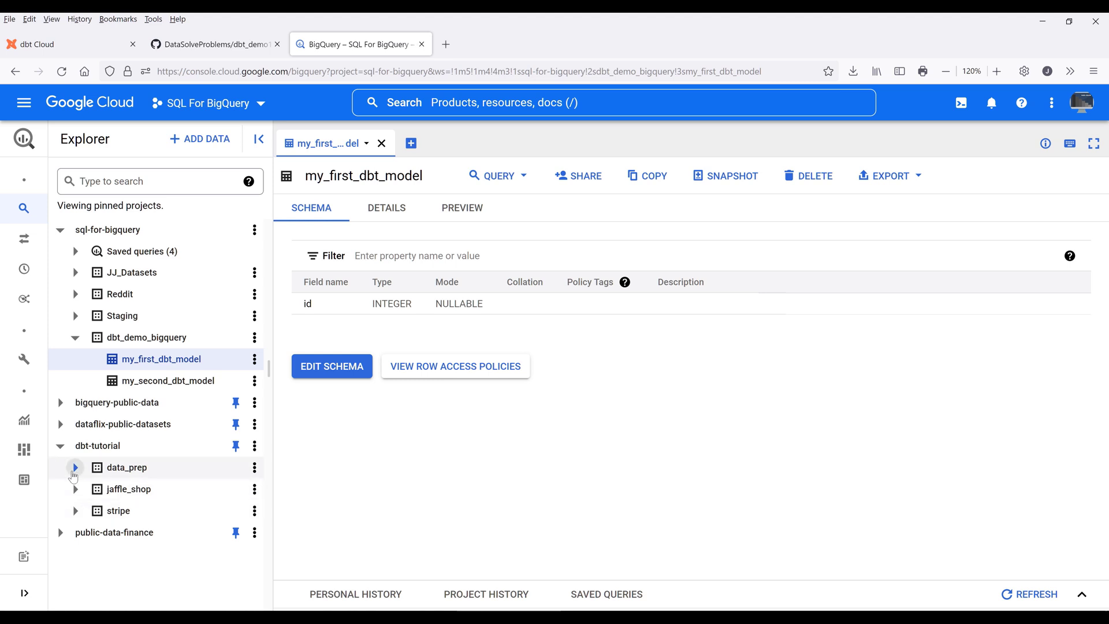
Step: Expand the dbt-tutorial data_prep and jaffle_shop datasets to list their tables
{"action": "left_click", "coordinate": [74, 466]}
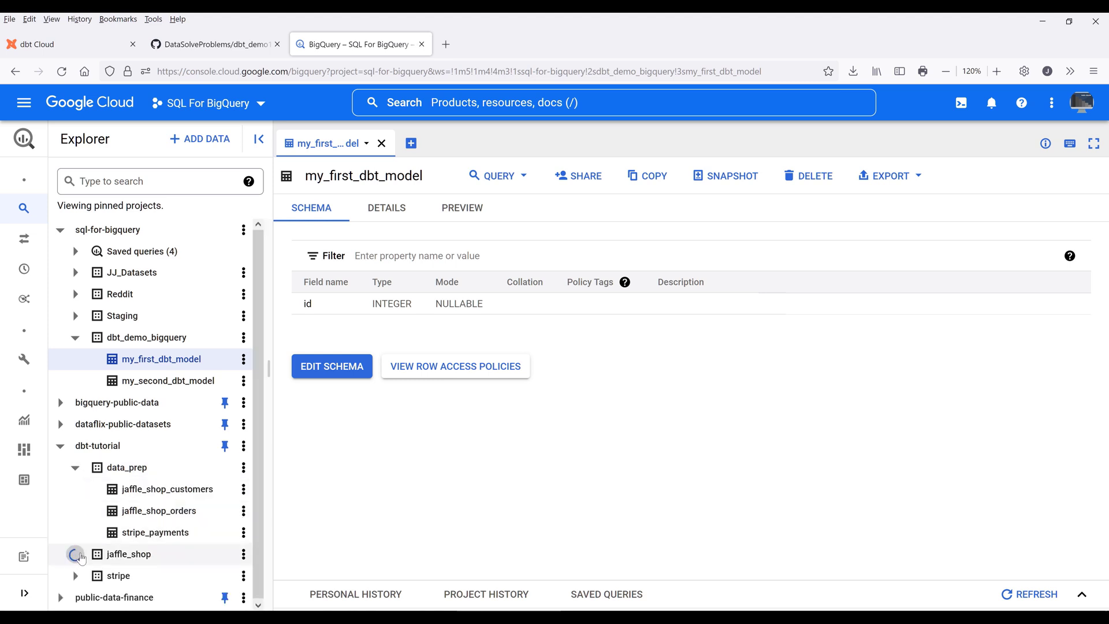
{"action": "left_click", "coordinate": [75, 554]}
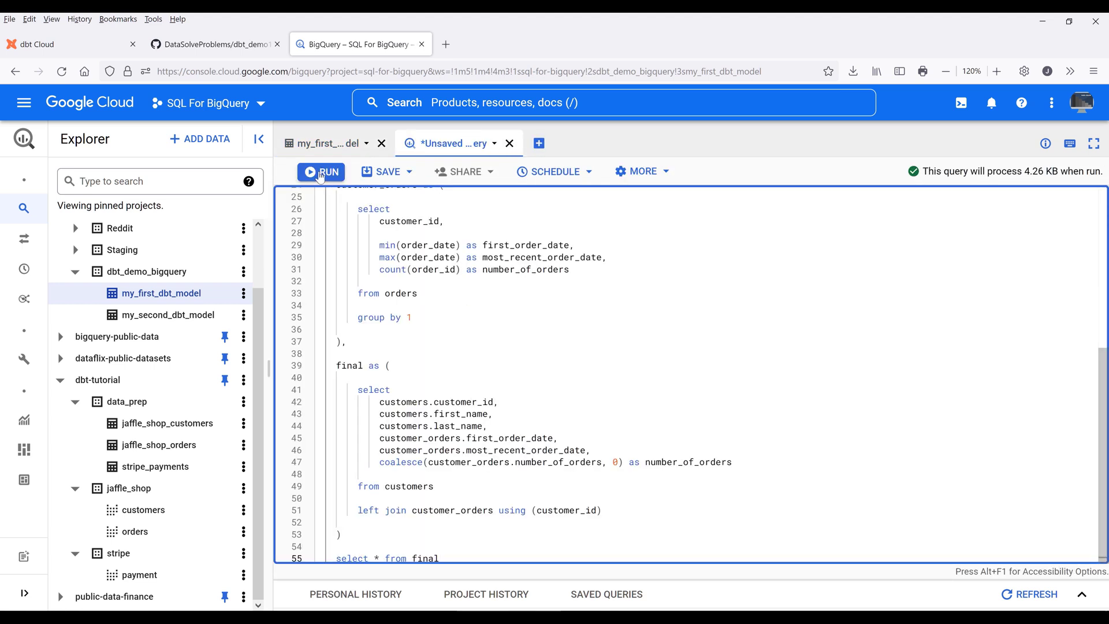
Step: Run the customer orders query and look through the 100 returned customer rows
{"action": "left_click", "coordinate": [320, 171]}
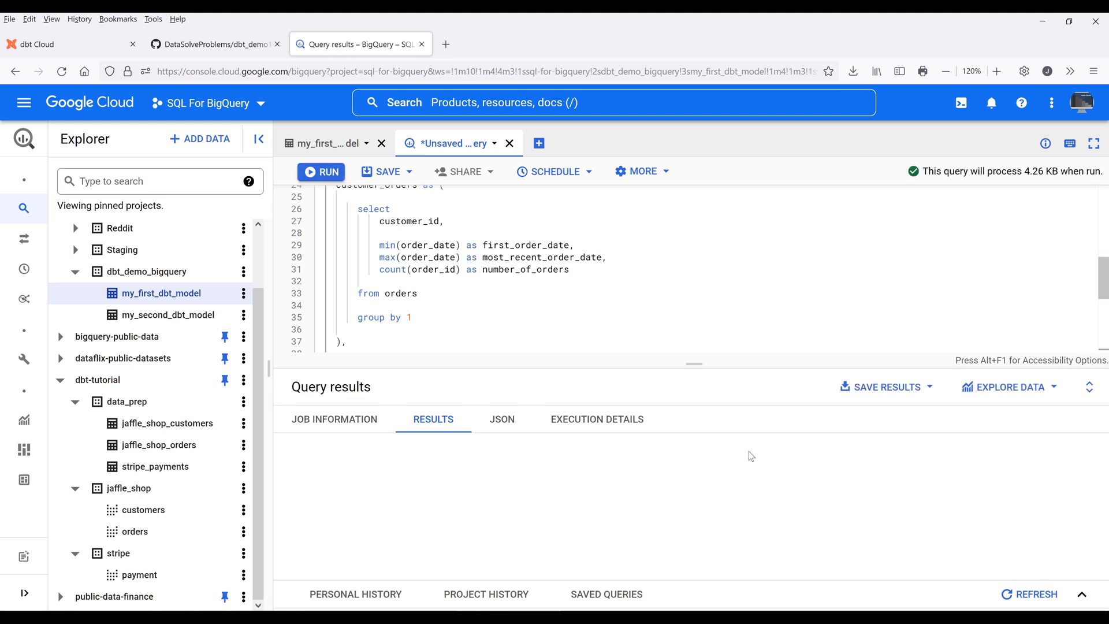
{"action": "left_click", "coordinate": [321, 170]}
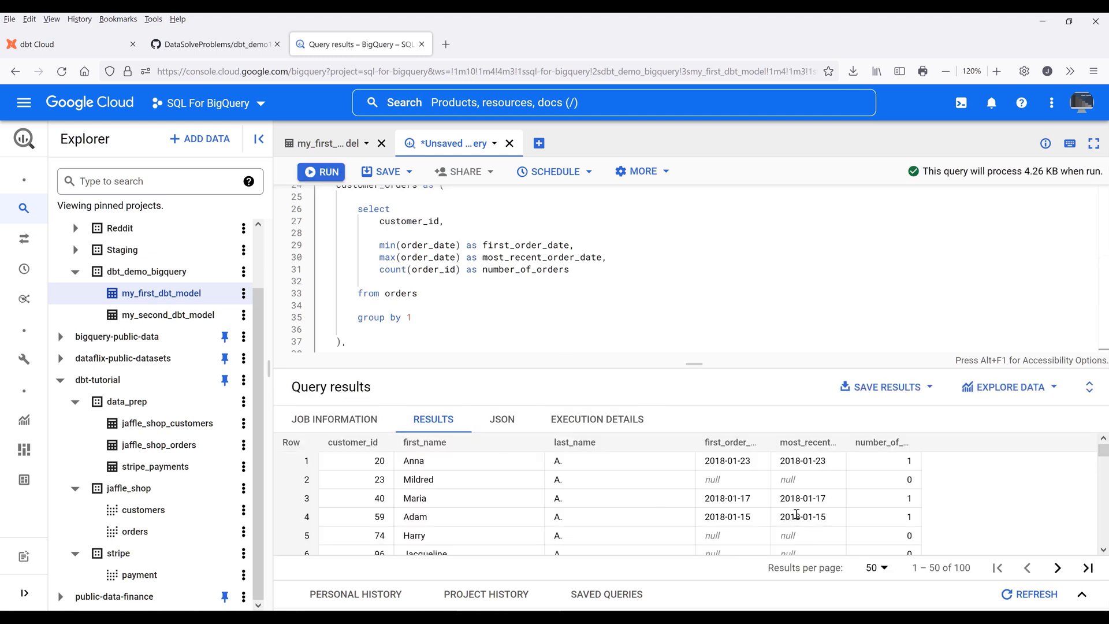
{"action": "mouse_move", "coordinate": [651, 490]}
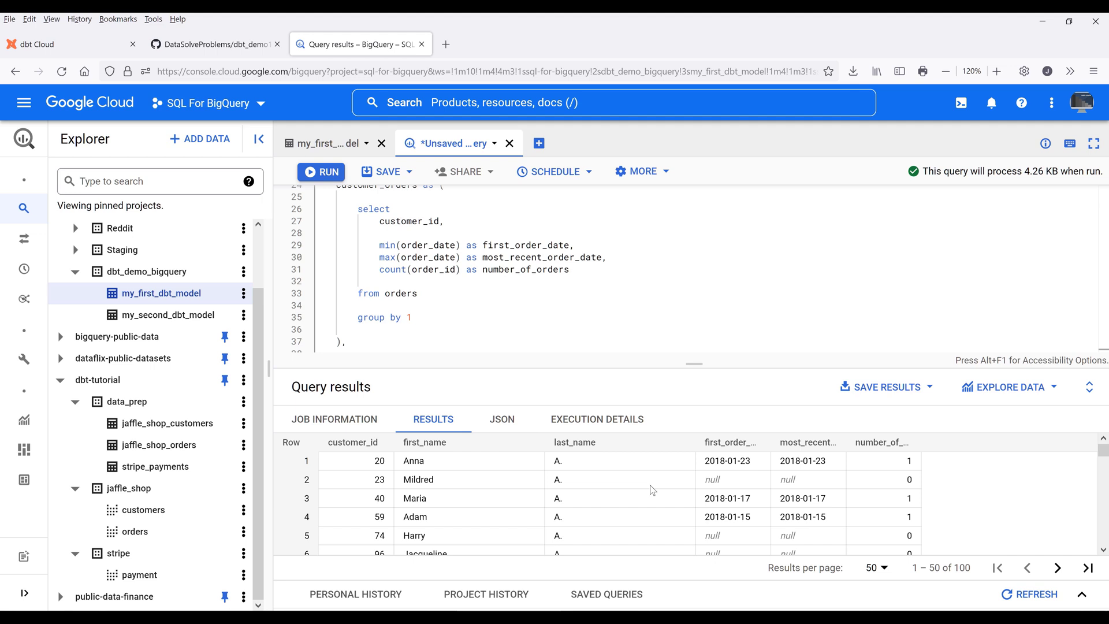
{"action": "mouse_move", "coordinate": [755, 475]}
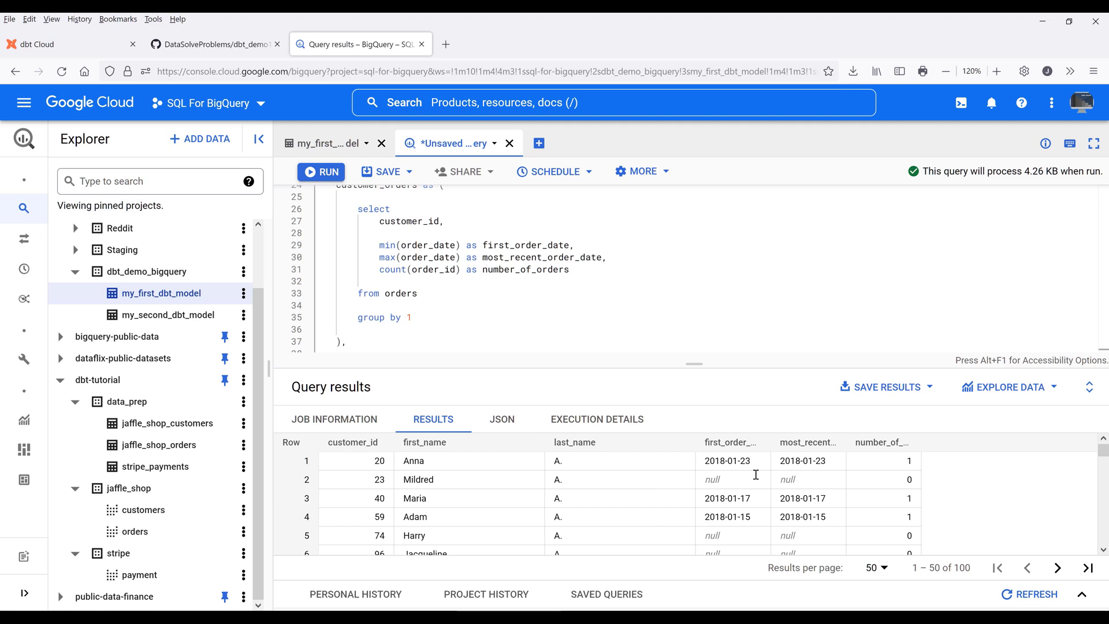
{"action": "scroll", "scroll_direction": "down", "scroll_amount": 3}
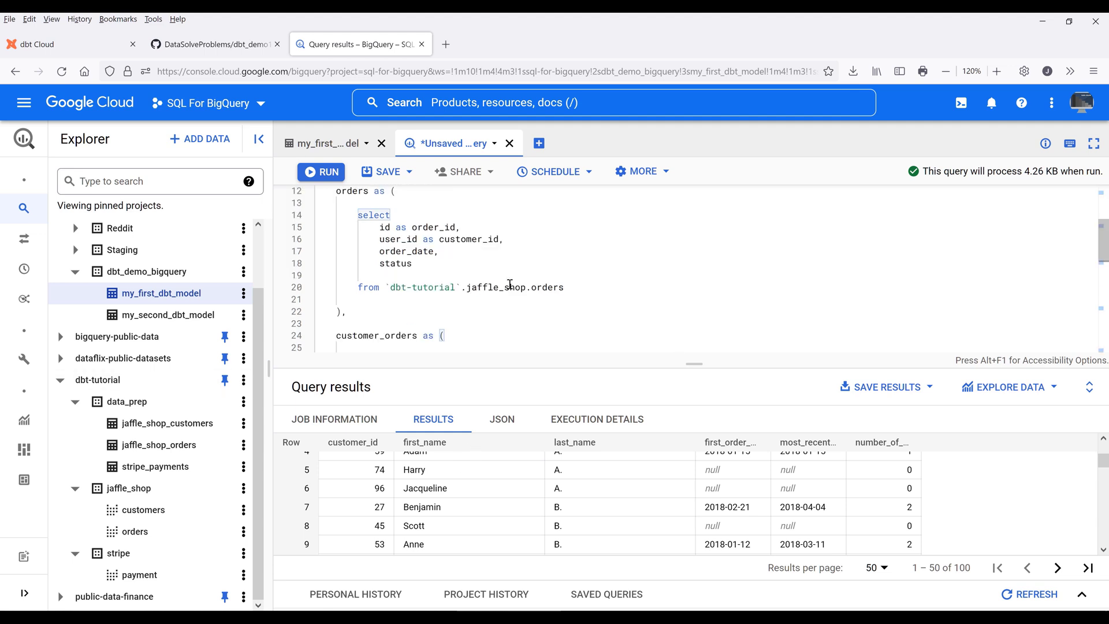
{"action": "mouse_move", "coordinate": [503, 506]}
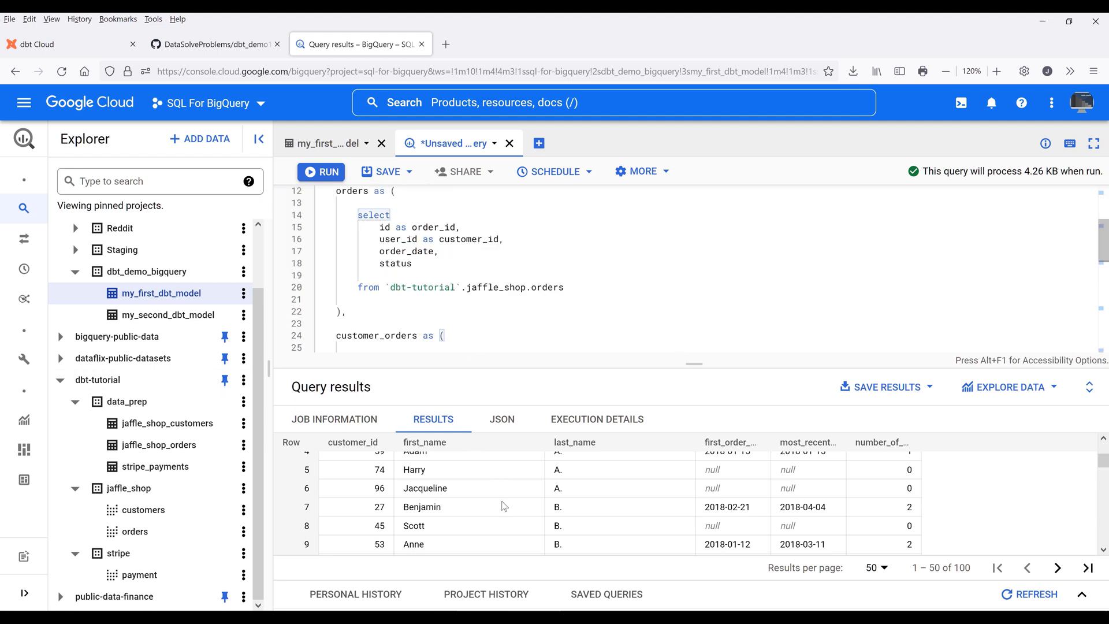
{"action": "scroll", "scroll_direction": "down", "scroll_amount": 3}
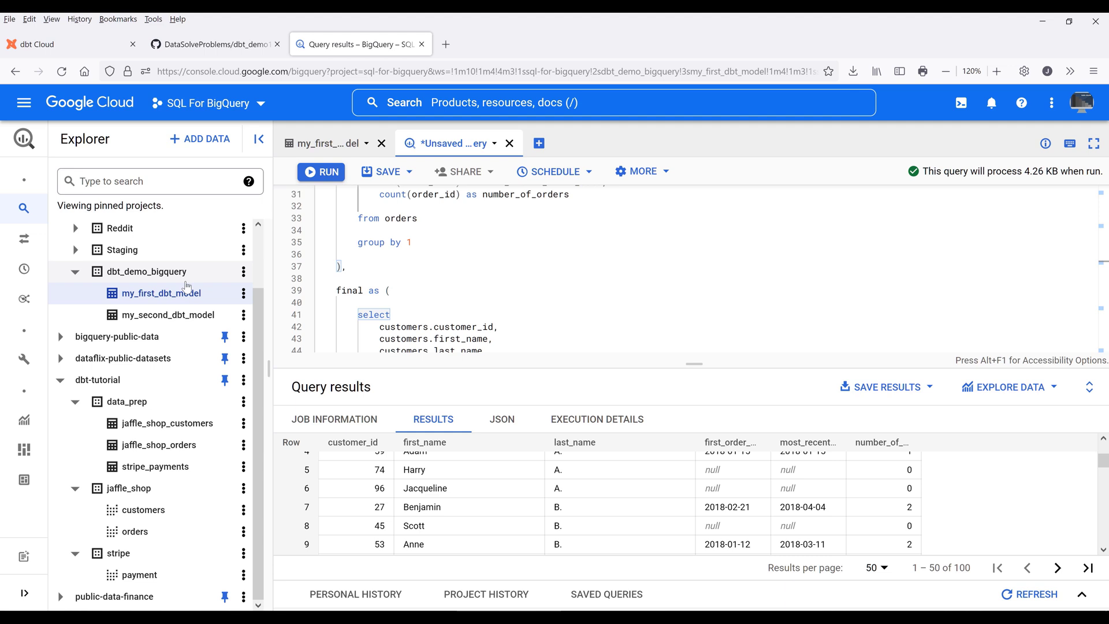
{"action": "mouse_move", "coordinate": [178, 282]}
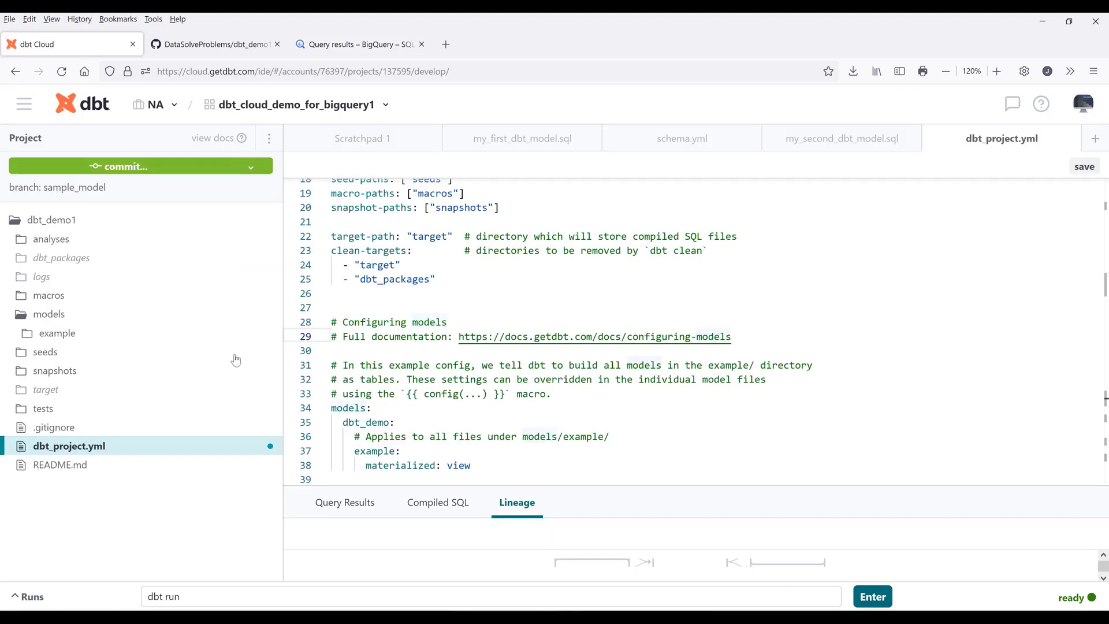
{"action": "mouse_move", "coordinate": [209, 405]}
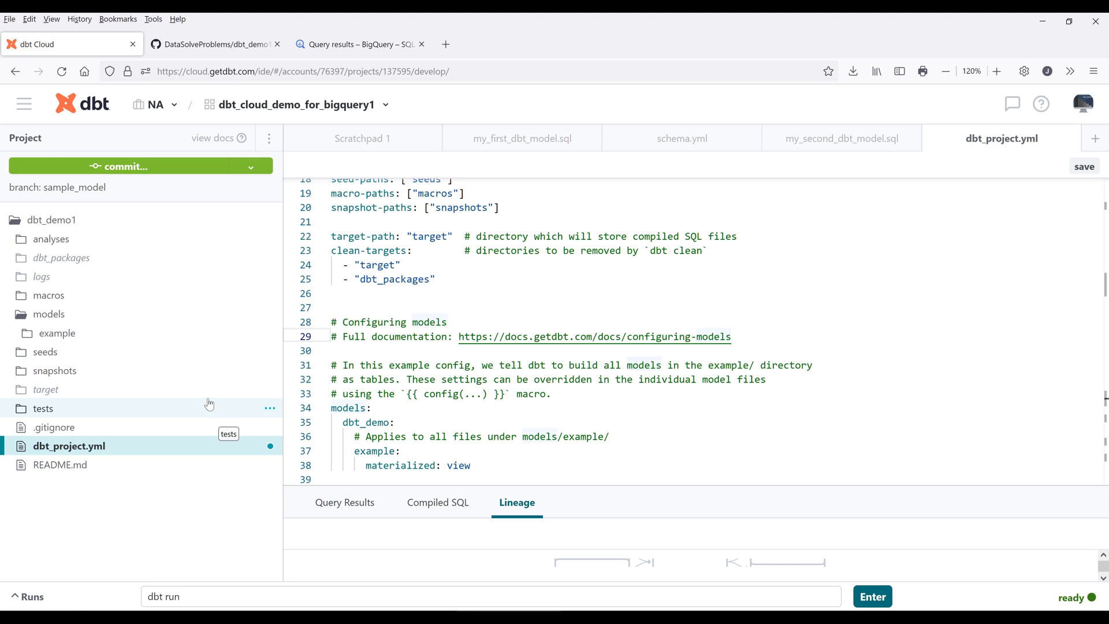
{"action": "mouse_move", "coordinate": [162, 321]}
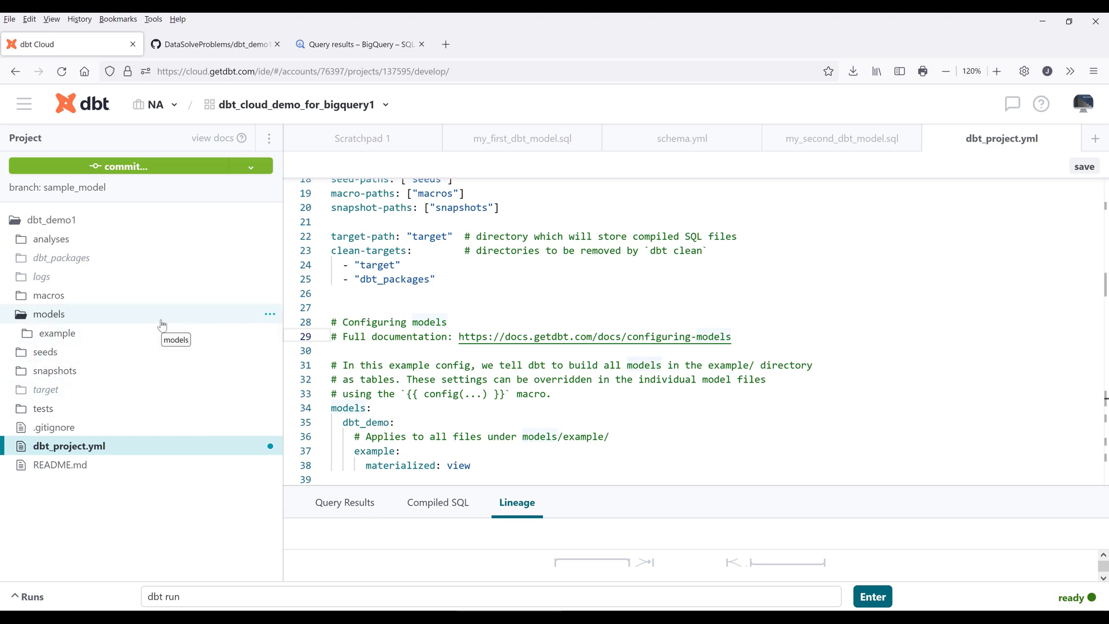
{"action": "mouse_move", "coordinate": [273, 321]}
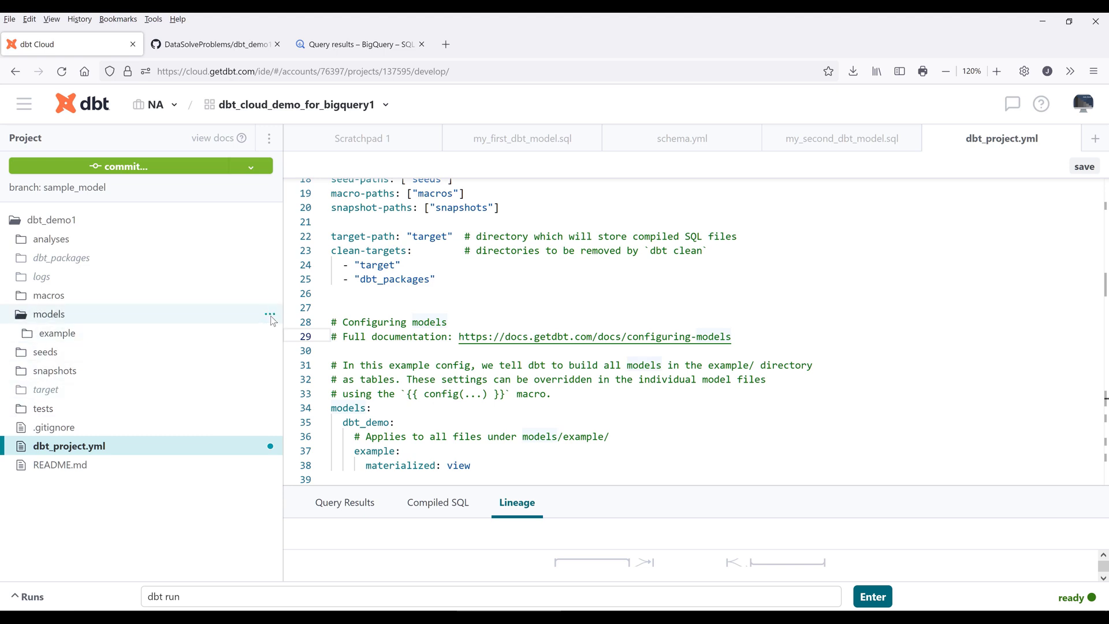
Step: Create a new models/customer.sql file from the models folder menu
{"action": "left_click", "coordinate": [268, 314]}
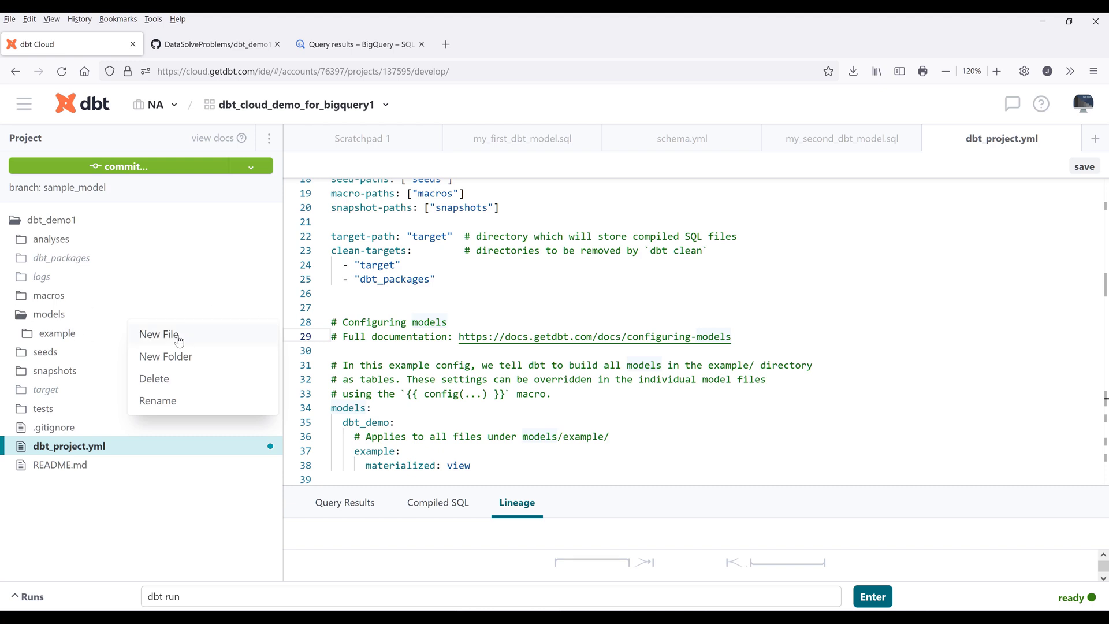
{"action": "left_click", "coordinate": [158, 334]}
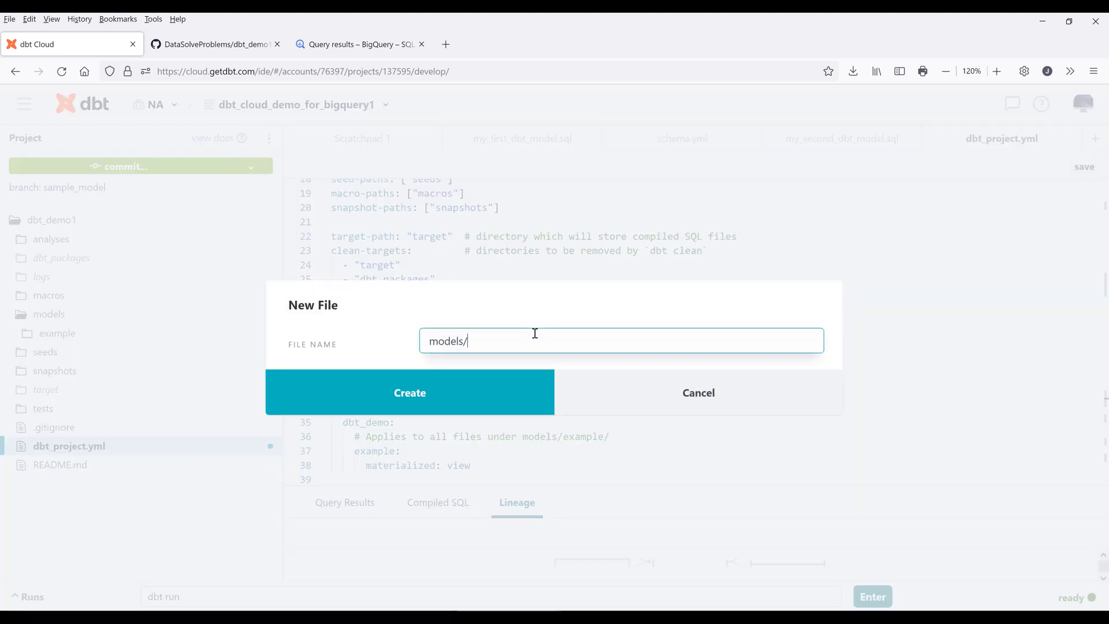
{"action": "type", "text": "customer.sql"}
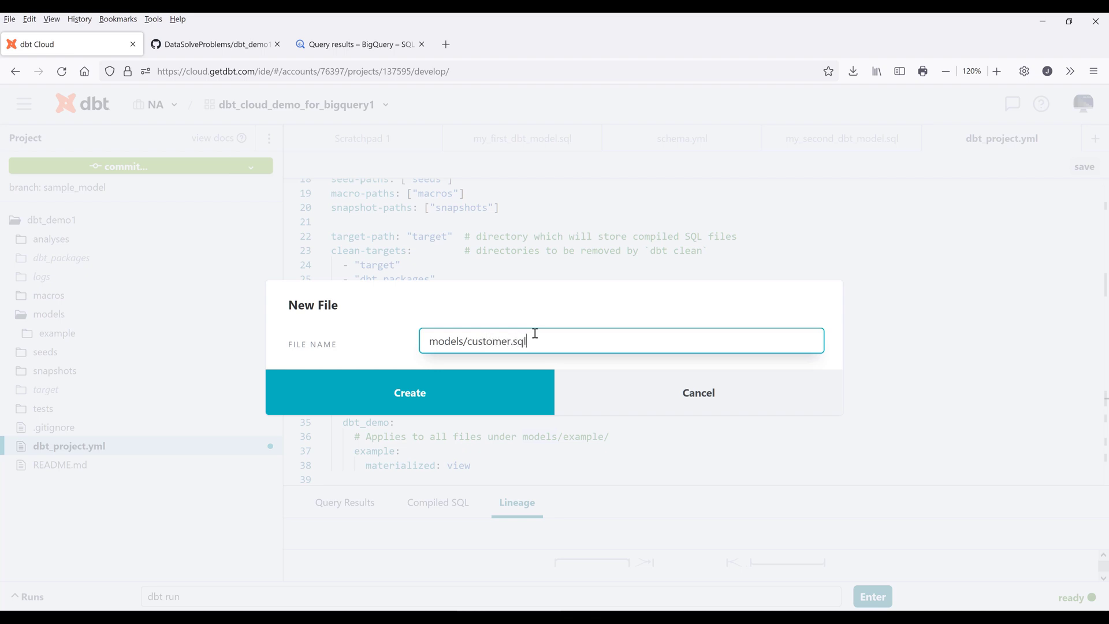
{"action": "left_click", "coordinate": [409, 393]}
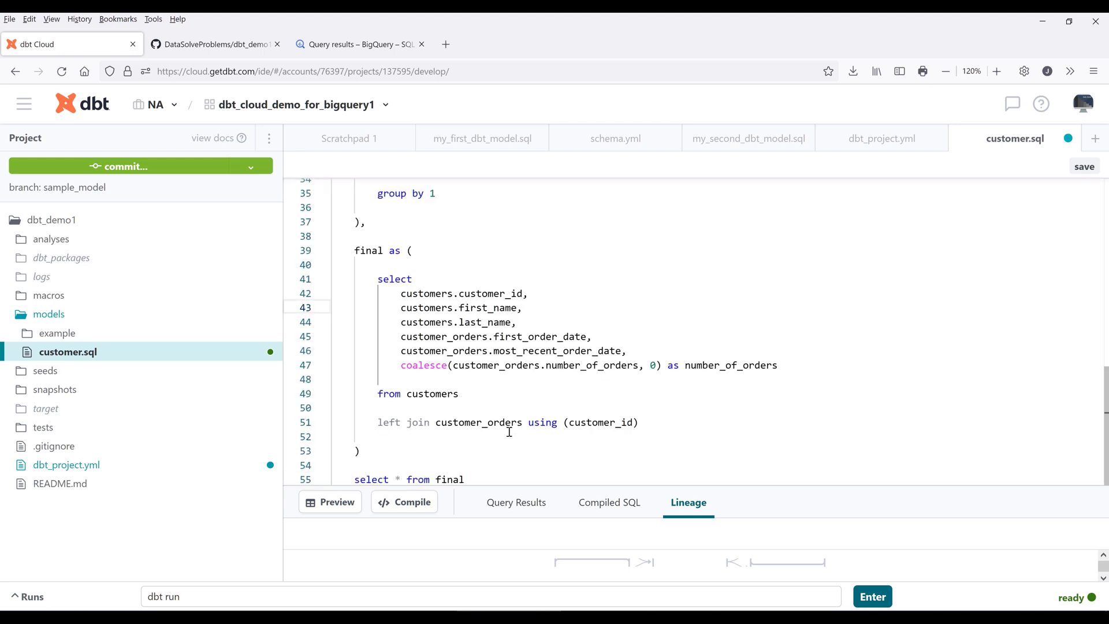
Step: Preview the customer model and view its 100 rows of order dates and counts
{"action": "left_click", "coordinate": [330, 501]}
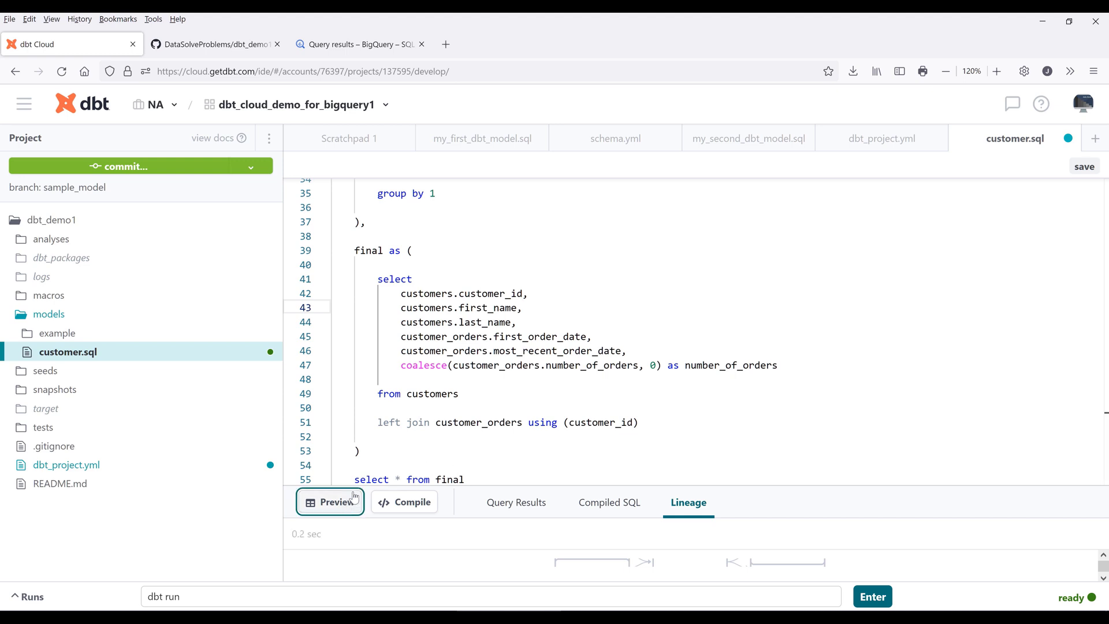
{"action": "left_click", "coordinate": [332, 501]}
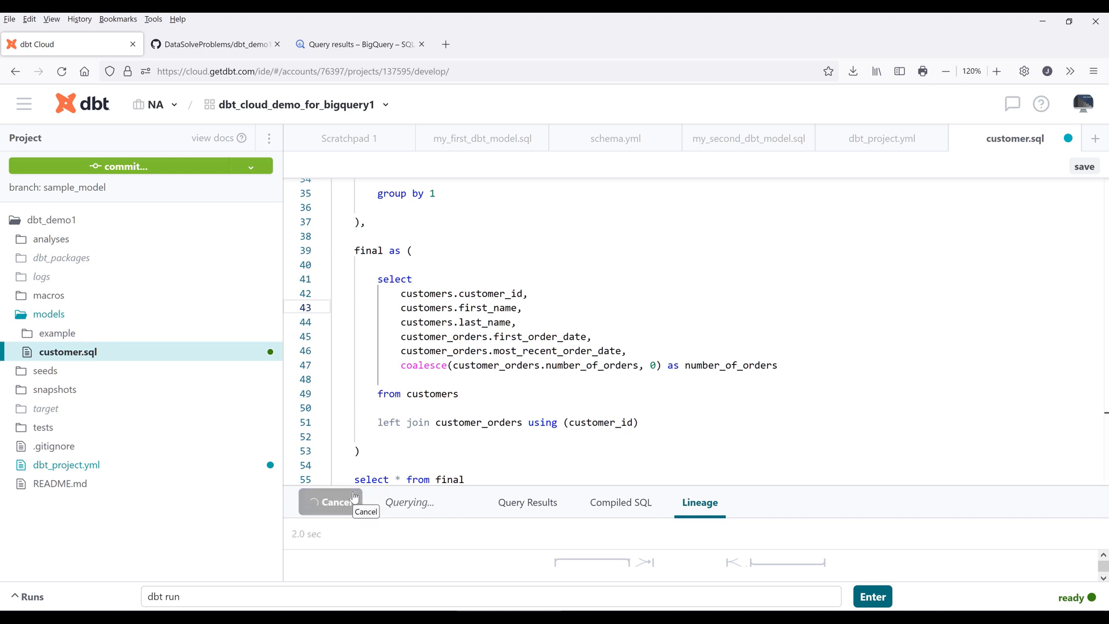
{"action": "left_click", "coordinate": [526, 502]}
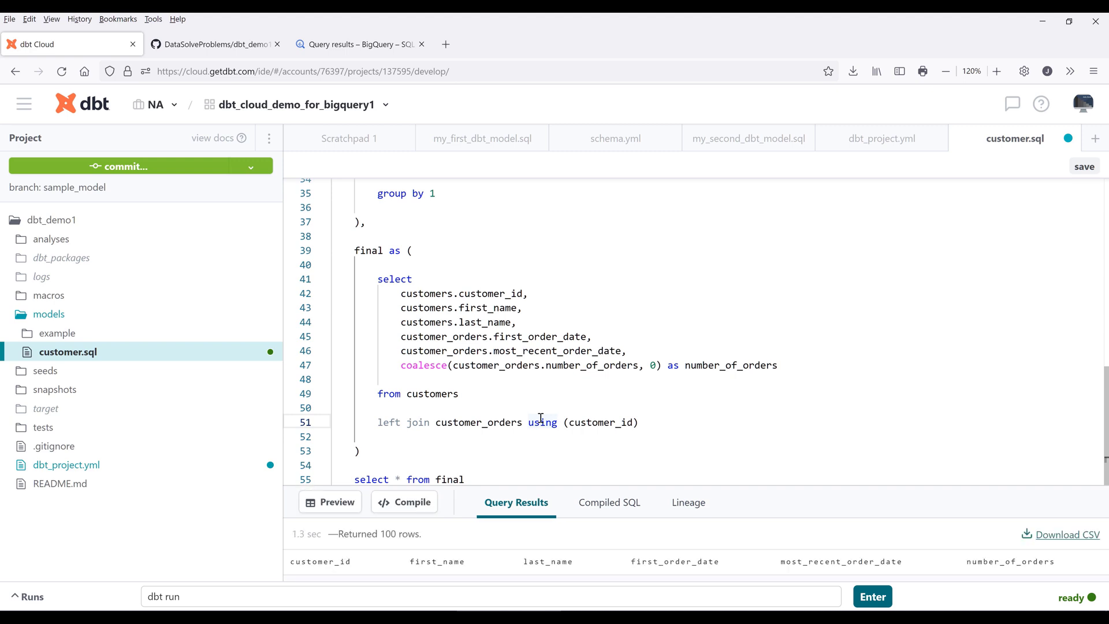
{"action": "mouse_move", "coordinate": [488, 559]}
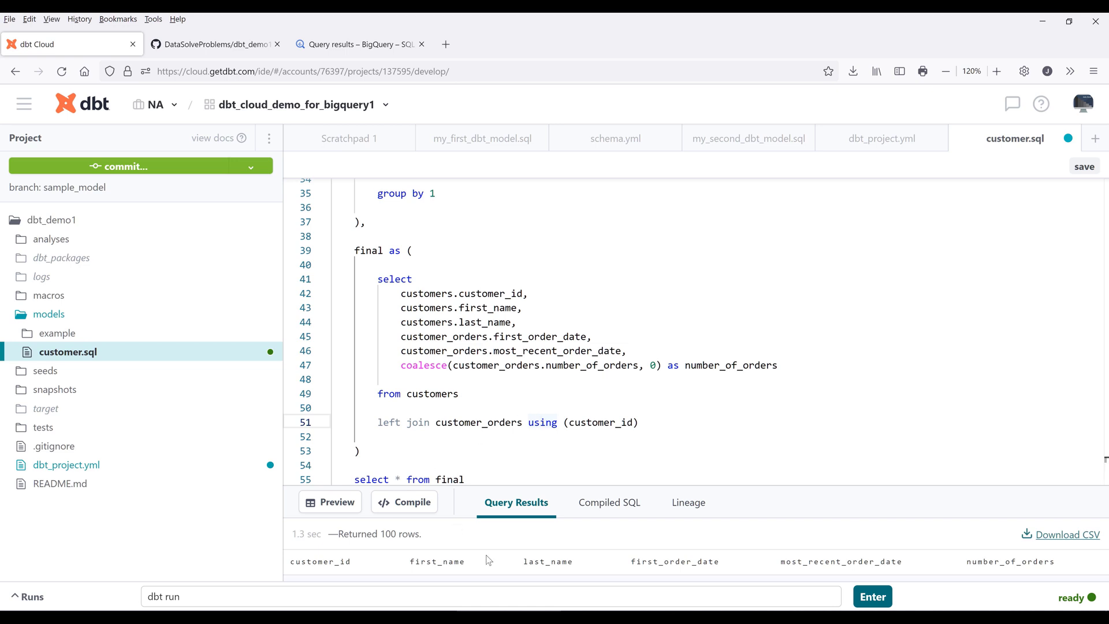
{"action": "mouse_move", "coordinate": [730, 488]}
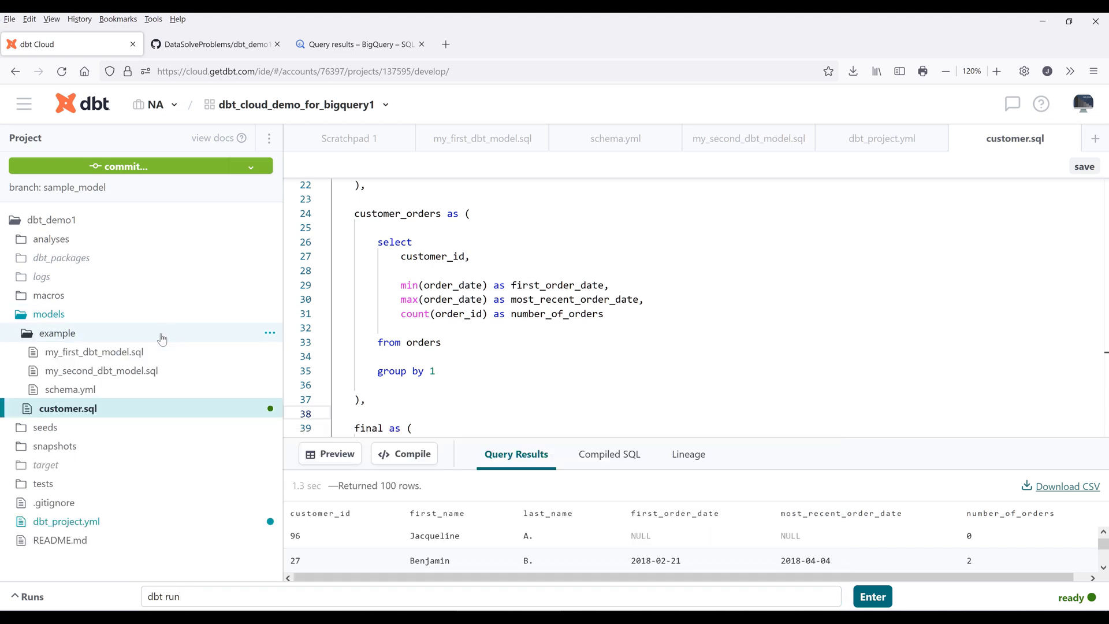
{"action": "mouse_move", "coordinate": [160, 335]}
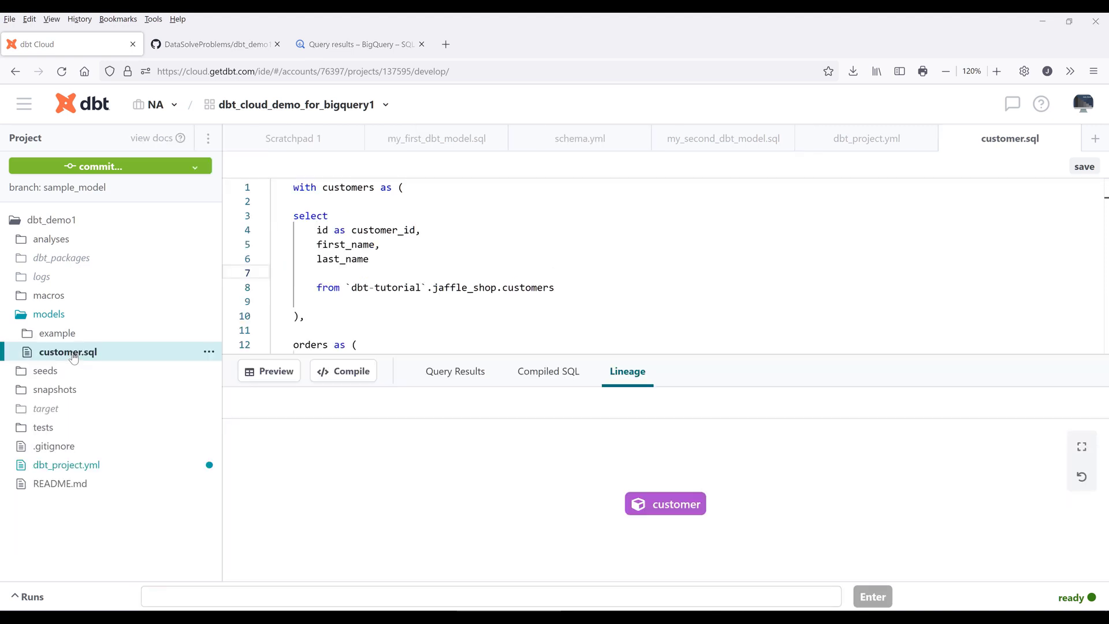
Step: Run 'dbt run --select customer' and expand the passed customer model's run log
{"action": "type", "text": "dbt run --select"}
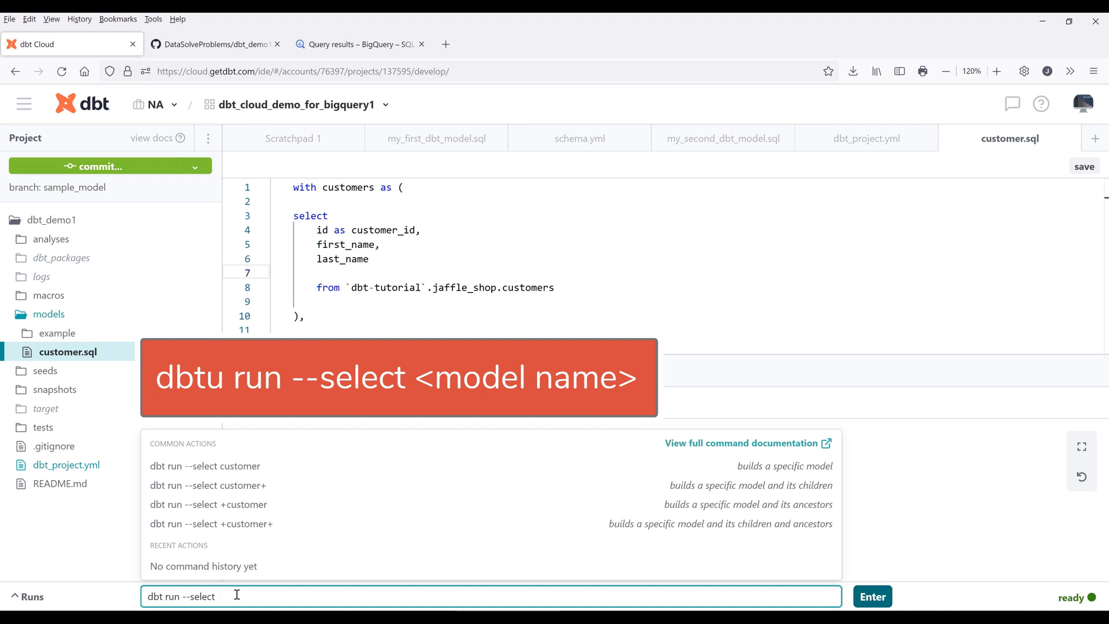
{"action": "type", "text": "customer"}
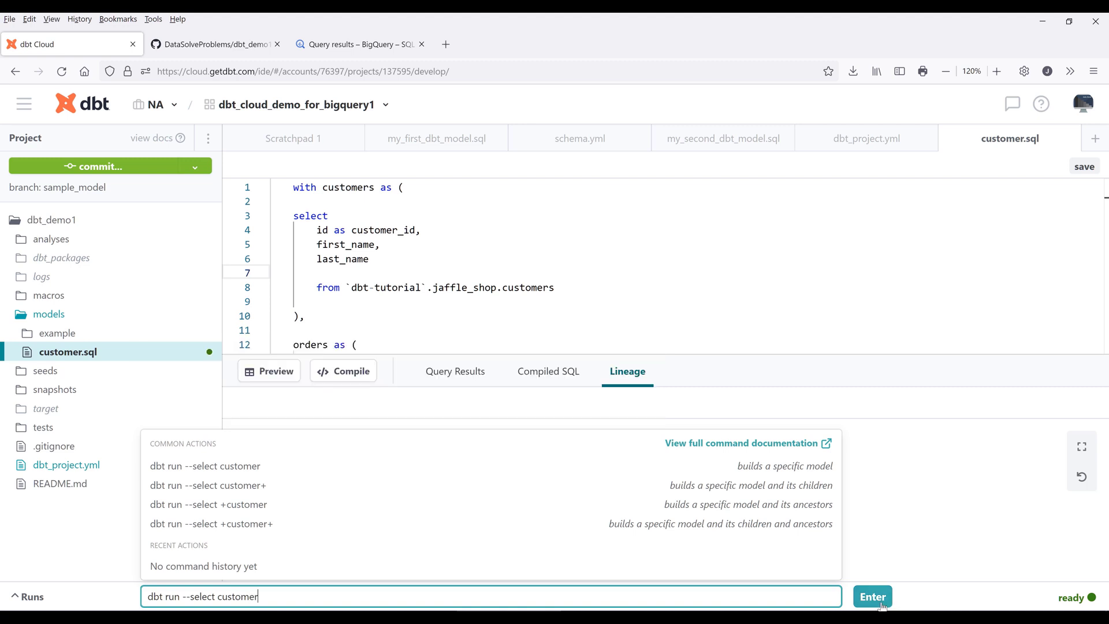
{"action": "left_click", "coordinate": [872, 596]}
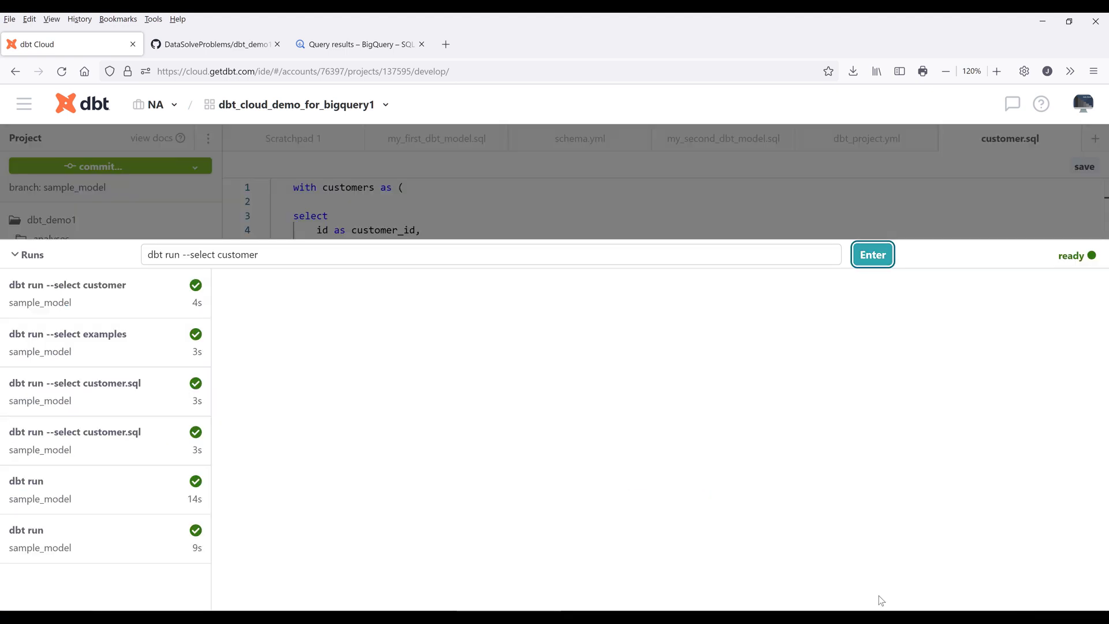
{"action": "left_click", "coordinate": [872, 254]}
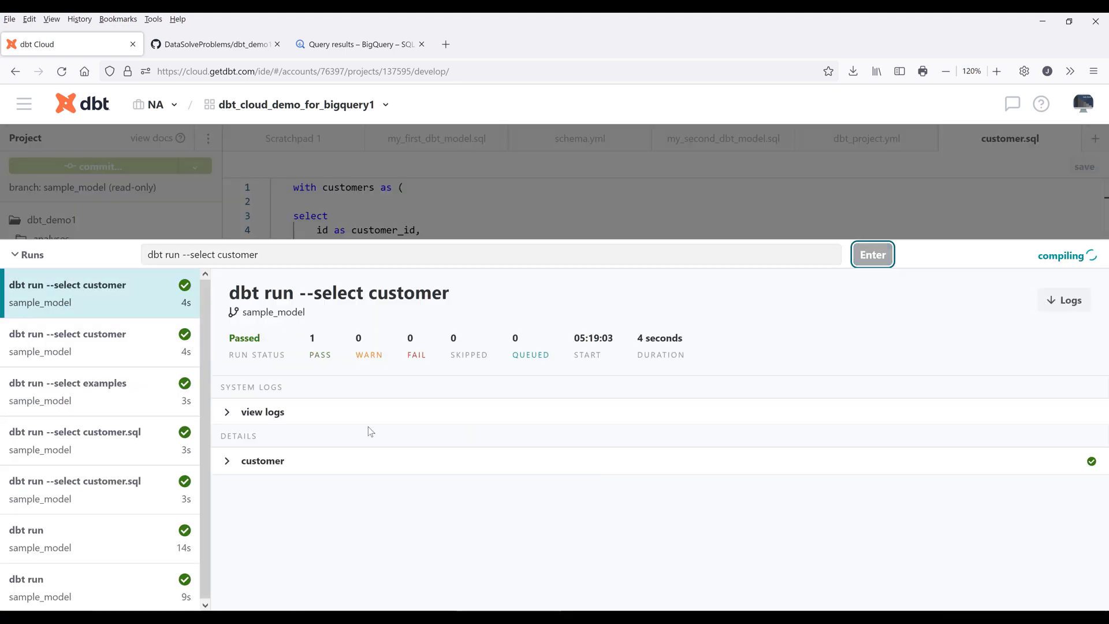
{"action": "left_click", "coordinate": [262, 460]}
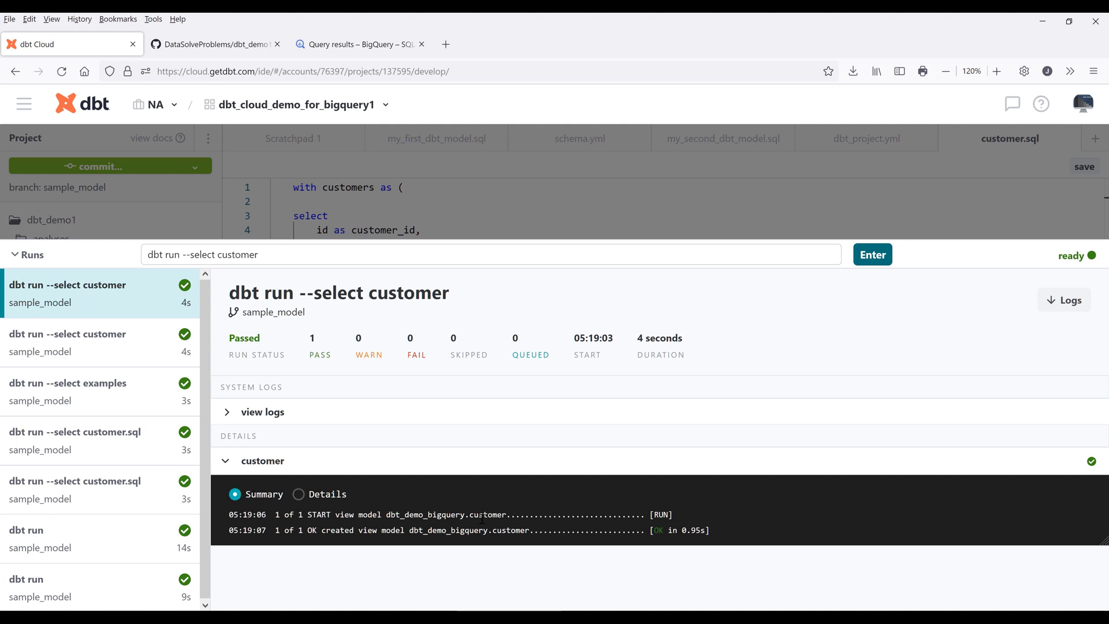
{"action": "mouse_move", "coordinate": [397, 542]}
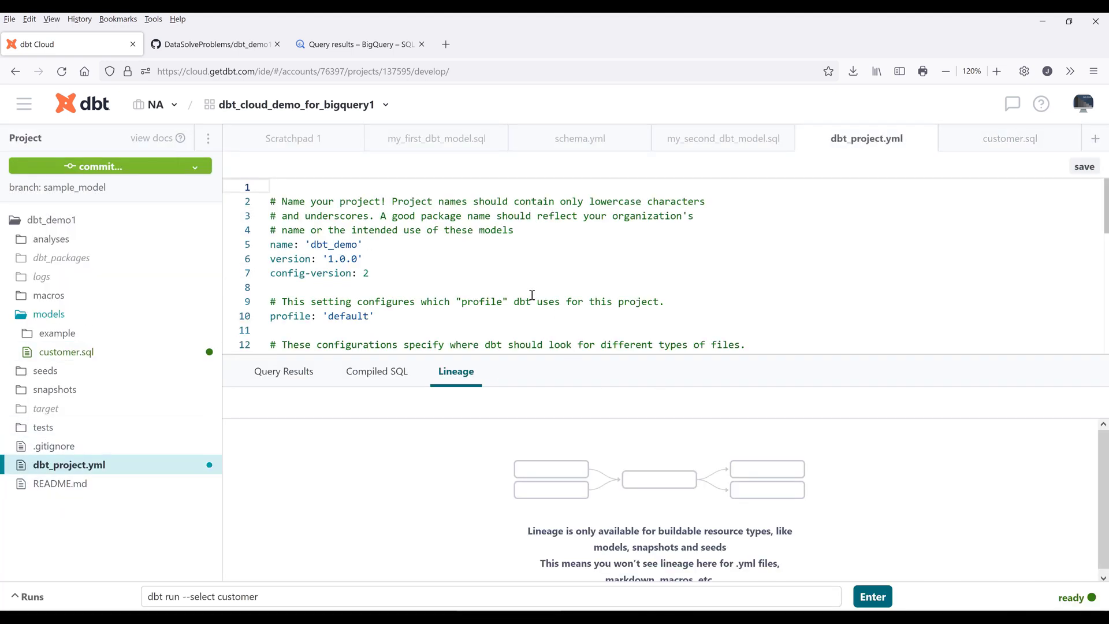
Step: Check the view materialization in dbt_project.yml and customer.sql, then return to BigQuery
{"action": "scroll", "scroll_direction": "down", "scroll_amount": 3}
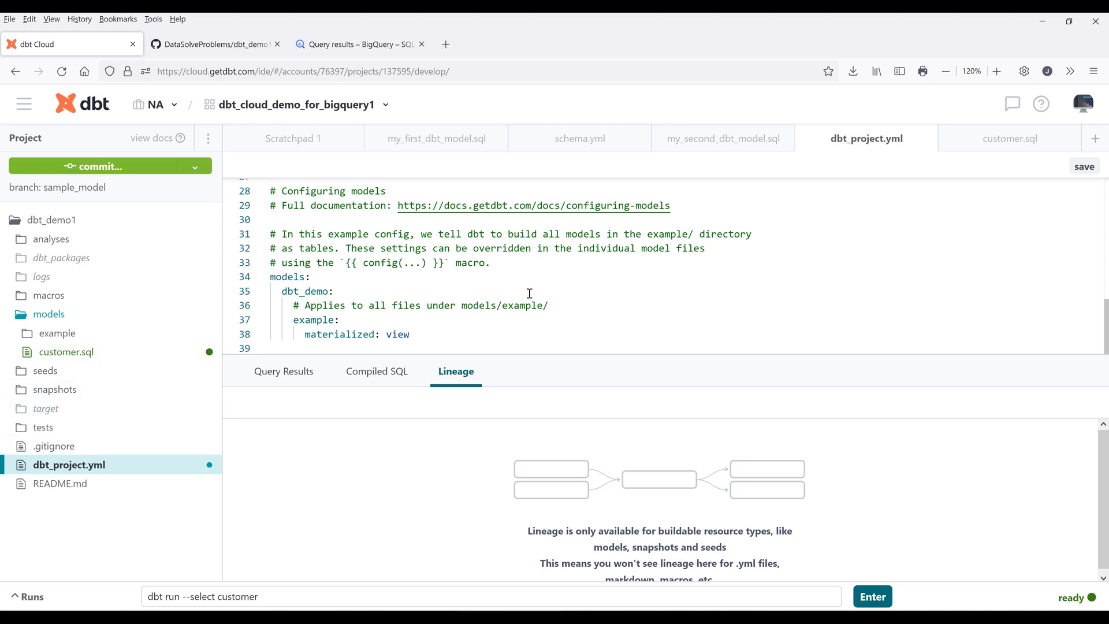
{"action": "left_click", "coordinate": [1009, 139]}
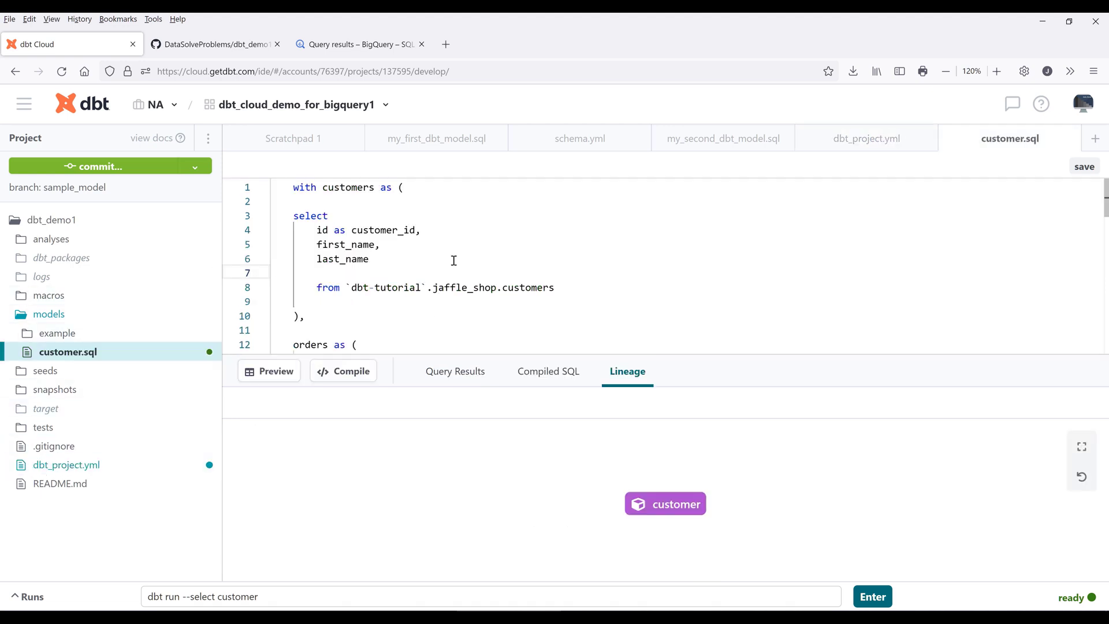
{"action": "mouse_move", "coordinate": [471, 237]}
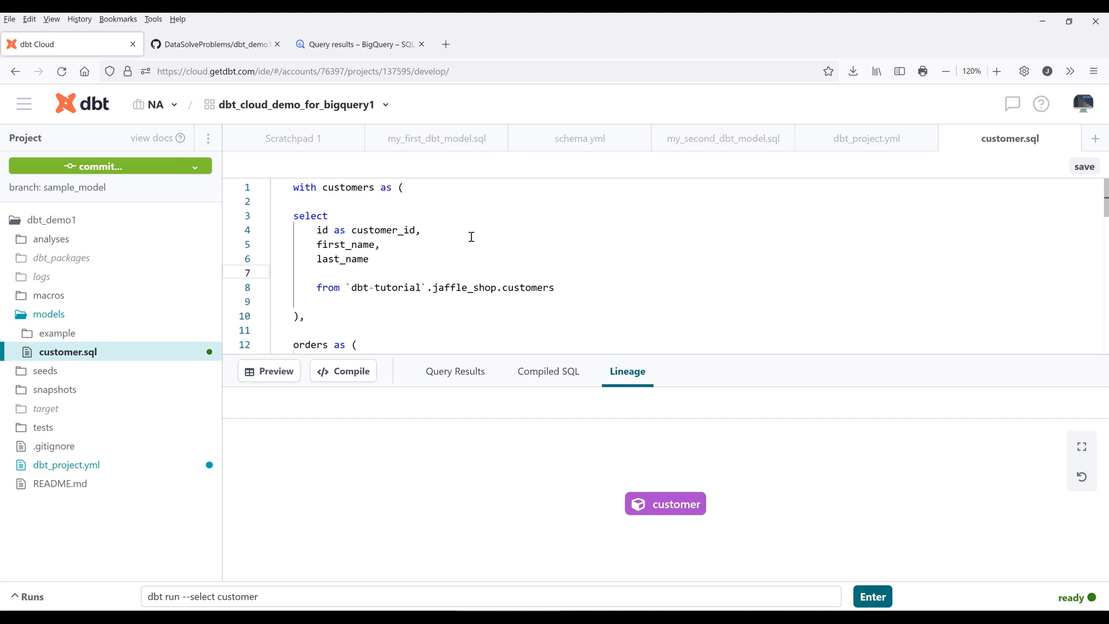
{"action": "left_click", "coordinate": [360, 44]}
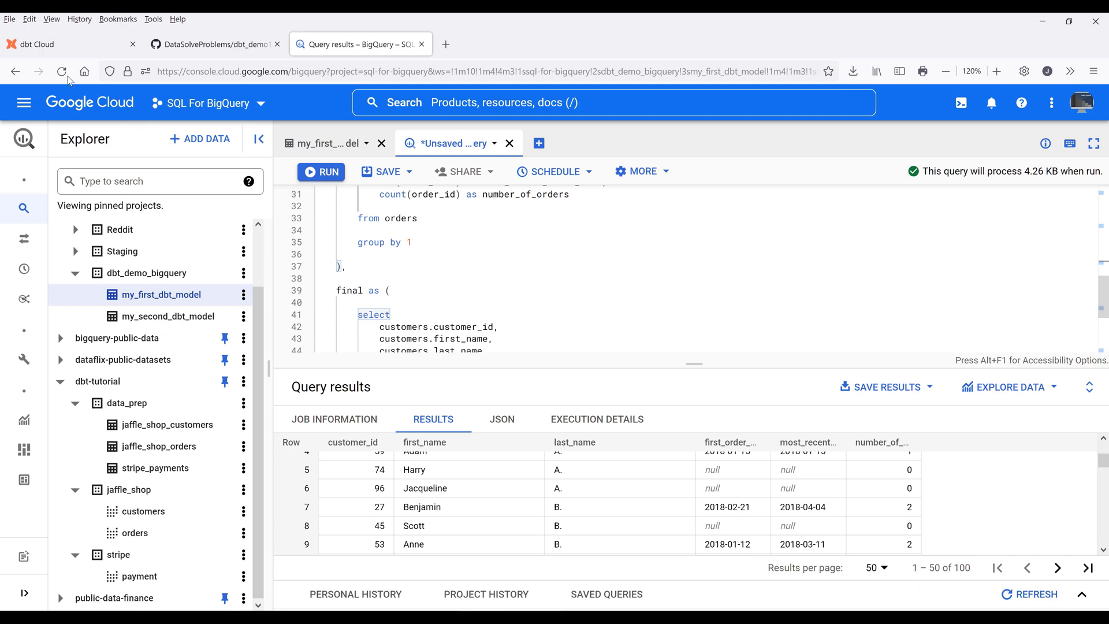
Step: Reload the BigQuery page, leaving despite the unsaved query
{"action": "left_click", "coordinate": [61, 72]}
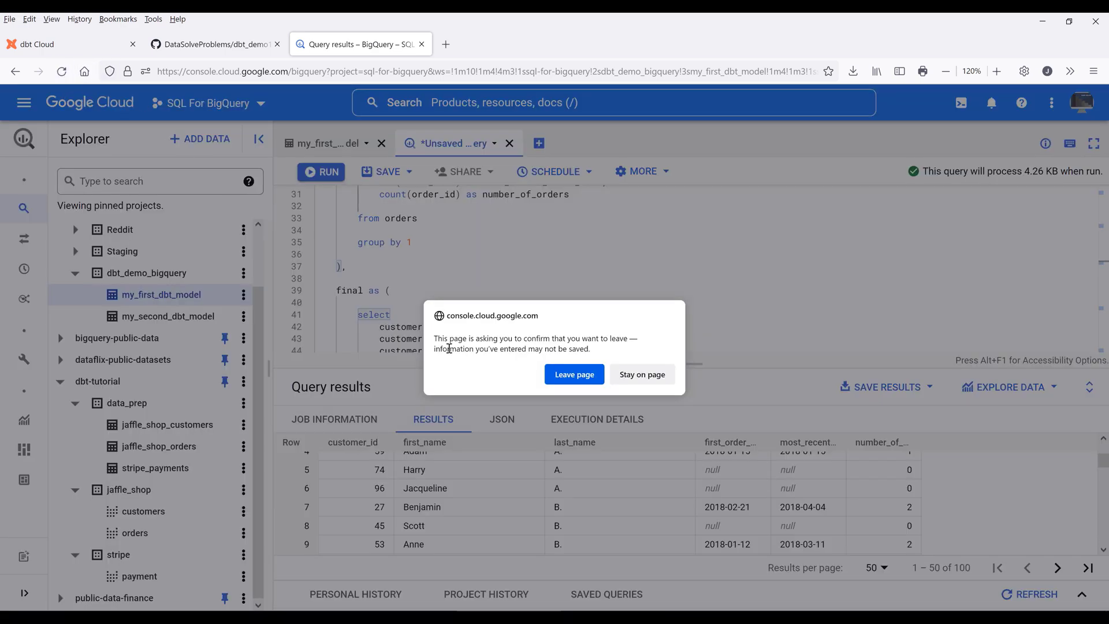
{"action": "left_click", "coordinate": [574, 374]}
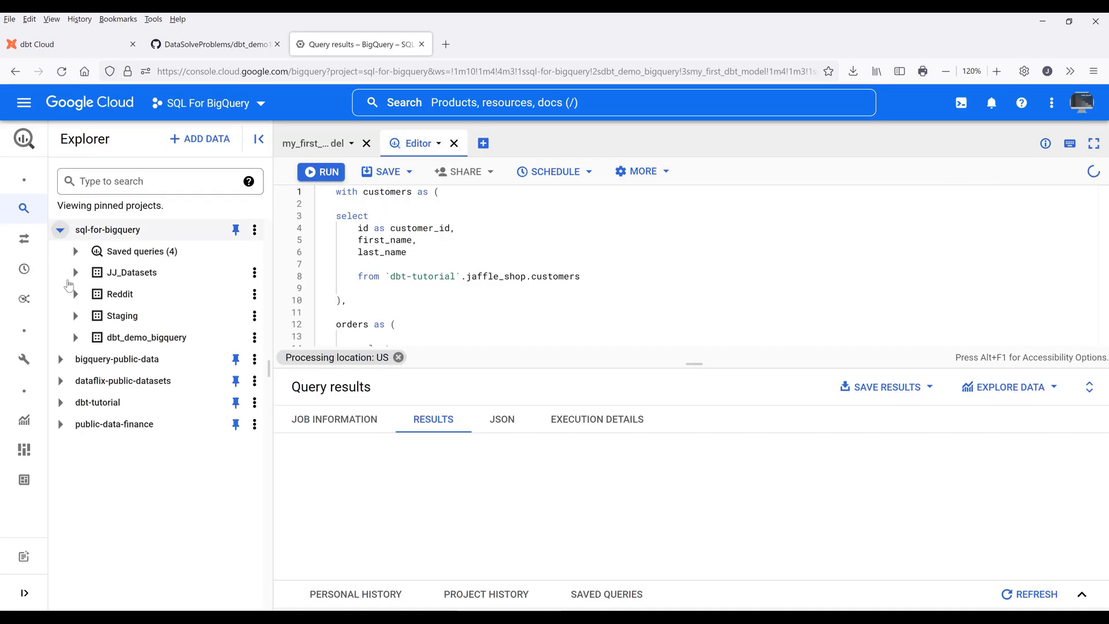
{"action": "left_click", "coordinate": [322, 171]}
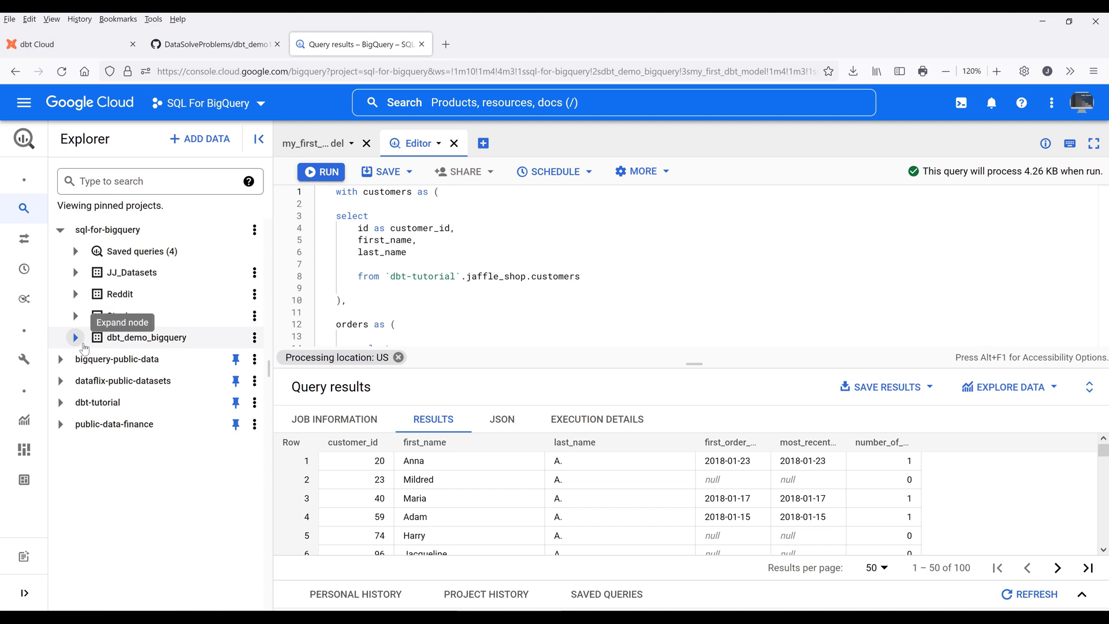
Step: Inspect the new customer view's schema and details in dbt_demo_bigquery
{"action": "left_click", "coordinate": [75, 337]}
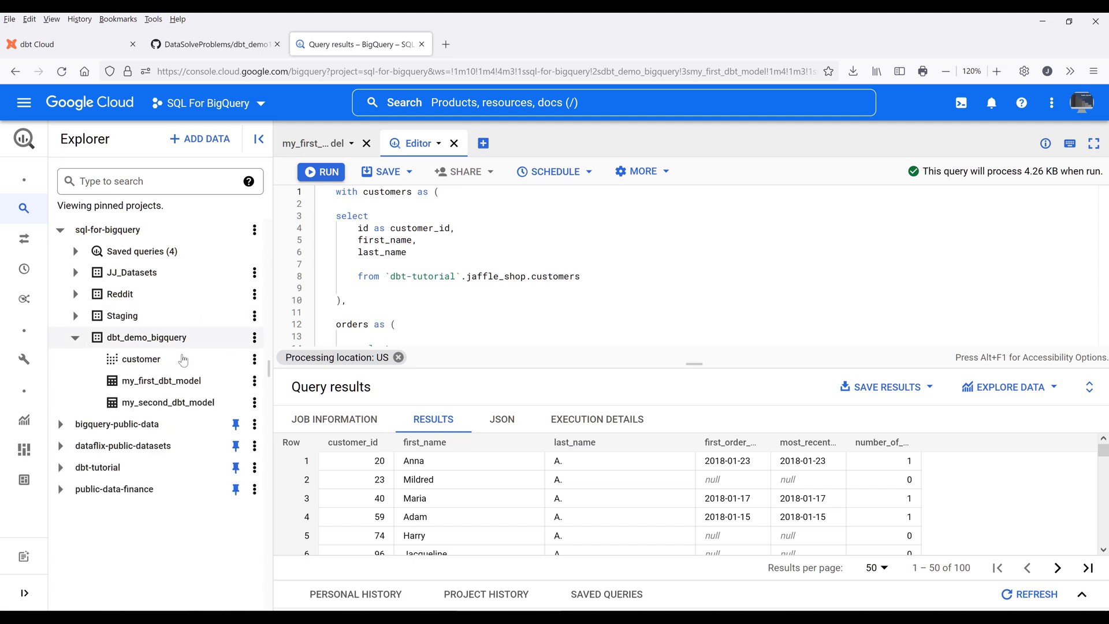
{"action": "left_click", "coordinate": [141, 358]}
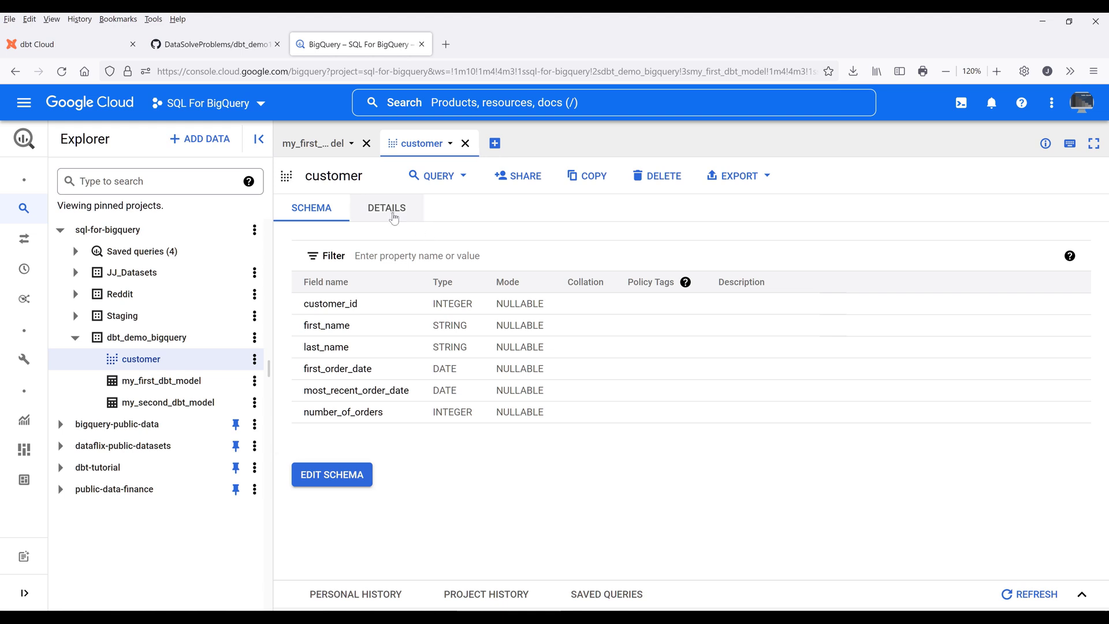
{"action": "left_click", "coordinate": [386, 208]}
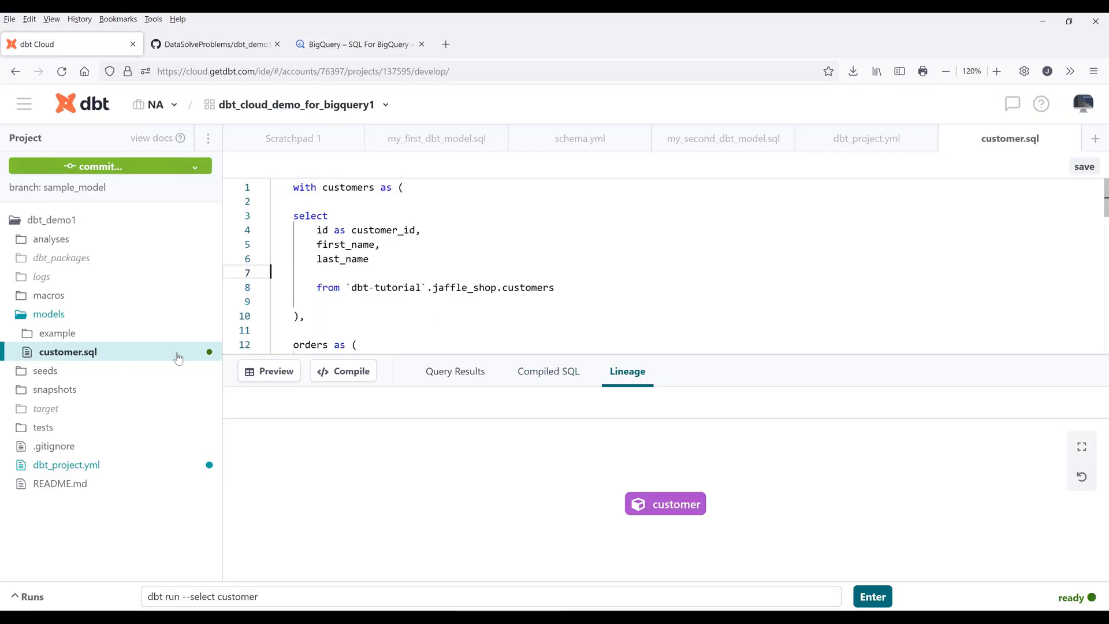
{"action": "mouse_move", "coordinate": [469, 236]}
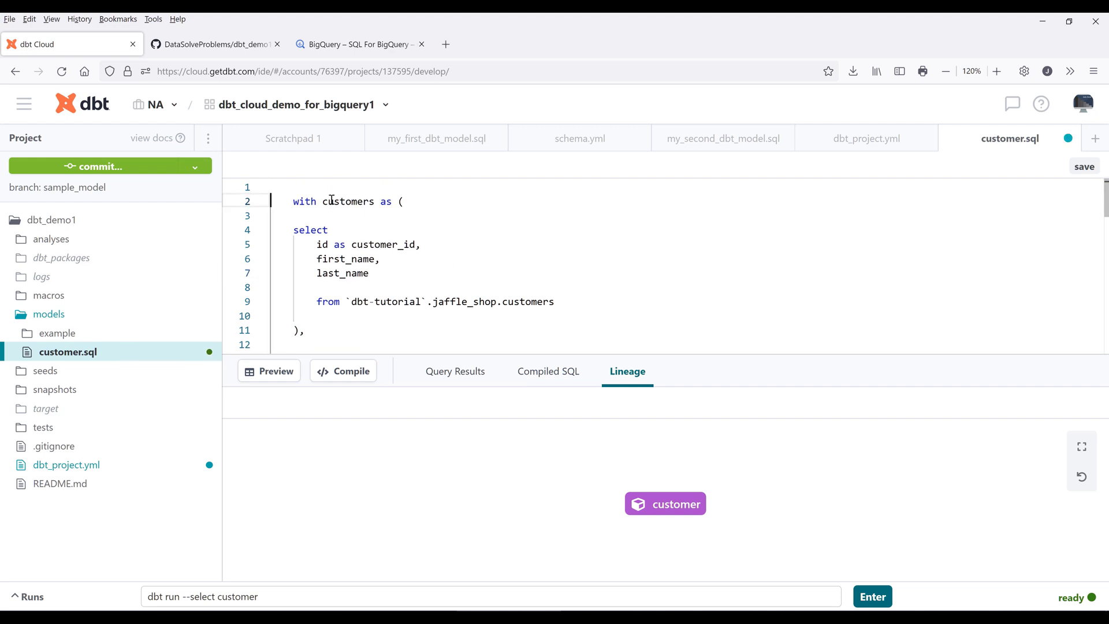
Step: Add {{ config(materialzied='table') }} at the top of customer.sql, then go to BigQuery
{"action": "scroll", "scroll_direction": "down", "scroll_amount": 3}
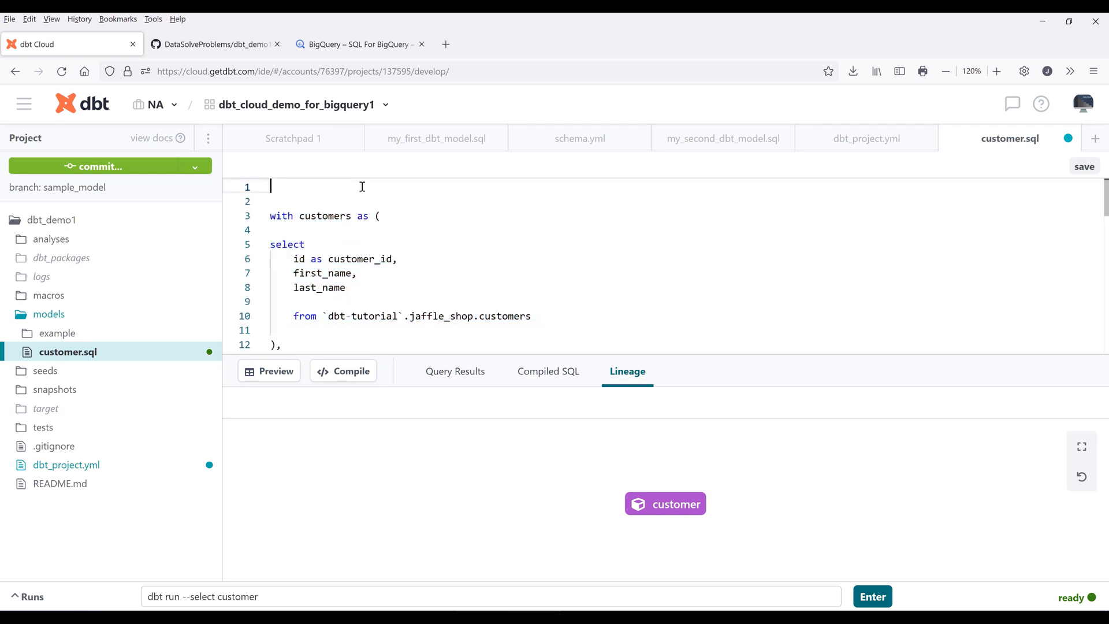
{"action": "type", "text": "{{}}"}
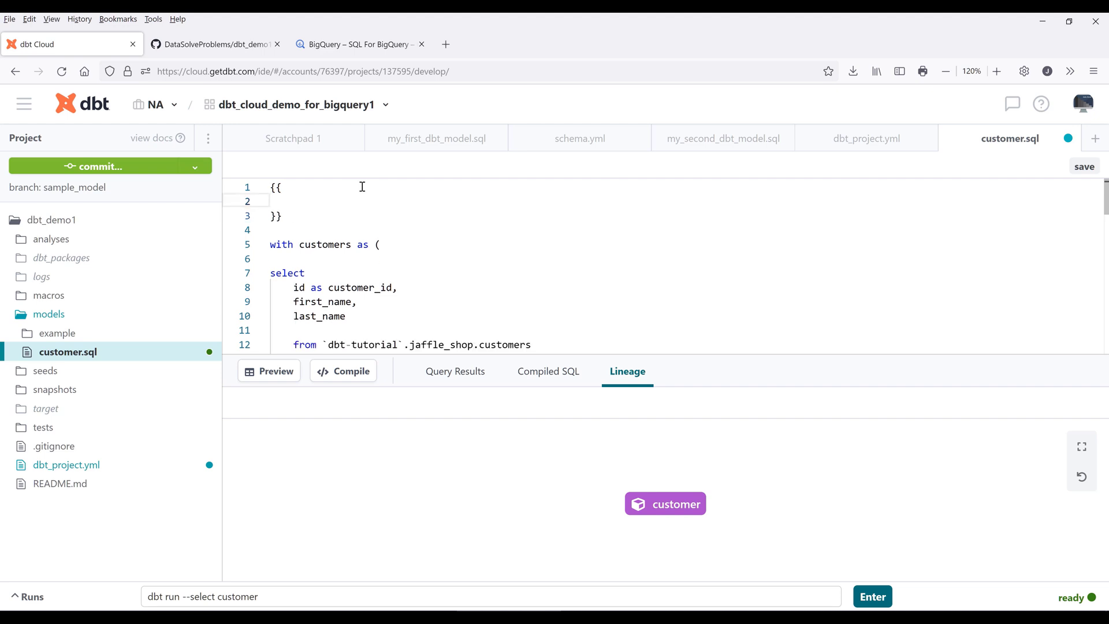
{"action": "type", "text": "co"}
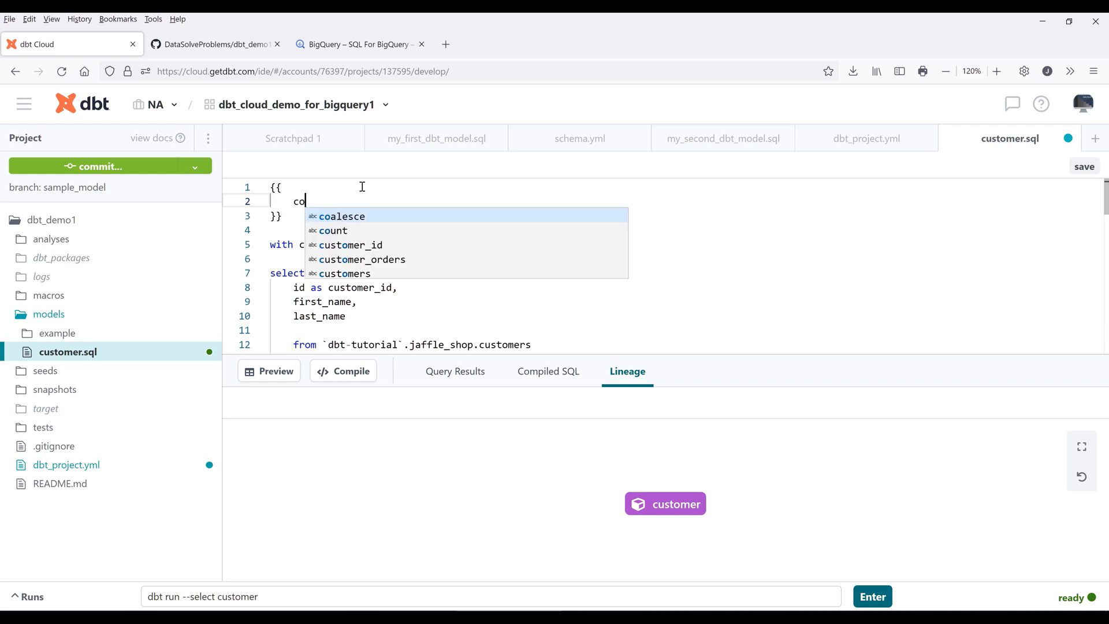
{"action": "type", "text": "config("}
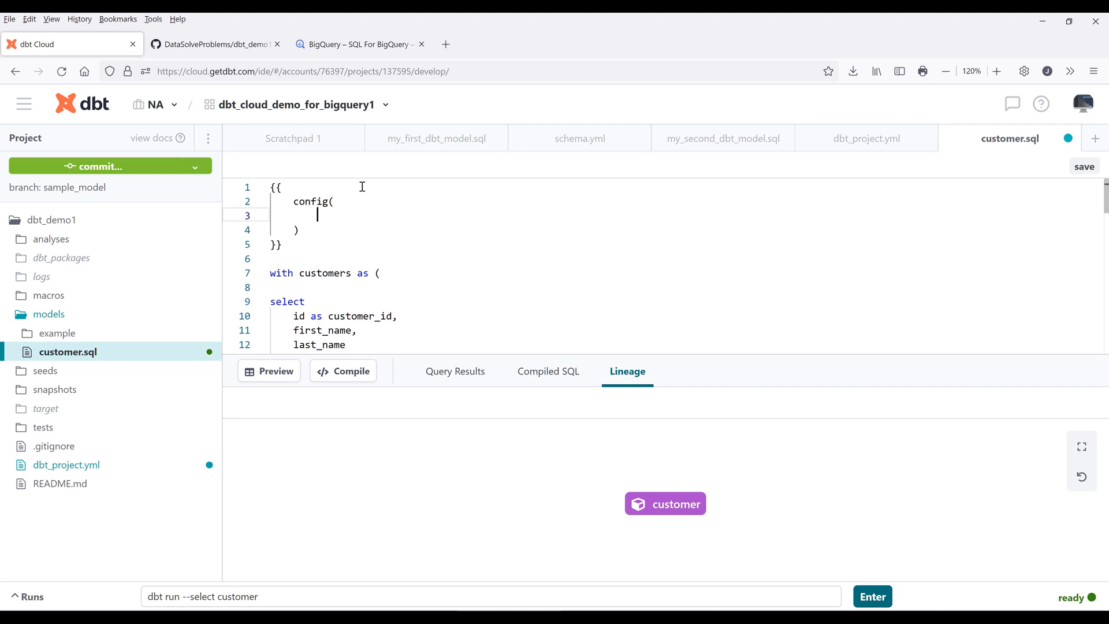
{"action": "type", "text": "mater"}
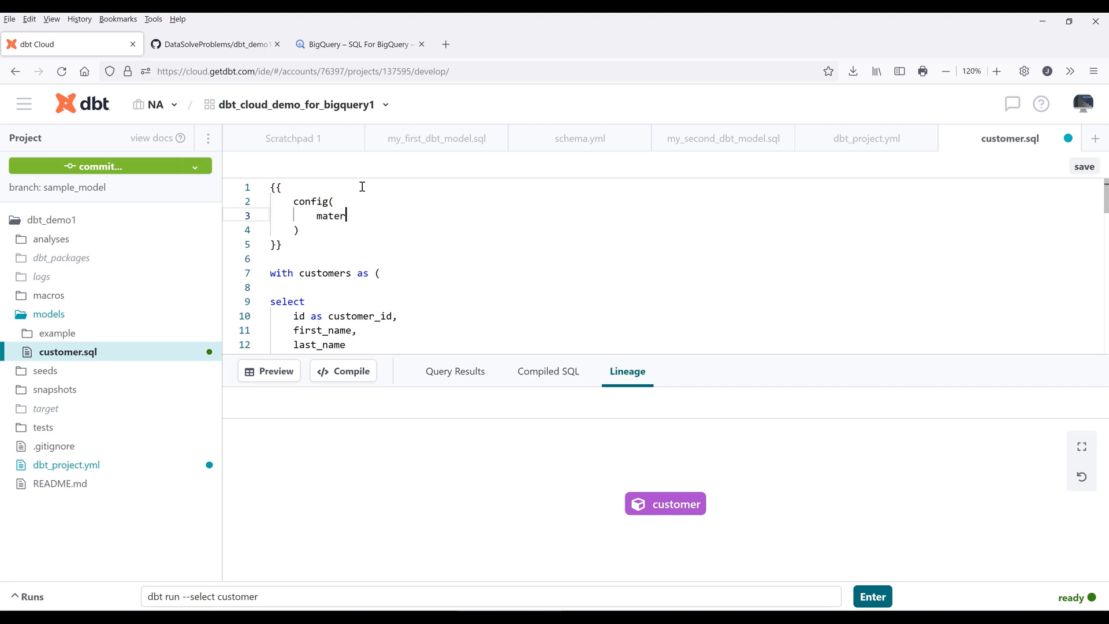
{"action": "type", "text": "ialzied"}
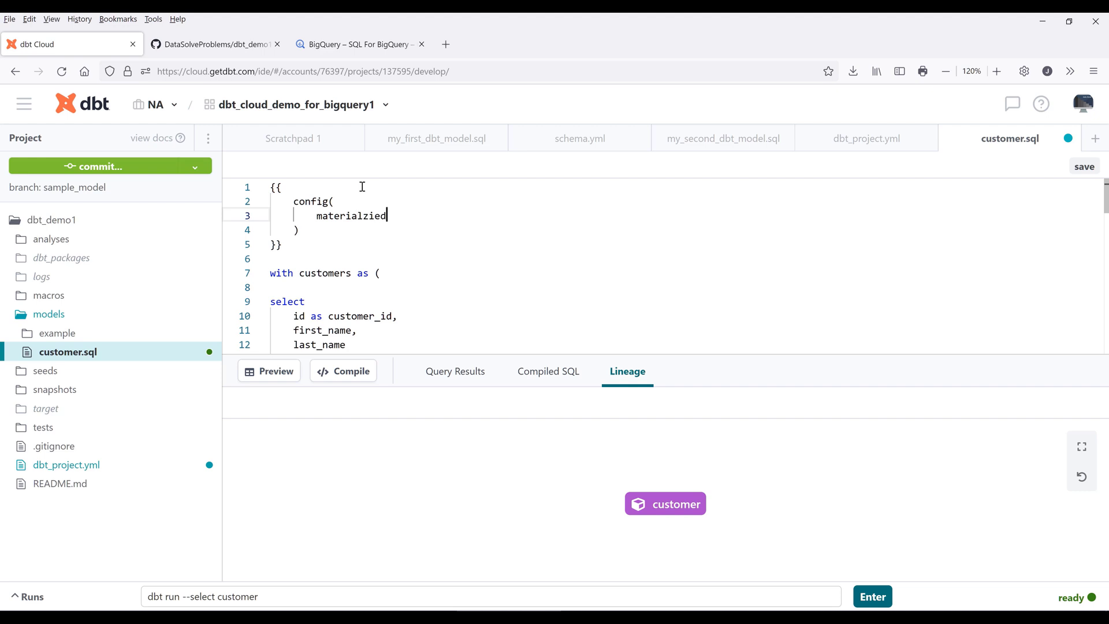
{"action": "type", "text": "='tab'"}
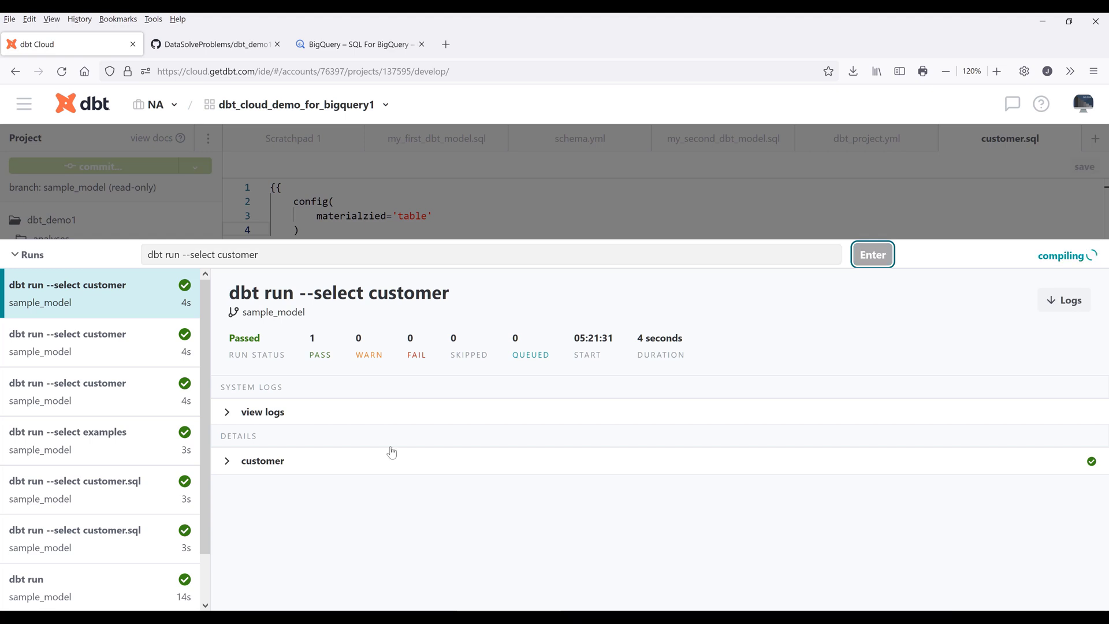
{"action": "left_click", "coordinate": [360, 44]}
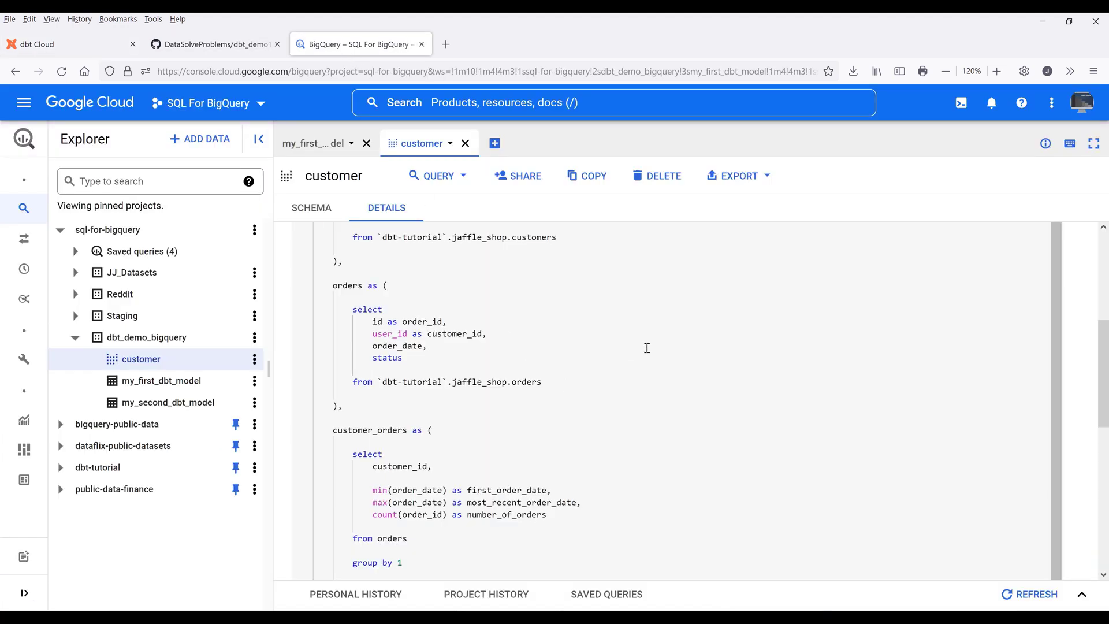
Step: Reload BigQuery and find customer in dbt_demo_bigquery still a view, then return to dbt Cloud
{"action": "key", "text": "ctrl+a"}
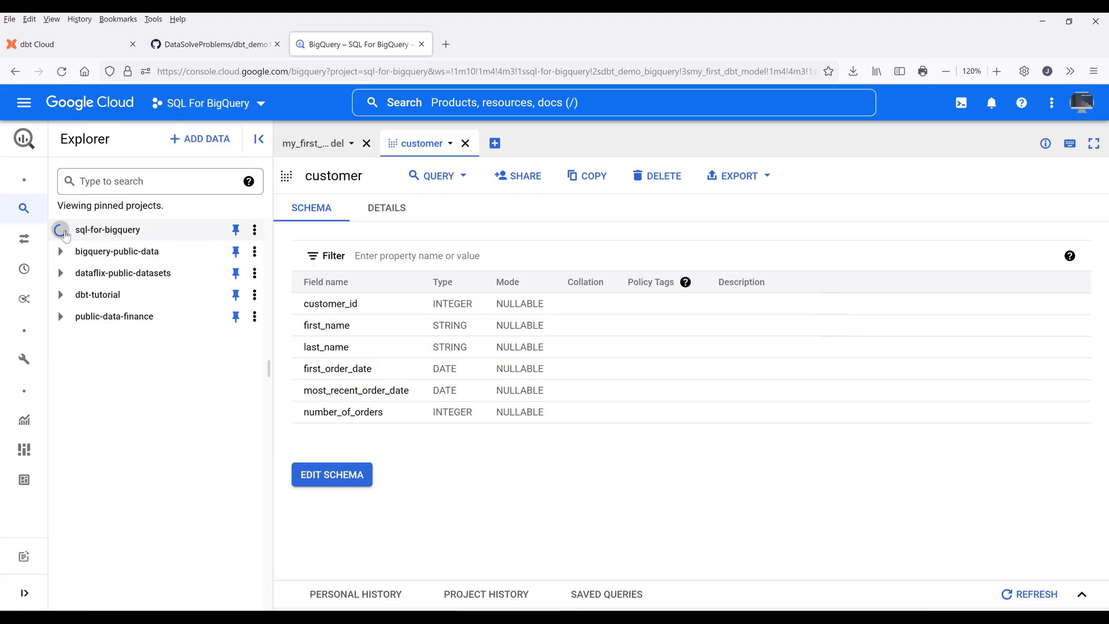
{"action": "left_click", "coordinate": [60, 228]}
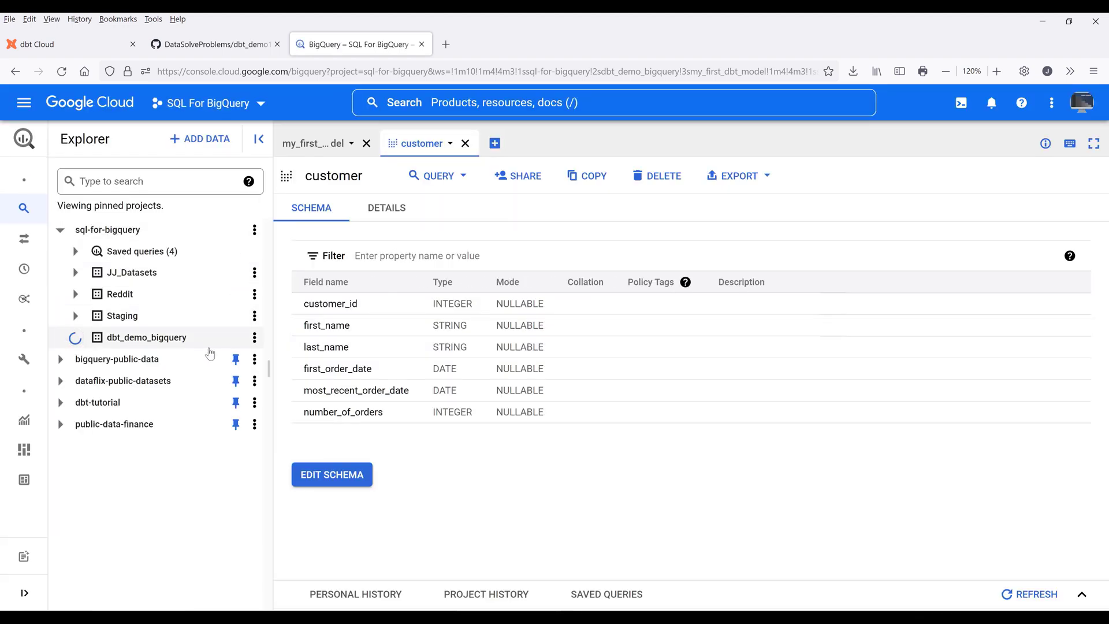
{"action": "left_click", "coordinate": [75, 337]}
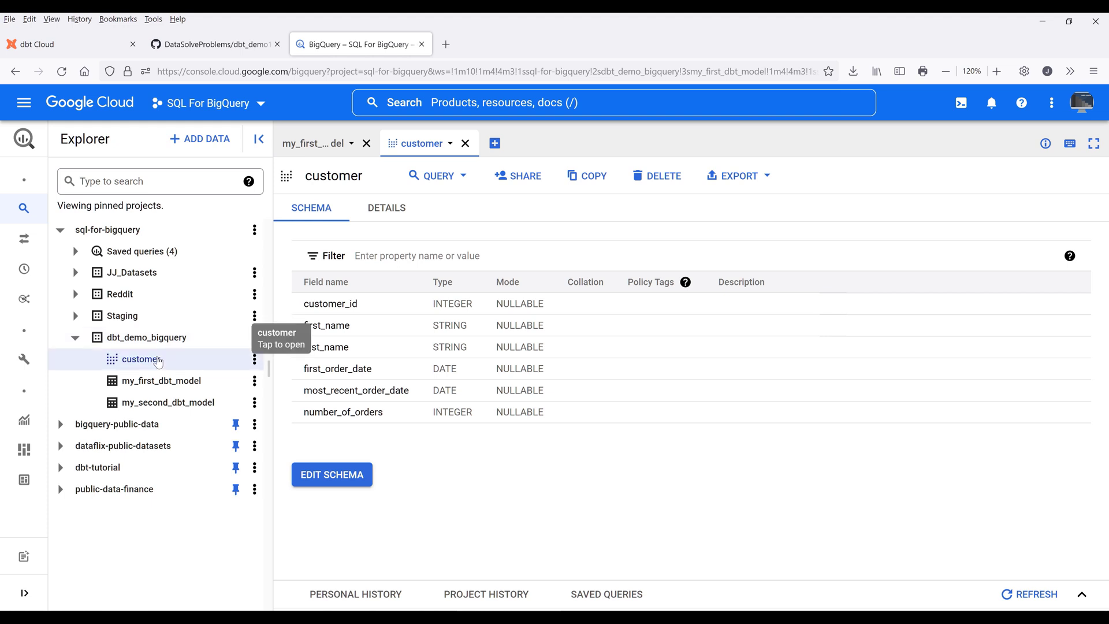
{"action": "left_click", "coordinate": [386, 208]}
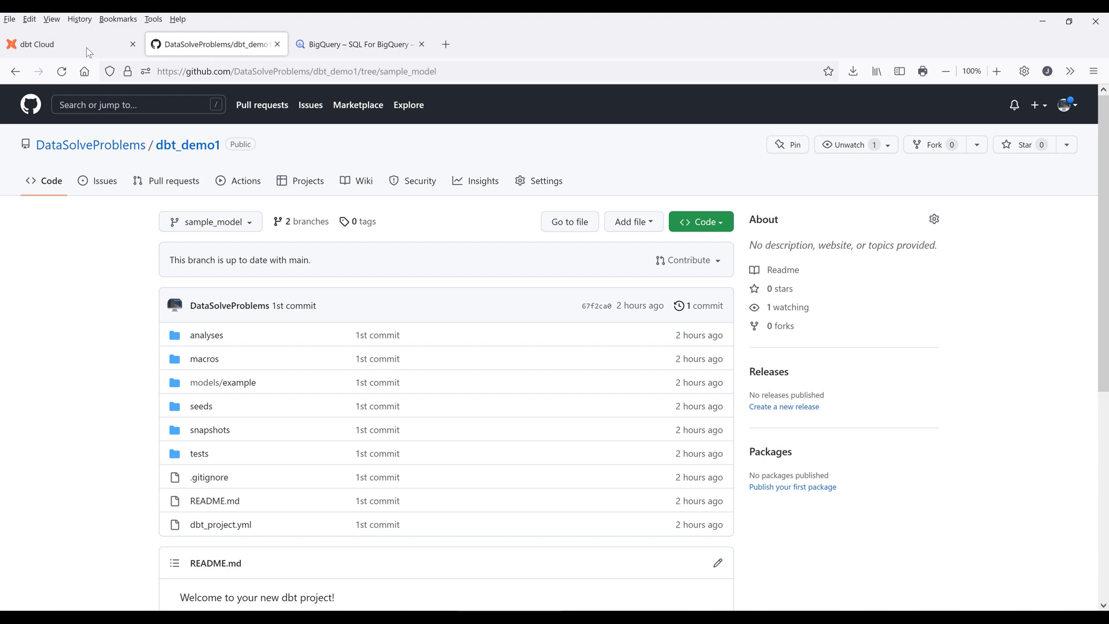
{"action": "left_click", "coordinate": [37, 44]}
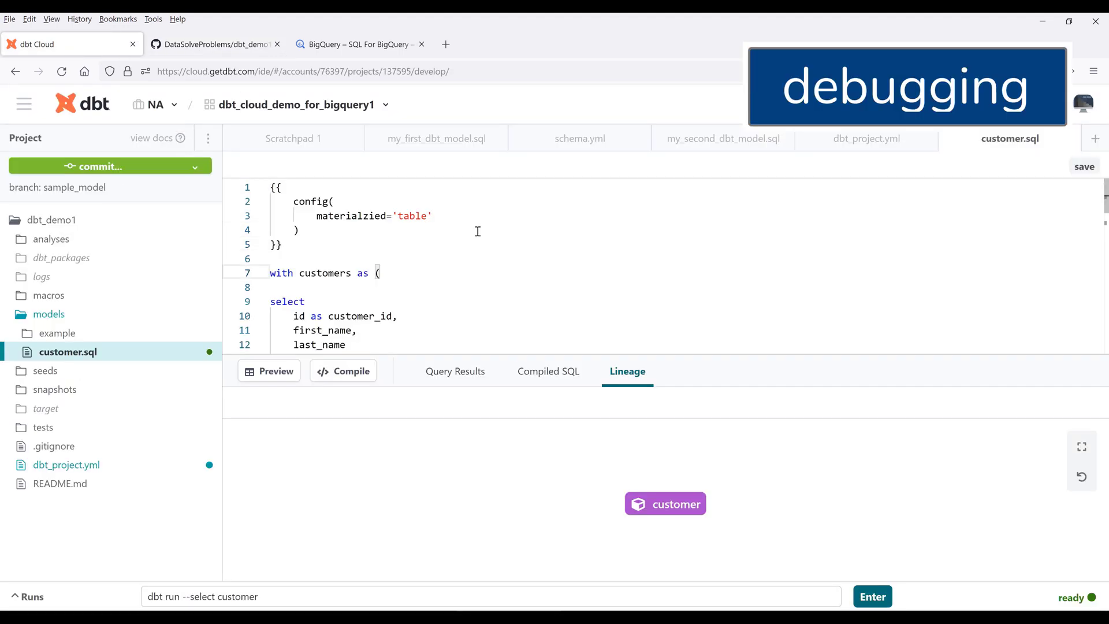
Step: Correct the config key to materialized='table' in customer.sql and run 'dbt run --select customer'
{"action": "type", "text": "materialized"}
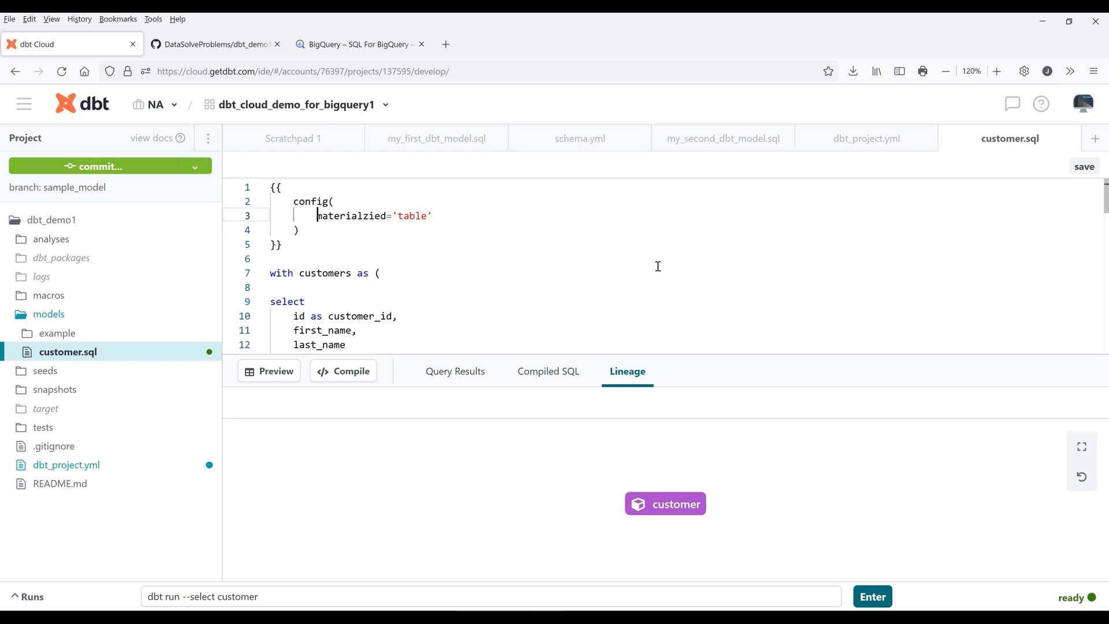
{"action": "type", "text": "materialized"}
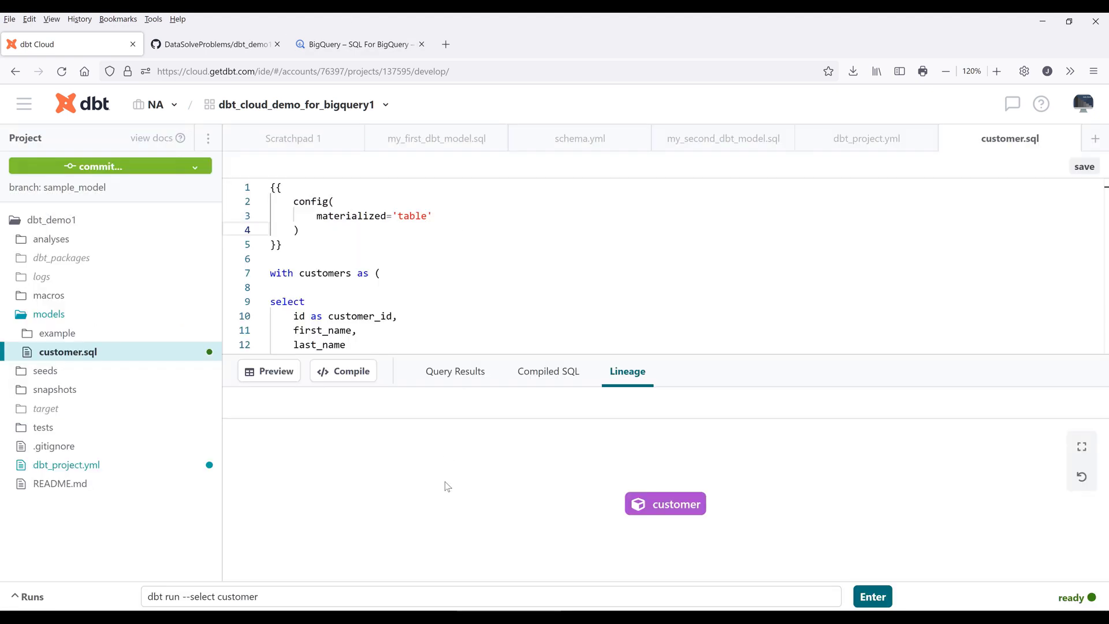
{"action": "left_click", "coordinate": [360, 44]}
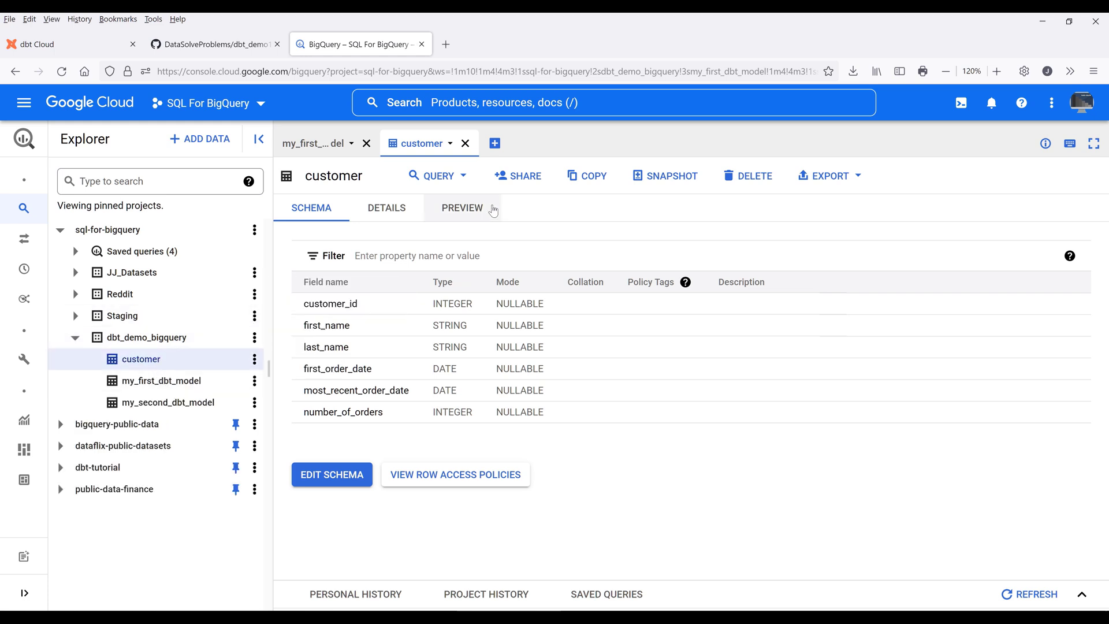
Step: Preview the customer table's rows in dbt_demo_bigquery, showing 1–50 of 100
{"action": "left_click", "coordinate": [462, 207]}
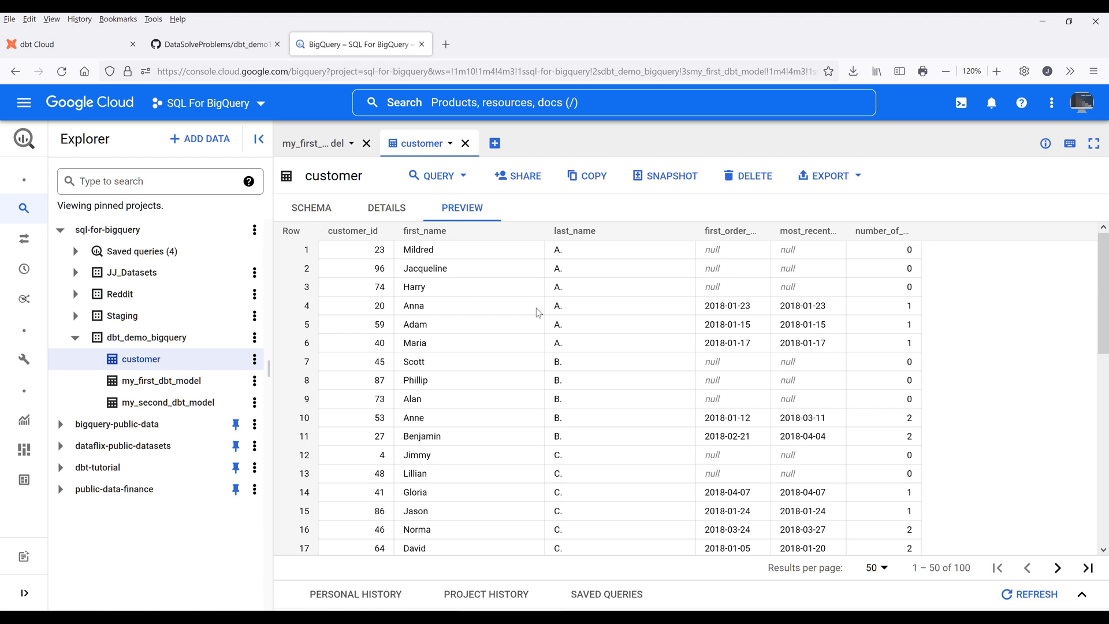